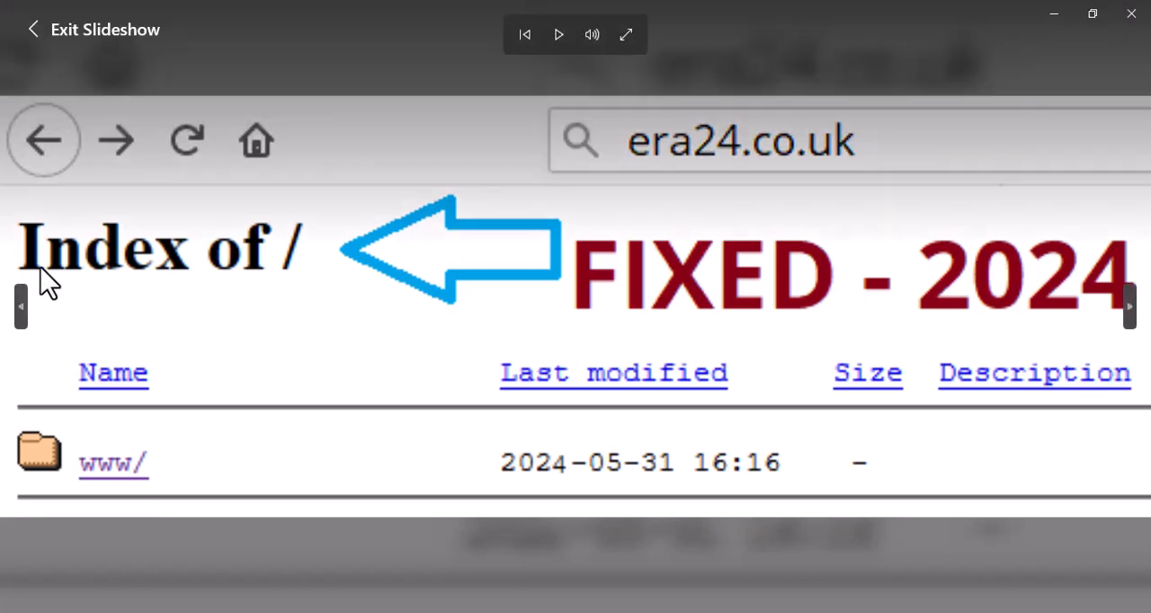
pyautogui.moveTo(355, 229)
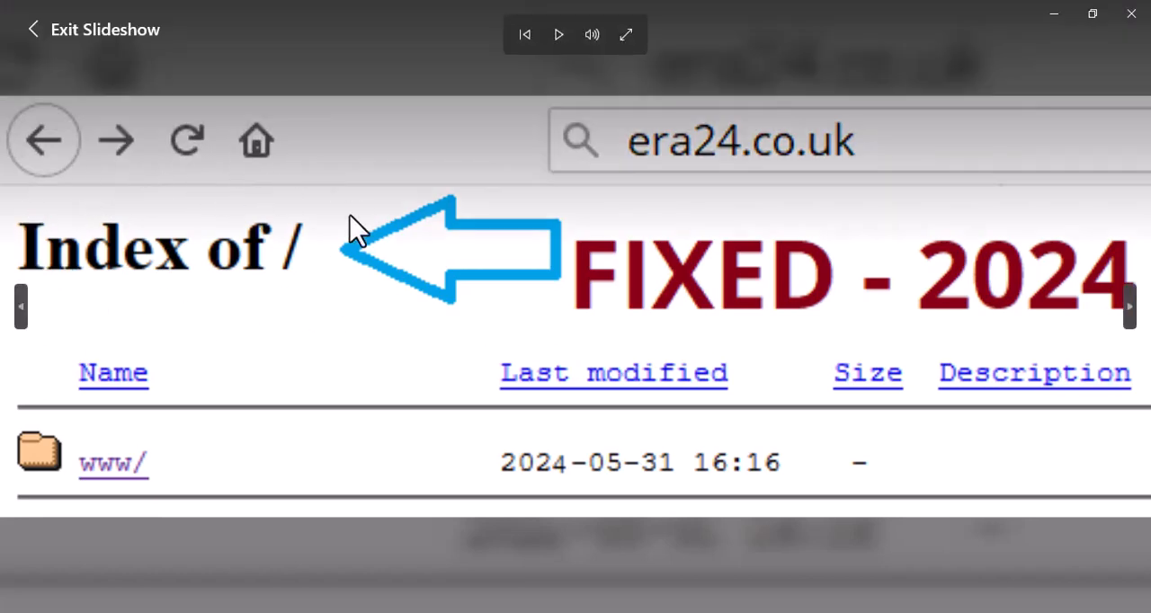
pyautogui.moveTo(117, 279)
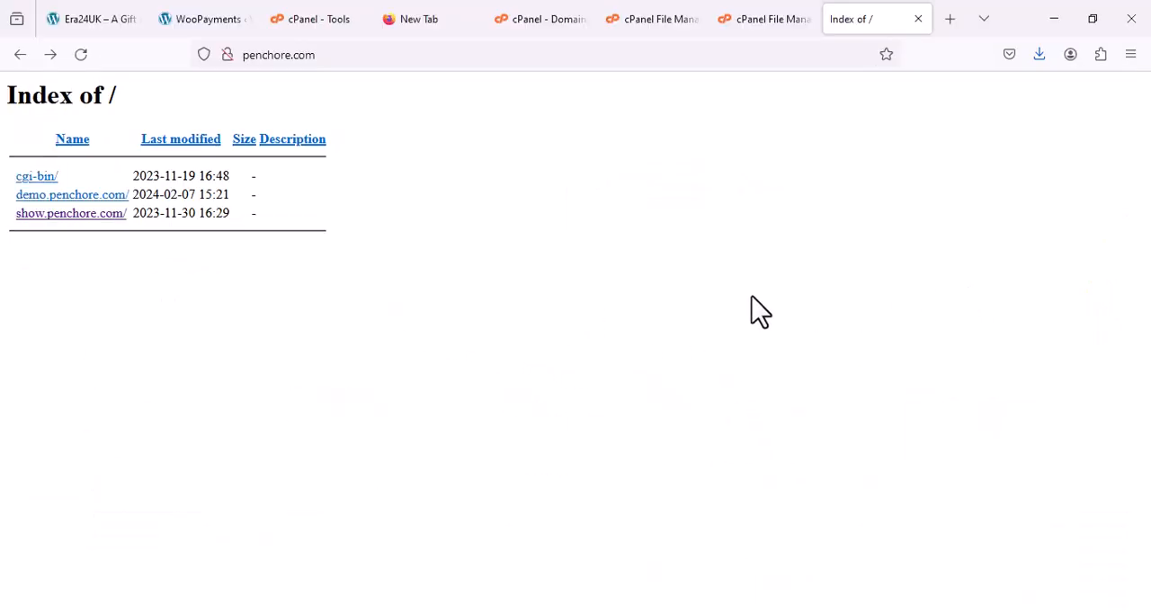
pyautogui.moveTo(189, 81)
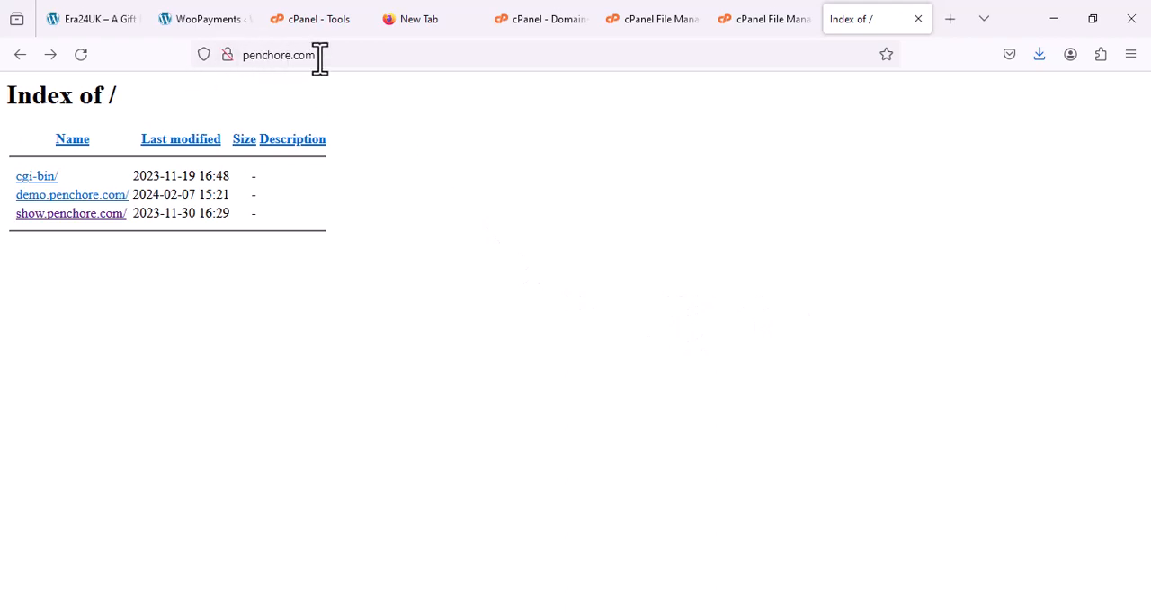
# Step: Highlight file rows, then view the Domains list: demo, main penchore.com and show.penchore.com
pyautogui.click(278, 55)
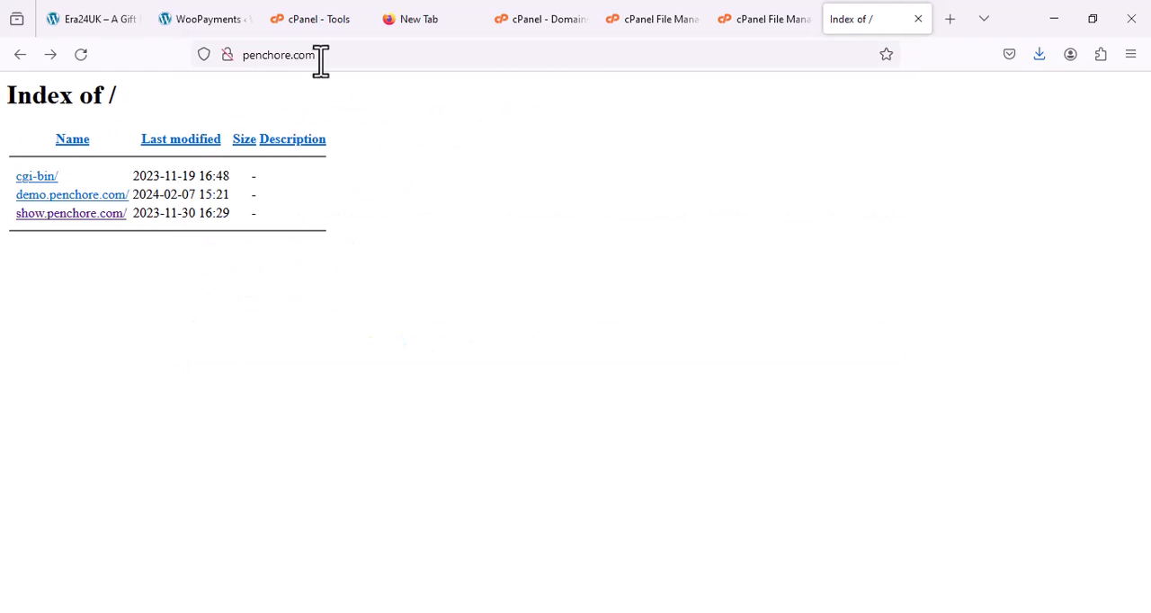
pyautogui.moveTo(333, 59)
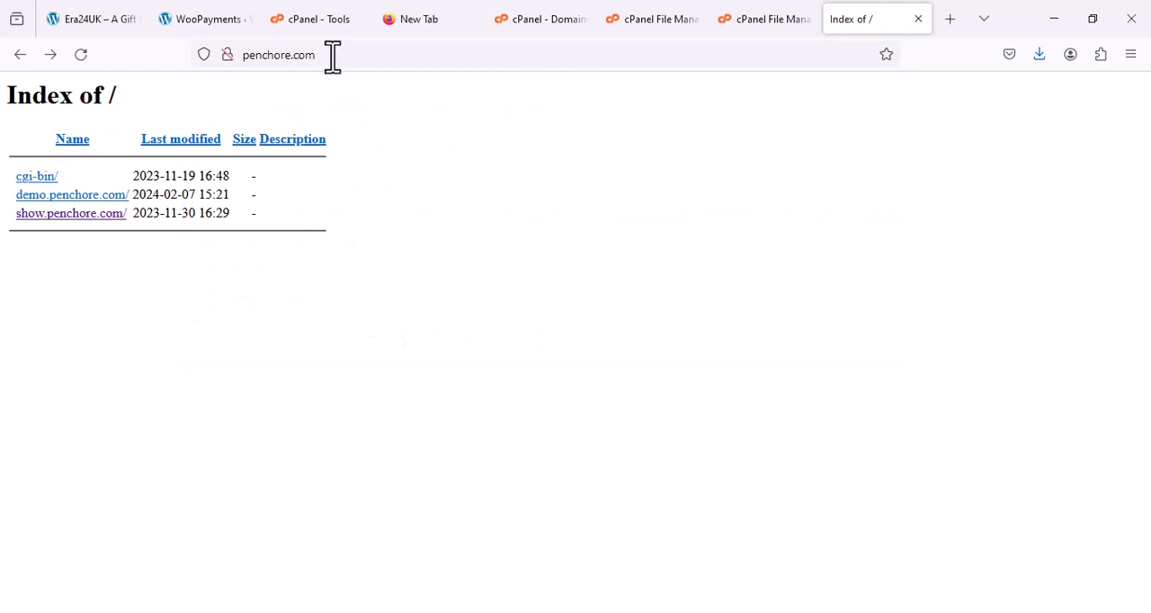
pyautogui.moveTo(139, 116)
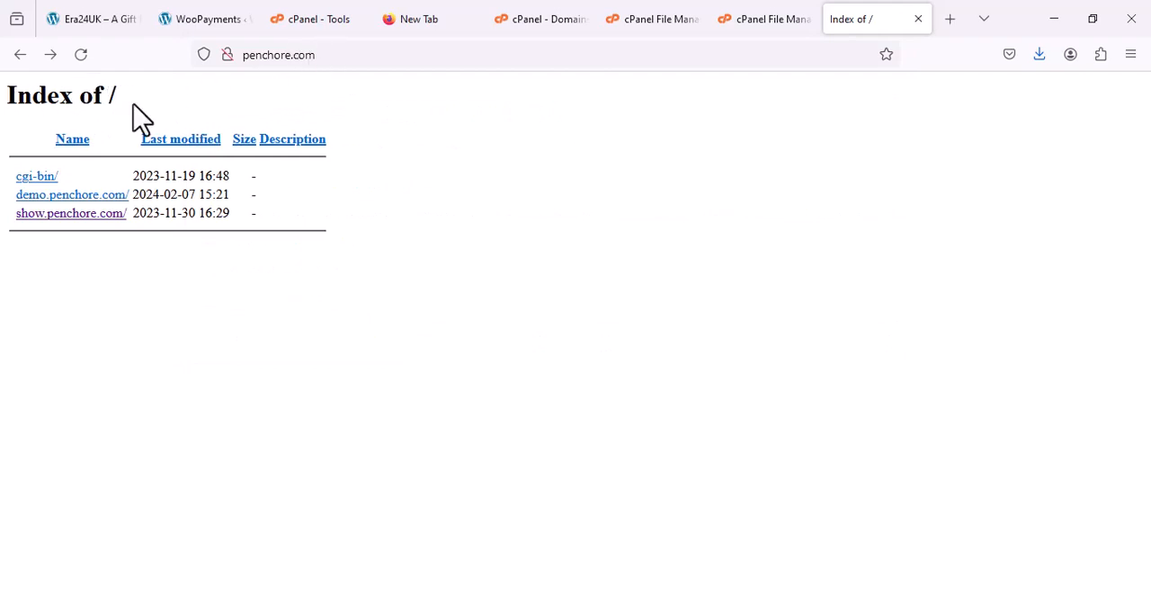
pyautogui.moveTo(139, 108)
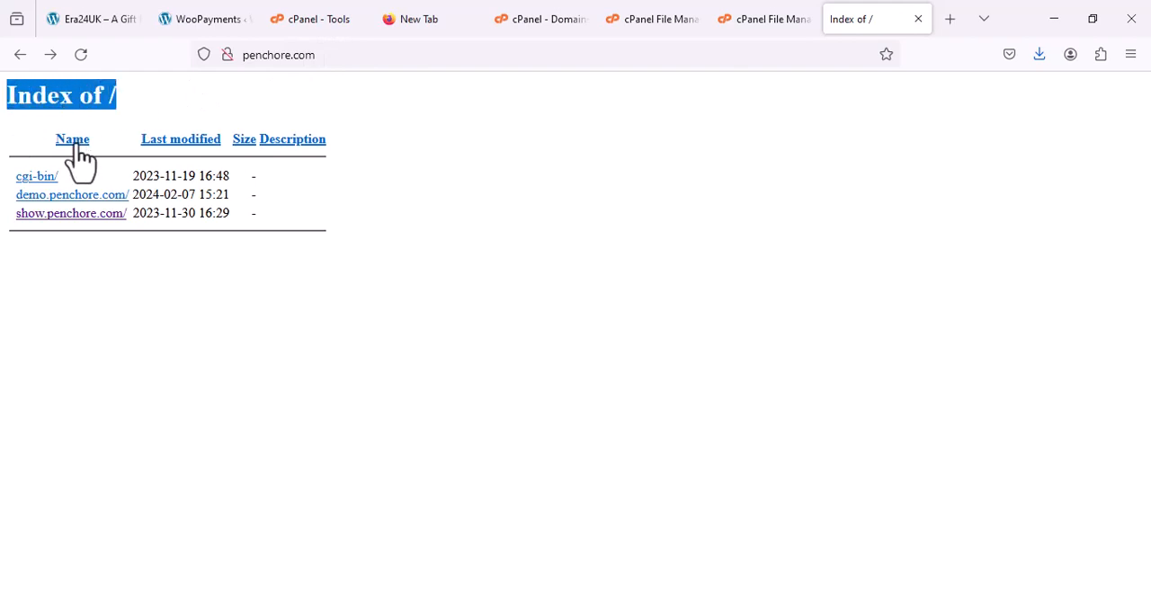
pyautogui.moveTo(85, 180)
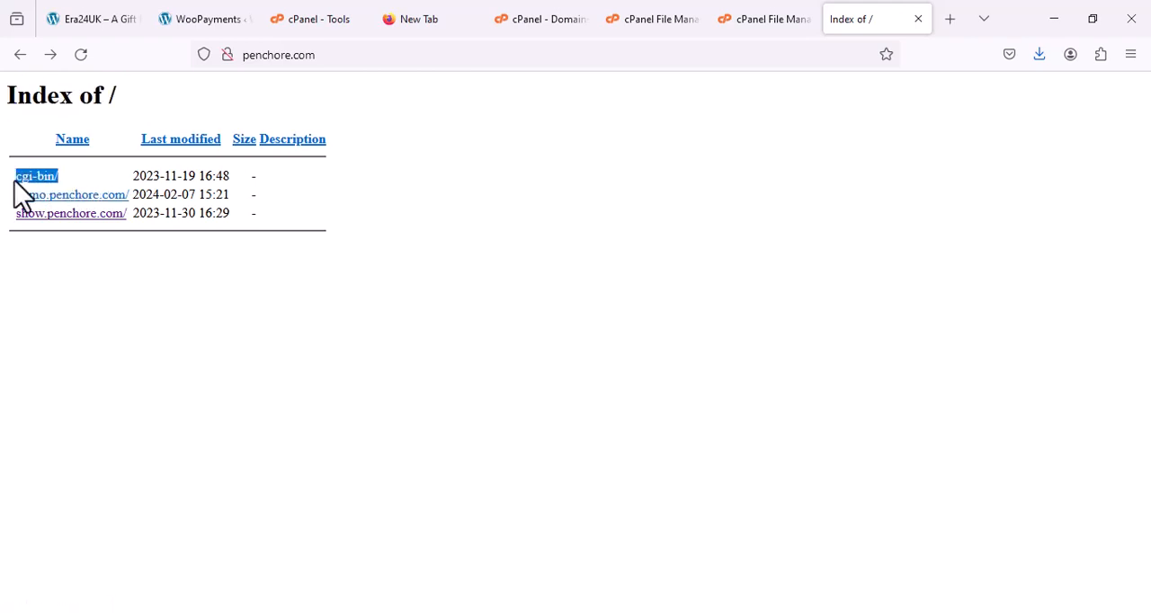
pyautogui.moveTo(243, 220)
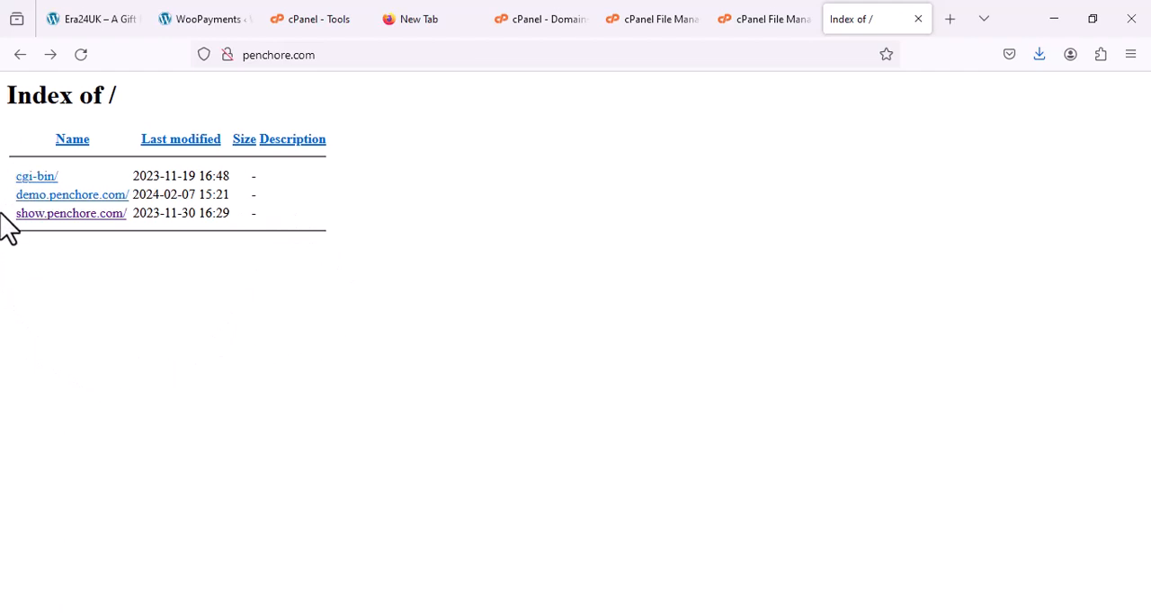
pyautogui.doubleClick(25, 194)
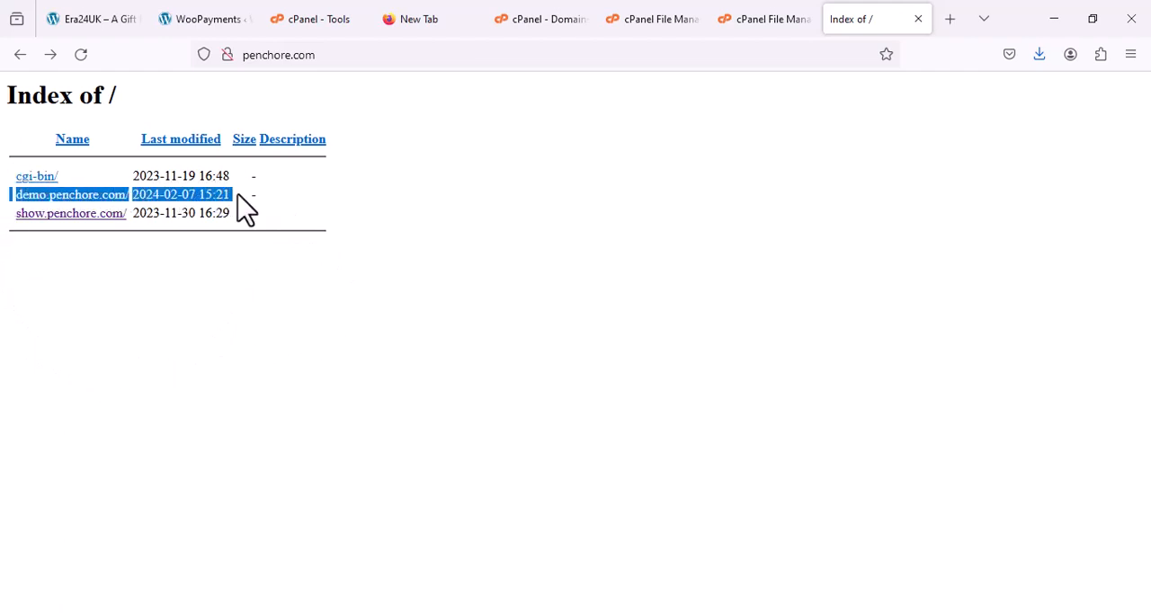
pyautogui.moveTo(248, 202); pyautogui.dragTo(261, 217)
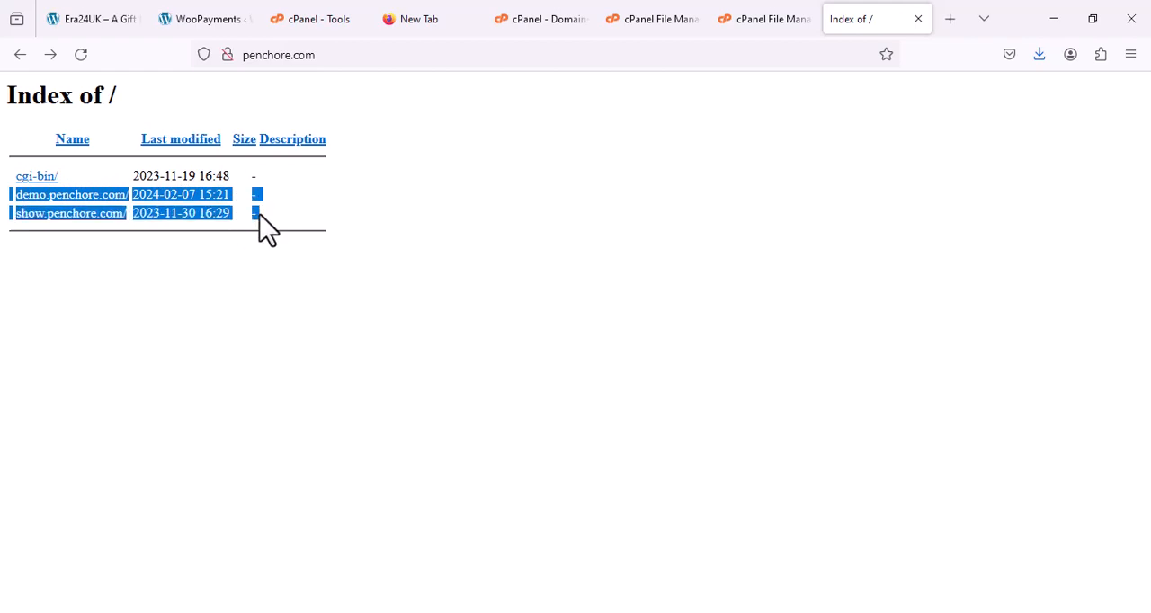
pyautogui.moveTo(71, 213)
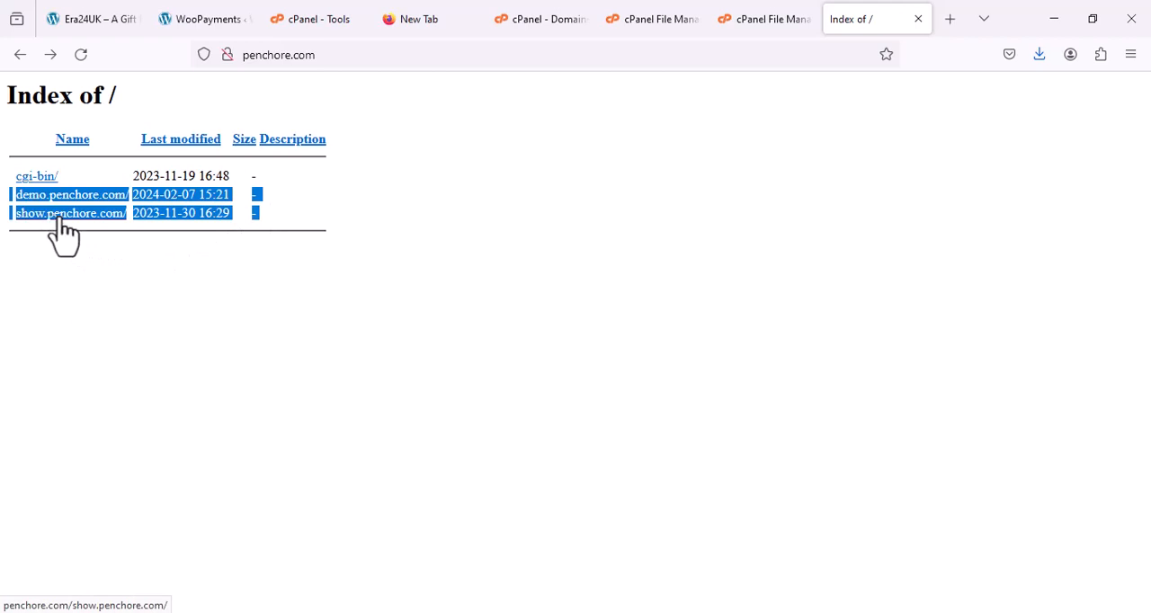
pyautogui.moveTo(342, 243)
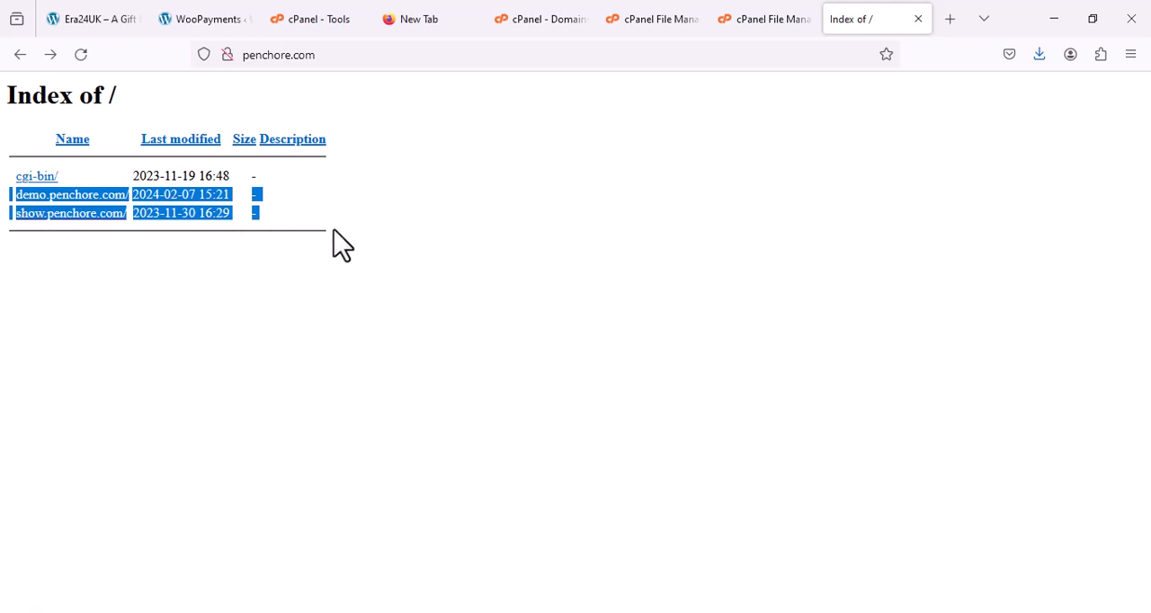
pyautogui.moveTo(422, 216)
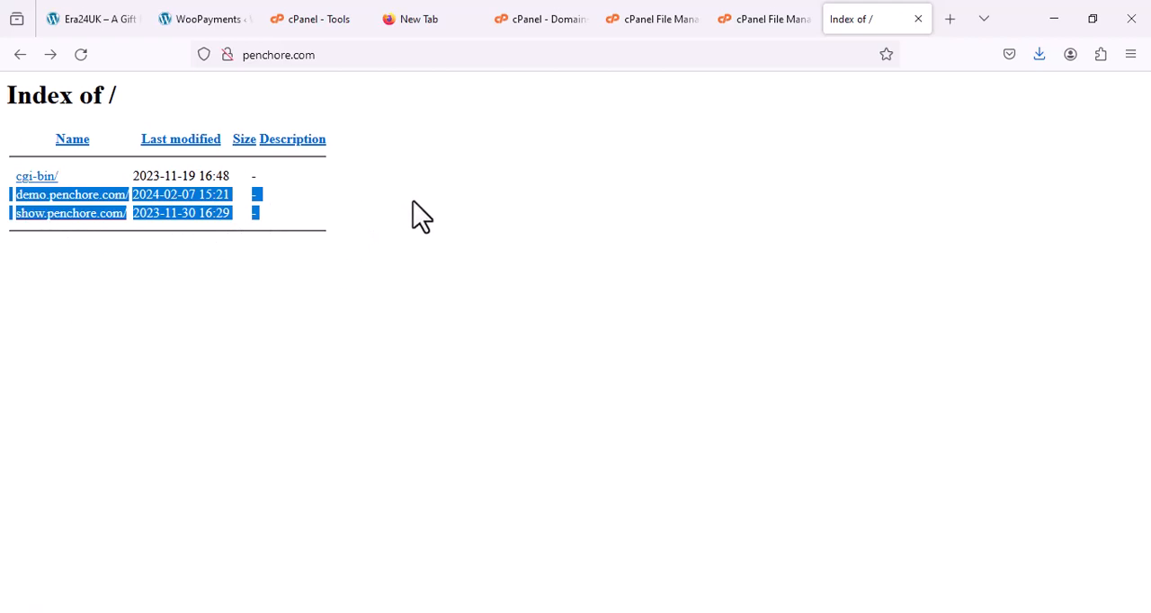
pyautogui.click(36, 175)
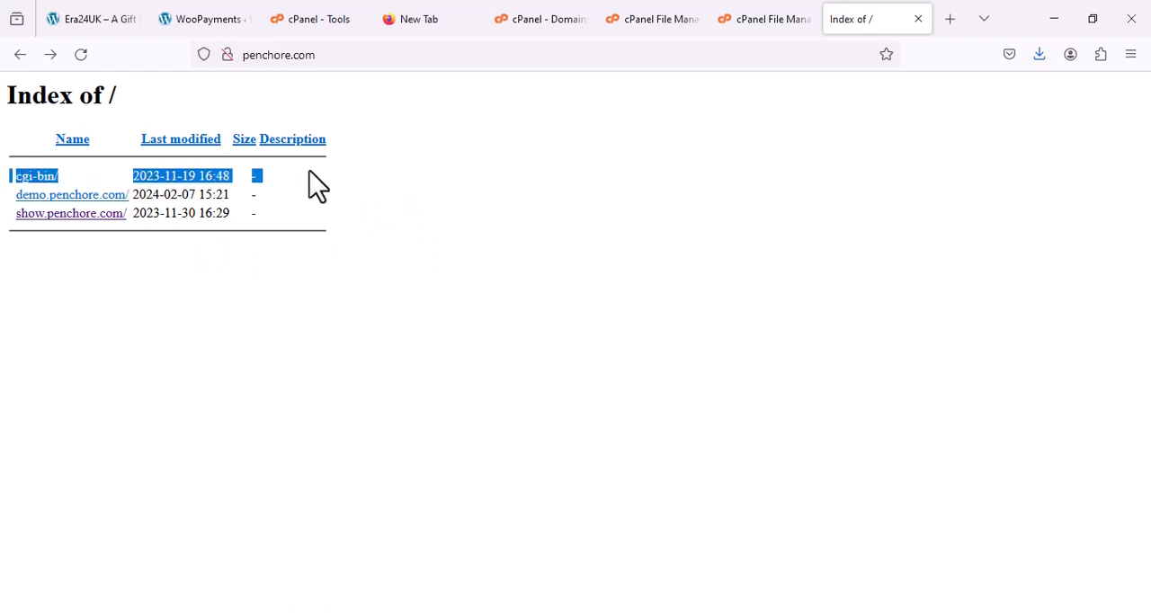
pyautogui.moveTo(272, 187)
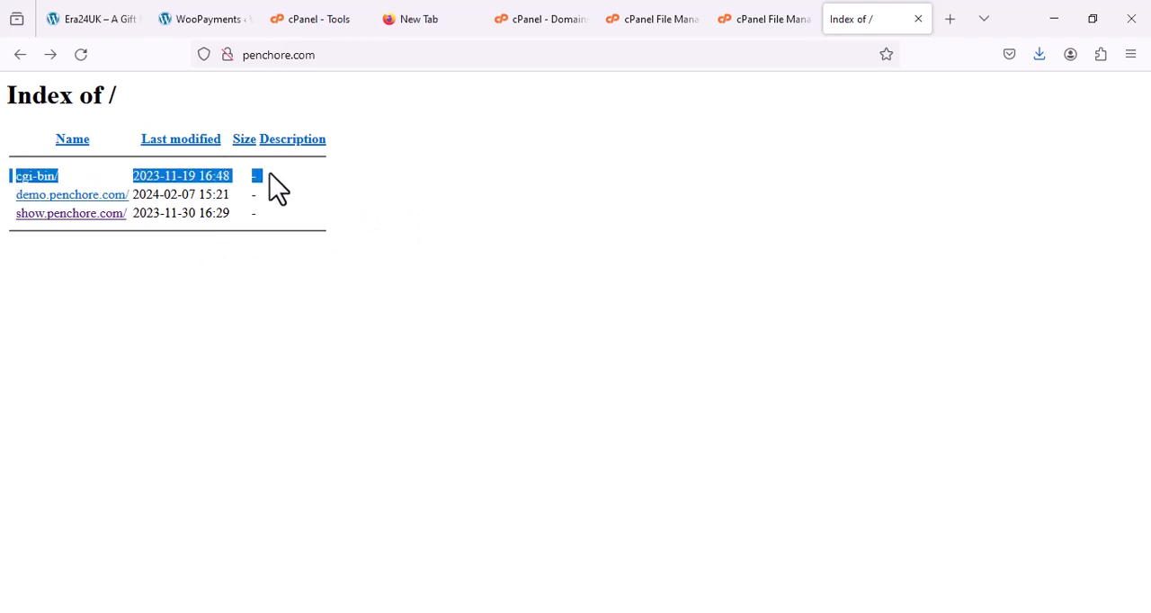
pyautogui.moveTo(108, 102)
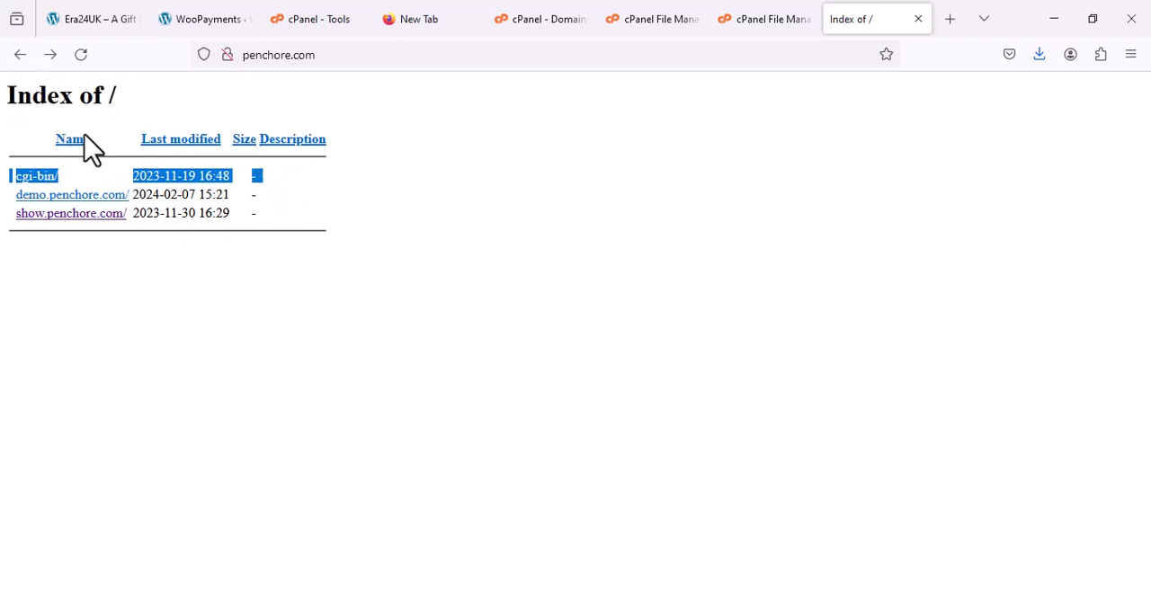
pyautogui.moveTo(36, 175)
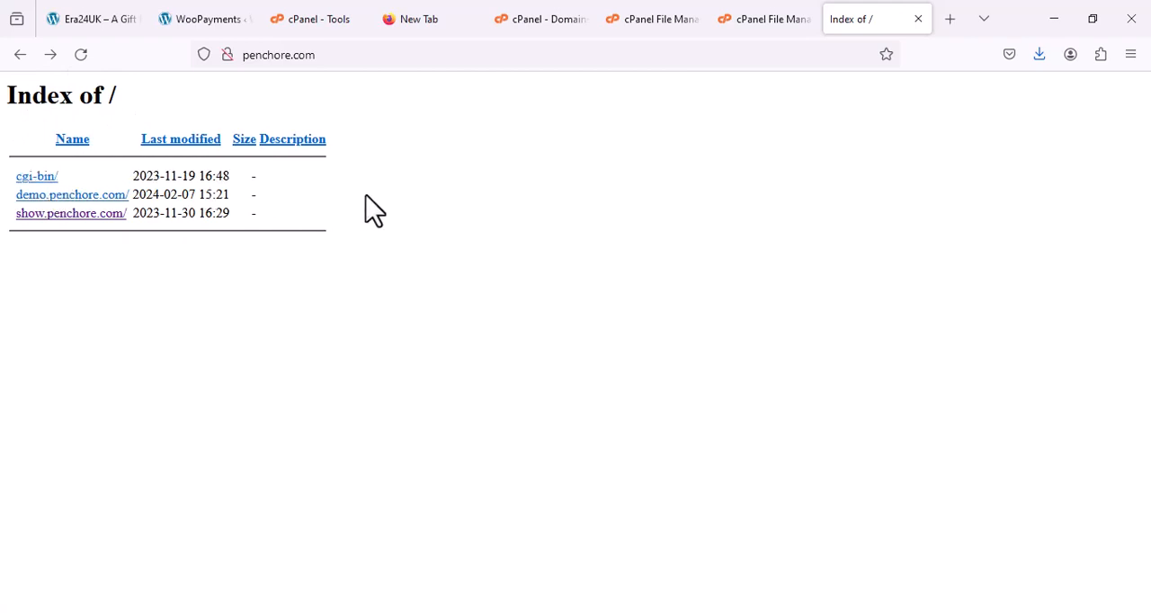
pyautogui.click(539, 19)
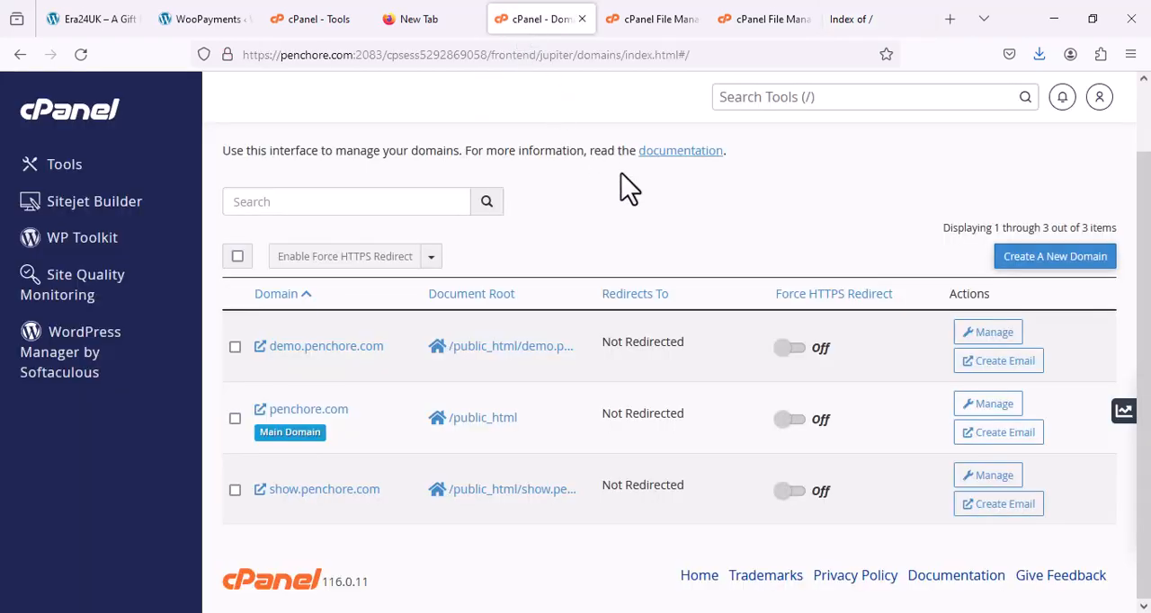
pyautogui.moveTo(256, 463)
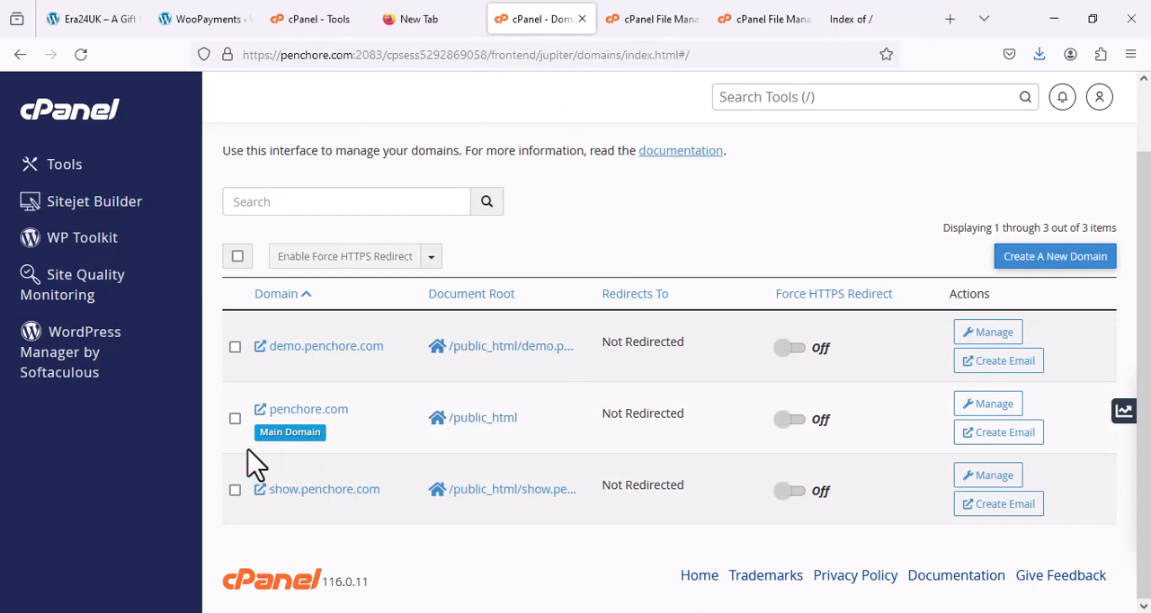
pyautogui.moveTo(297, 297)
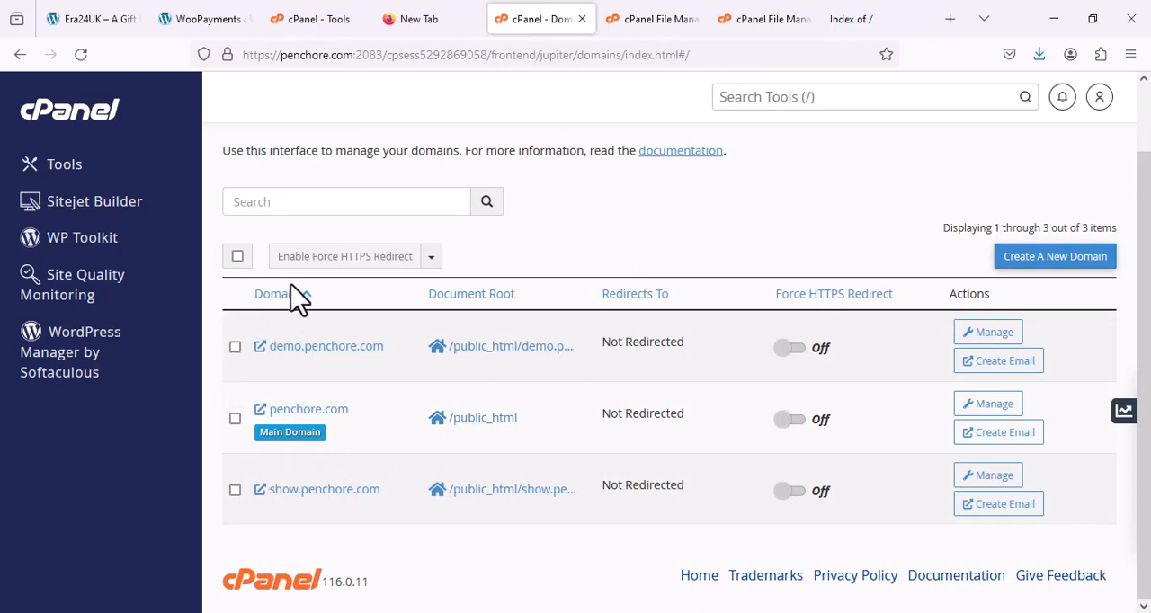
pyautogui.click(277, 294)
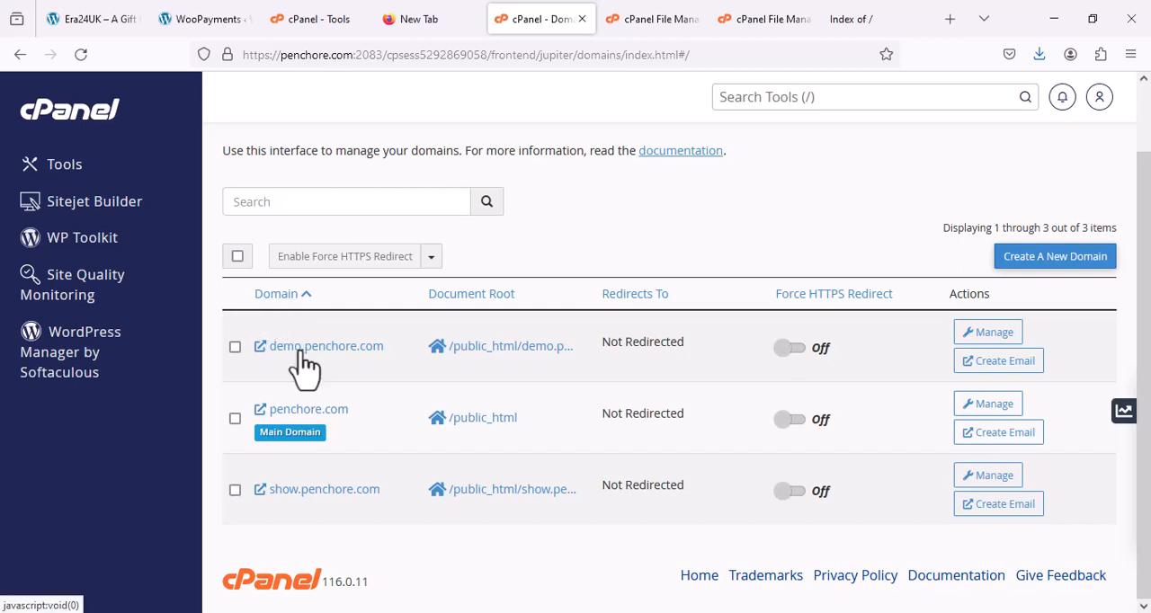
pyautogui.moveTo(326, 441)
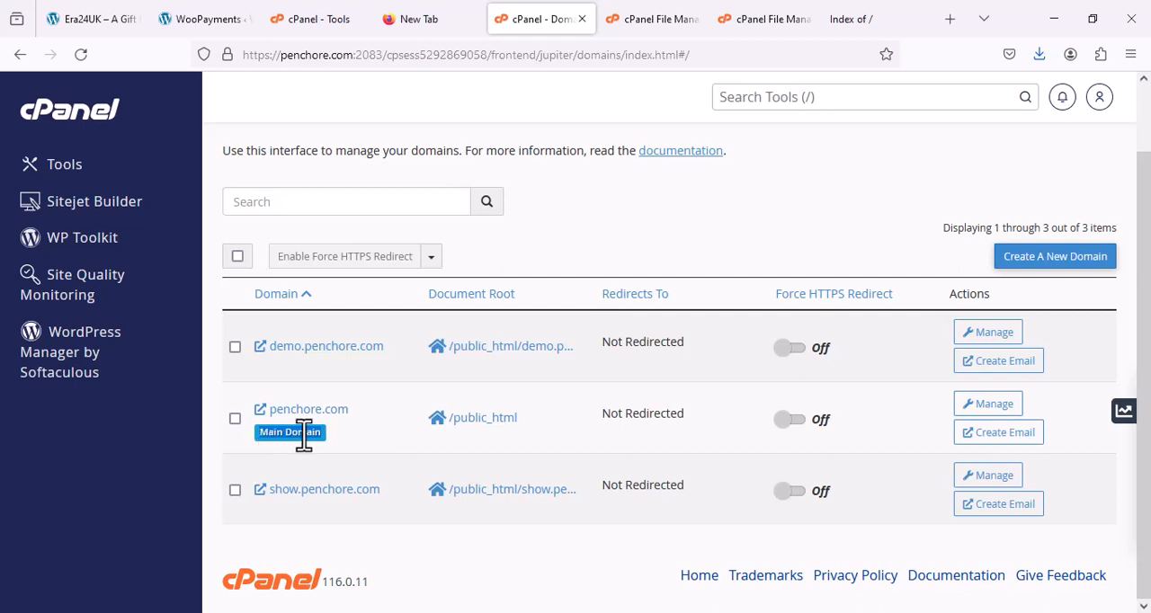
pyautogui.moveTo(288, 463)
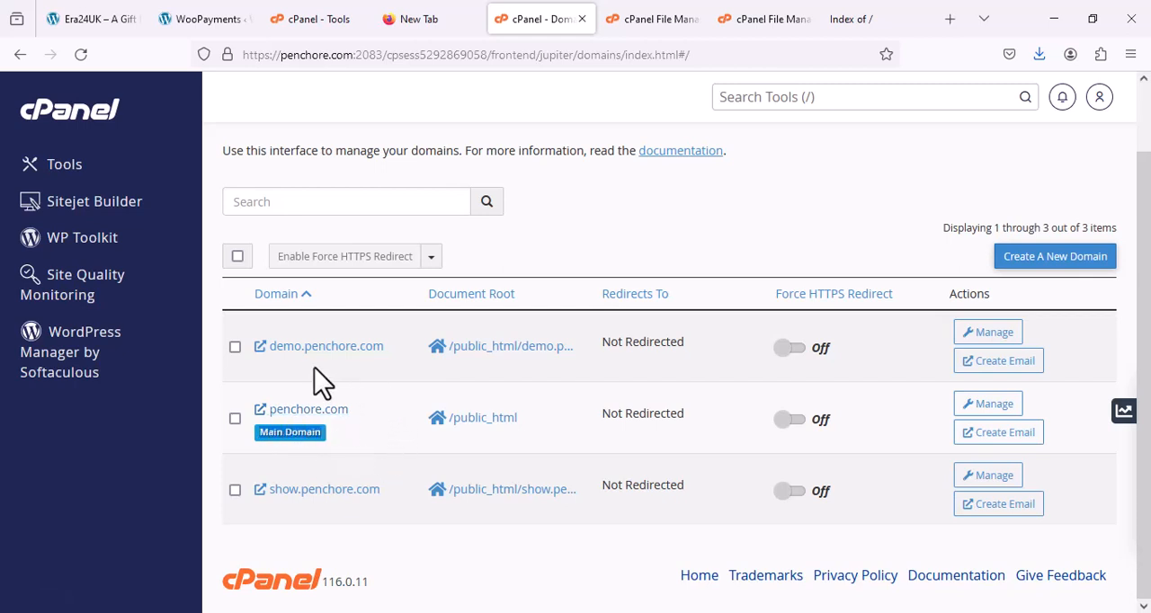
pyautogui.moveTo(280, 355)
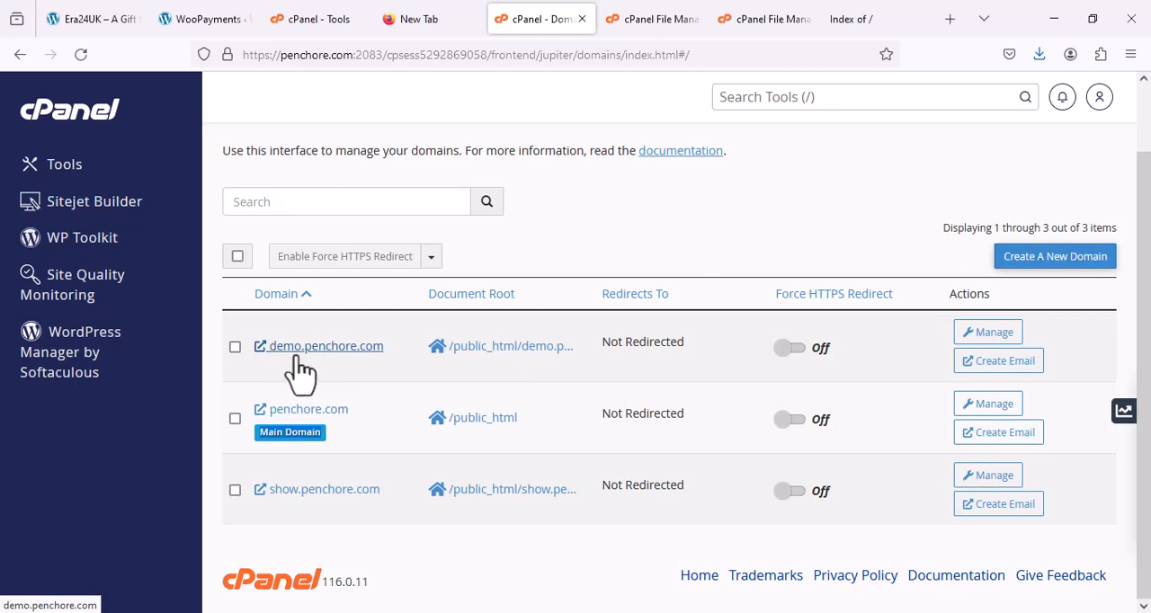
pyautogui.moveTo(383, 369)
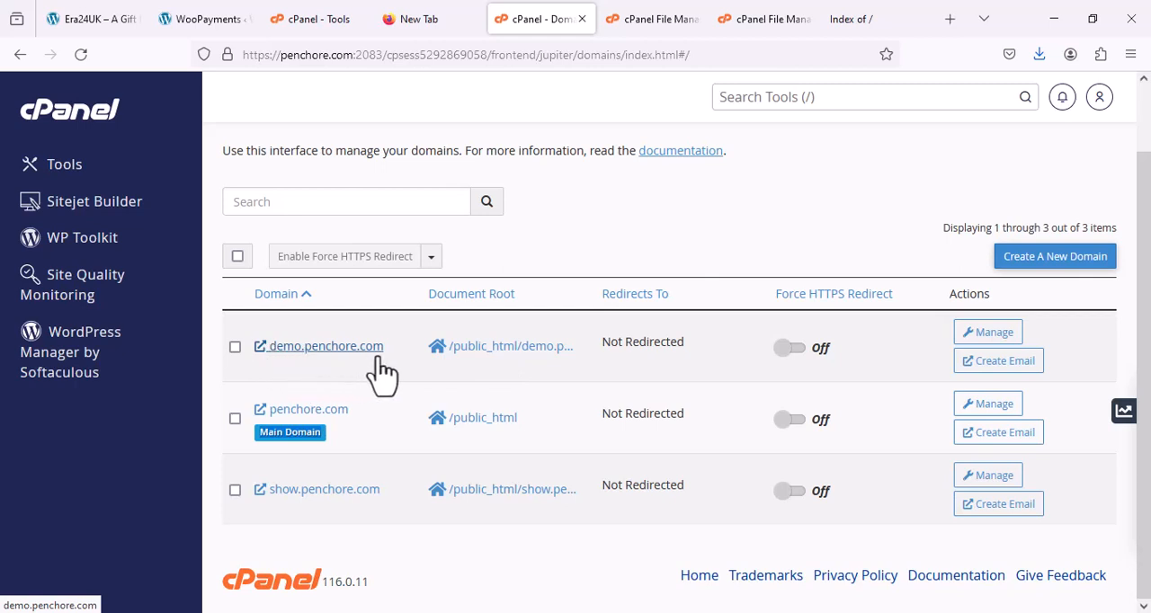
pyautogui.moveTo(296, 513)
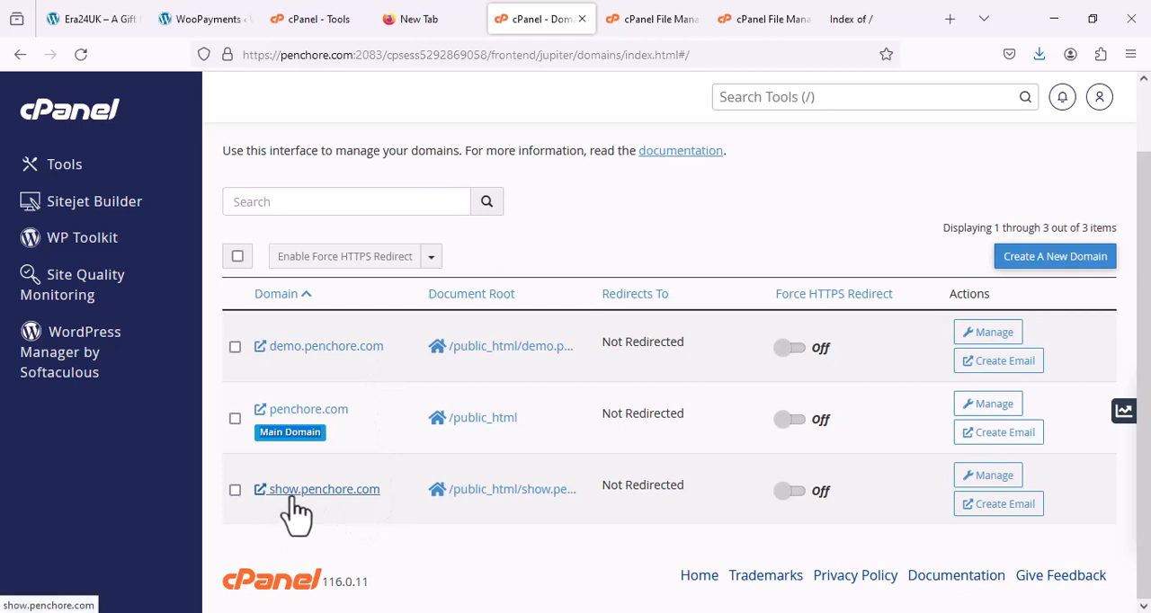
pyautogui.moveTo(367, 511)
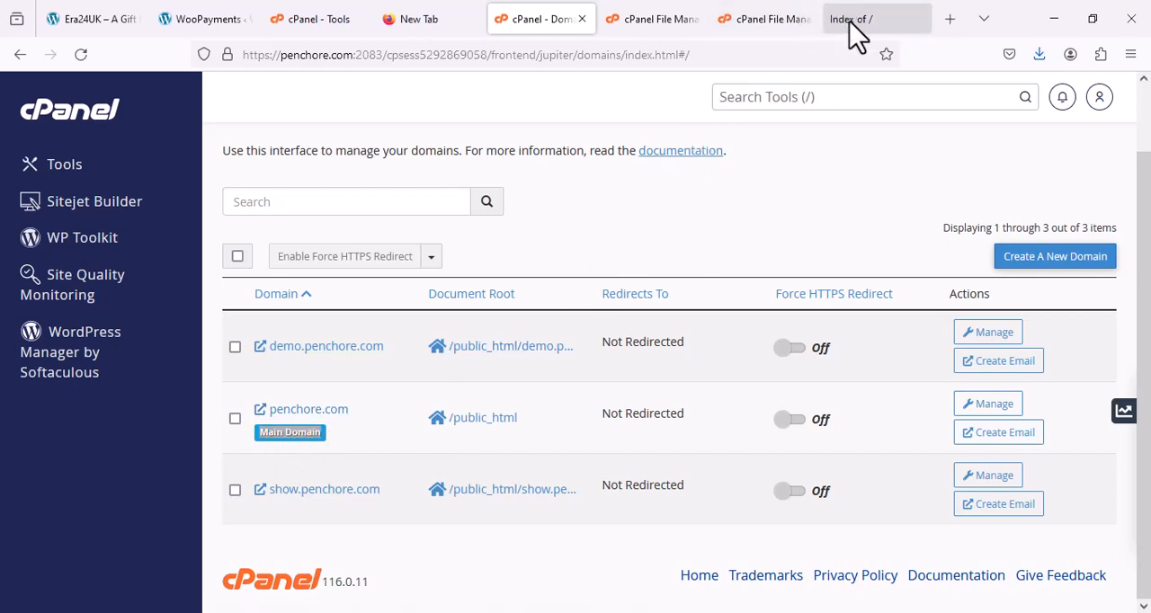
# Step: Upload index.html from the Desktop into public_html, completing at 75 bytes
pyautogui.click(850, 19)
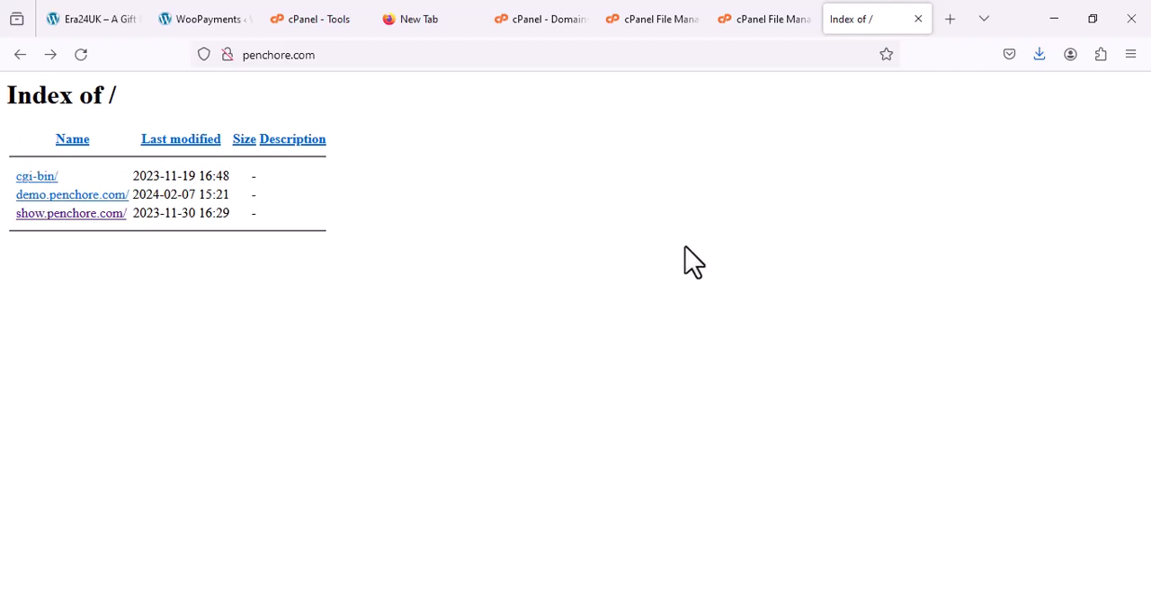
pyautogui.moveTo(539, 19)
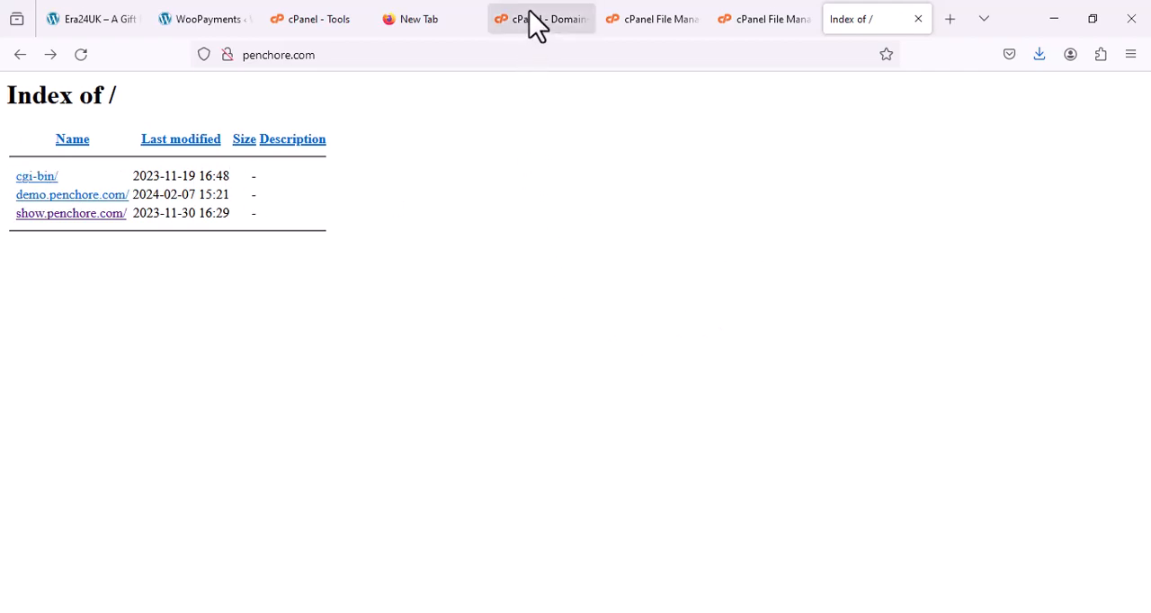
pyautogui.moveTo(764, 18)
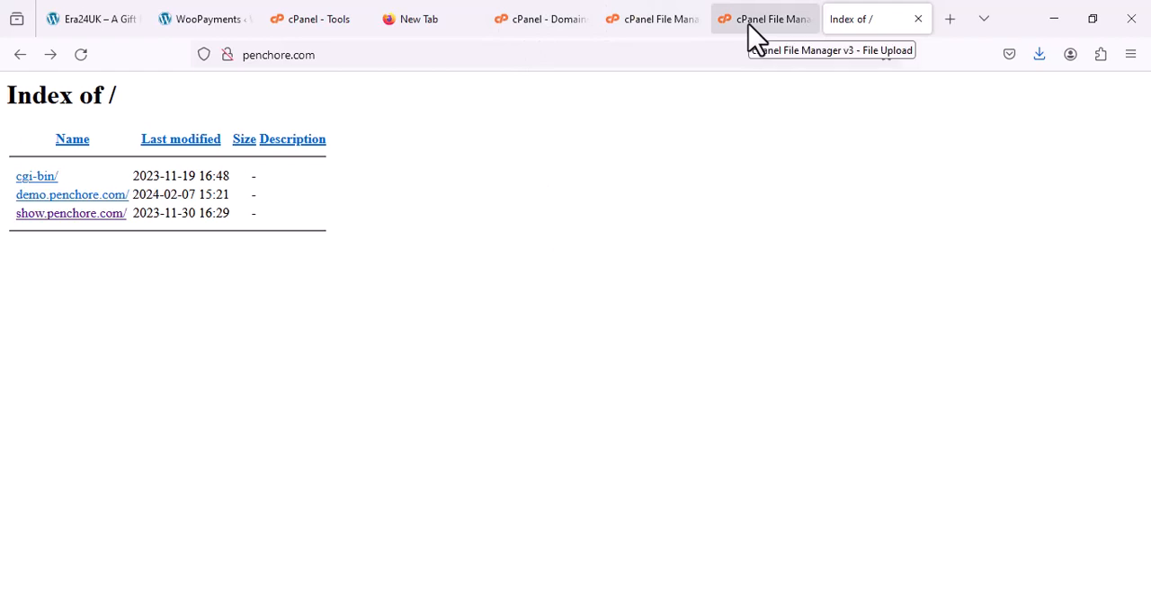
pyautogui.click(765, 18)
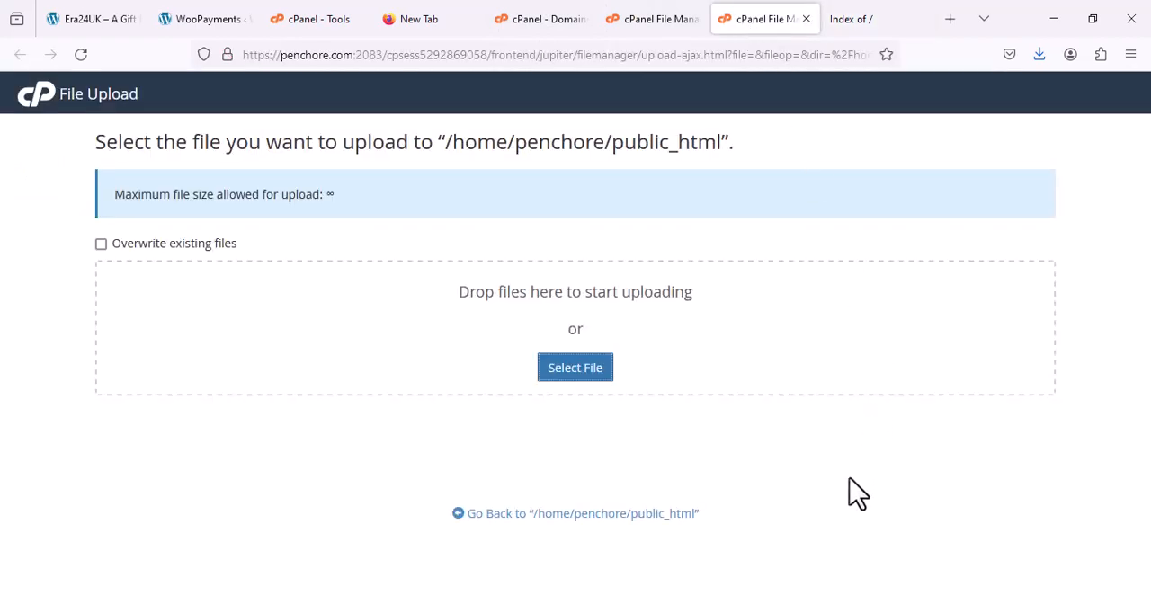
pyautogui.moveTo(575, 367)
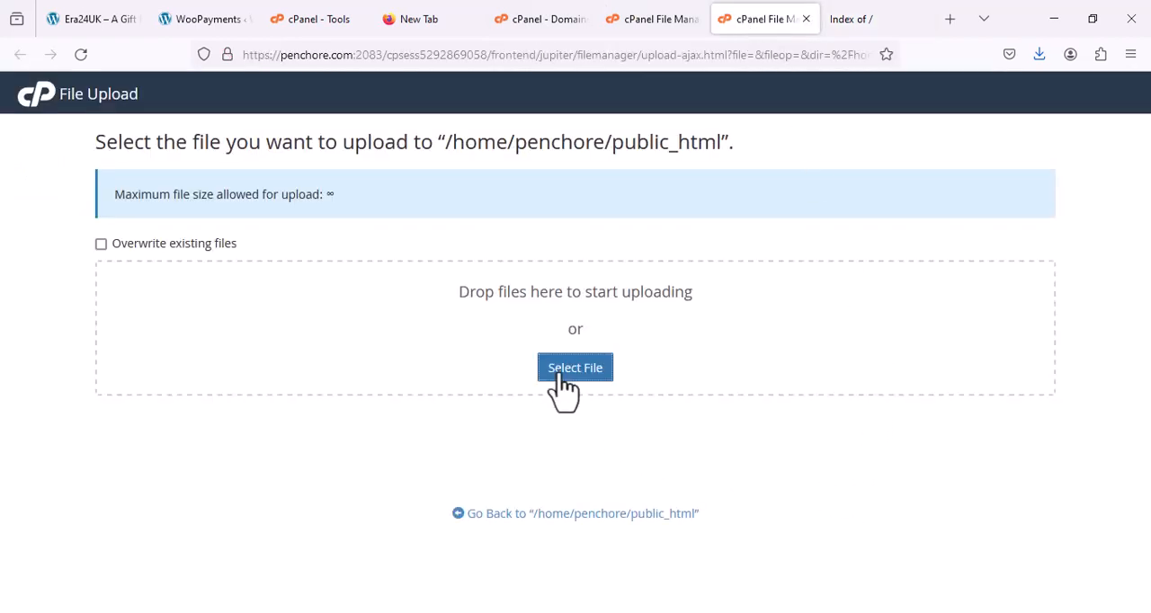
pyautogui.click(575, 367)
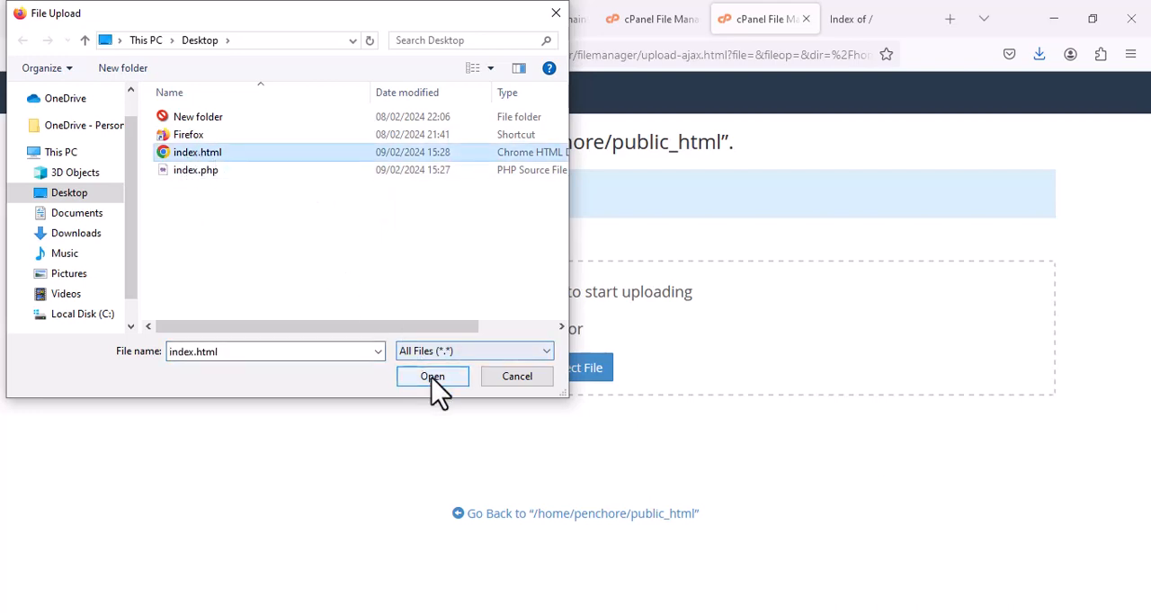
pyautogui.click(432, 376)
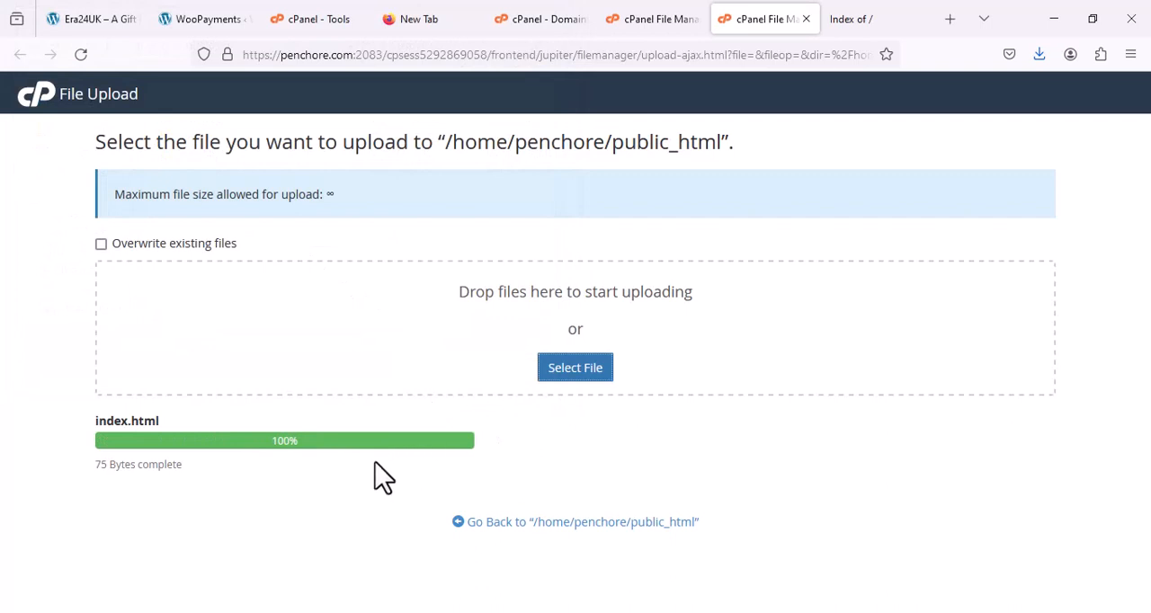
pyautogui.moveTo(623, 508)
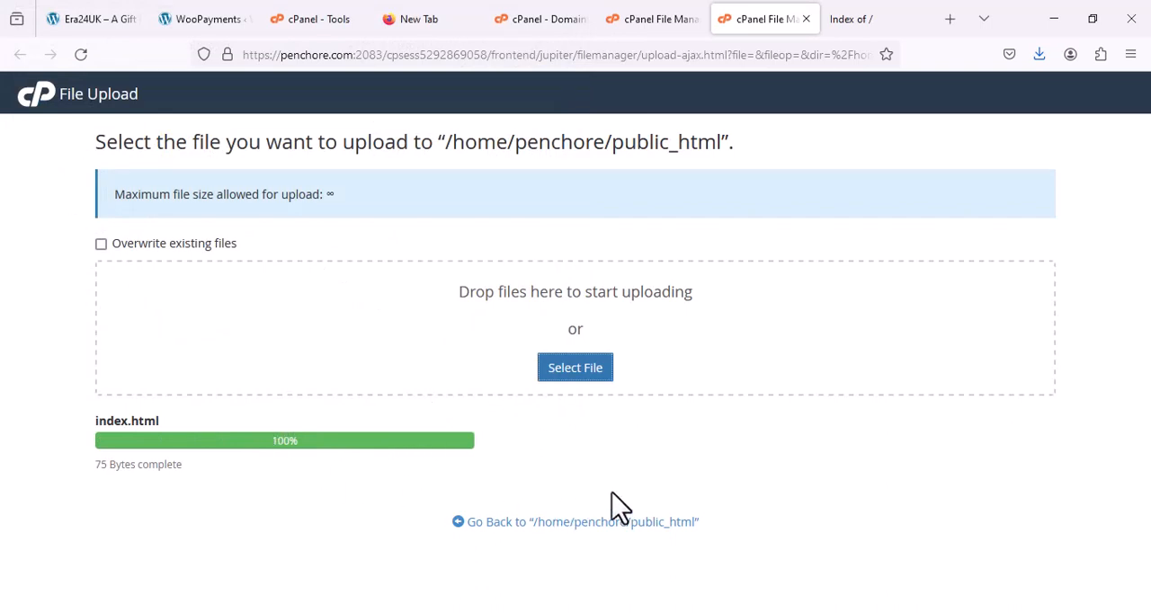
pyautogui.moveTo(766, 263)
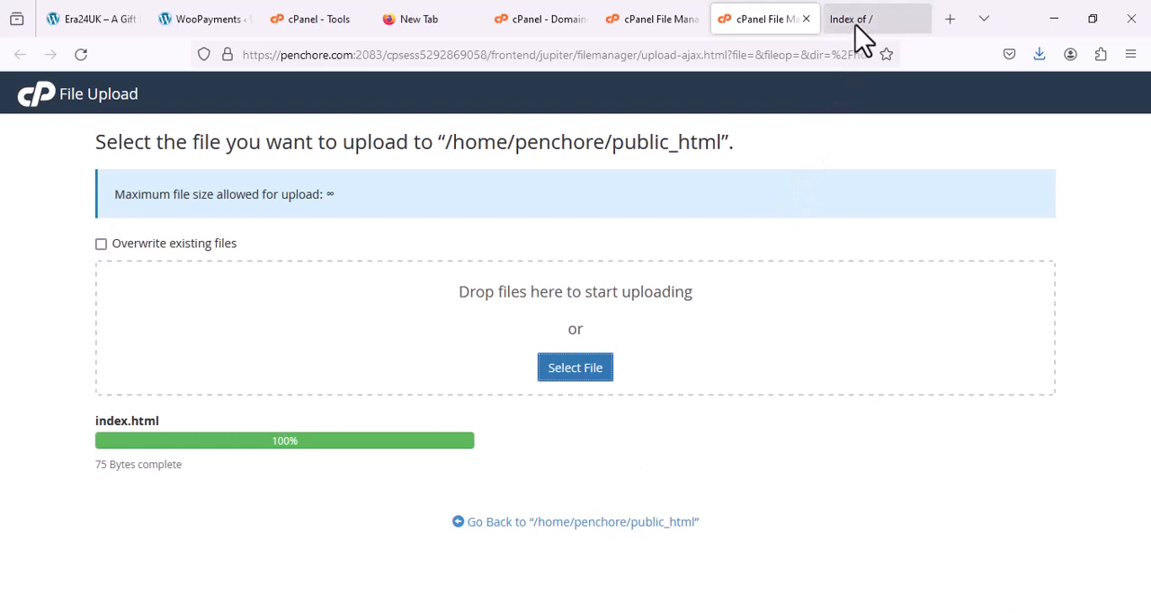
# Step: Reload penchore.com and select the 'Hello World, Congradulations' message replacing Index of /
pyautogui.click(875, 18)
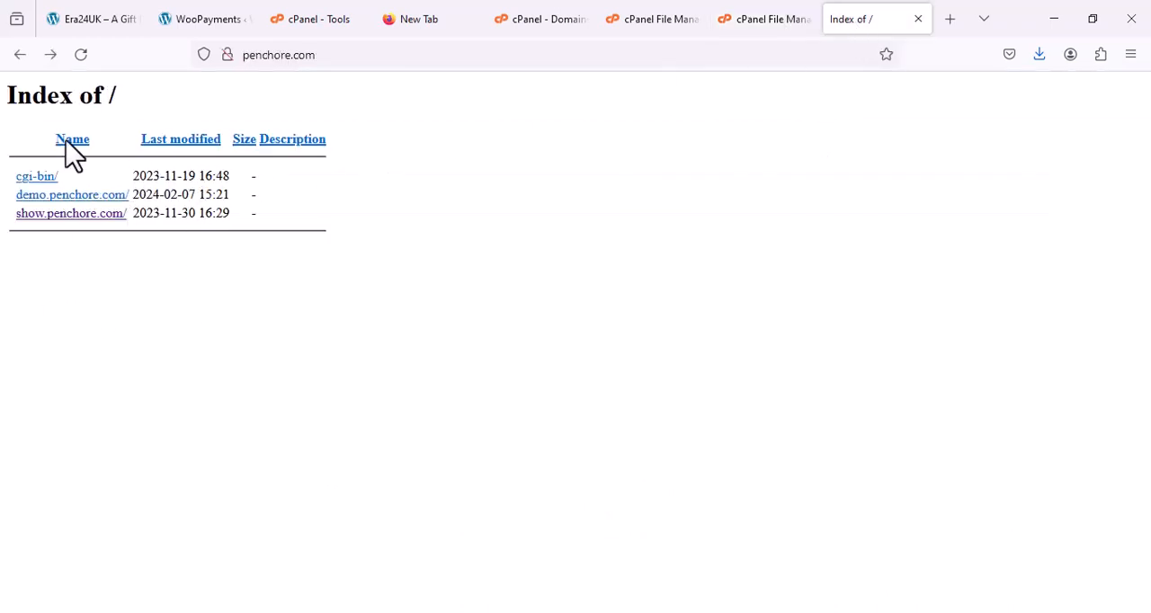
pyautogui.click(80, 55)
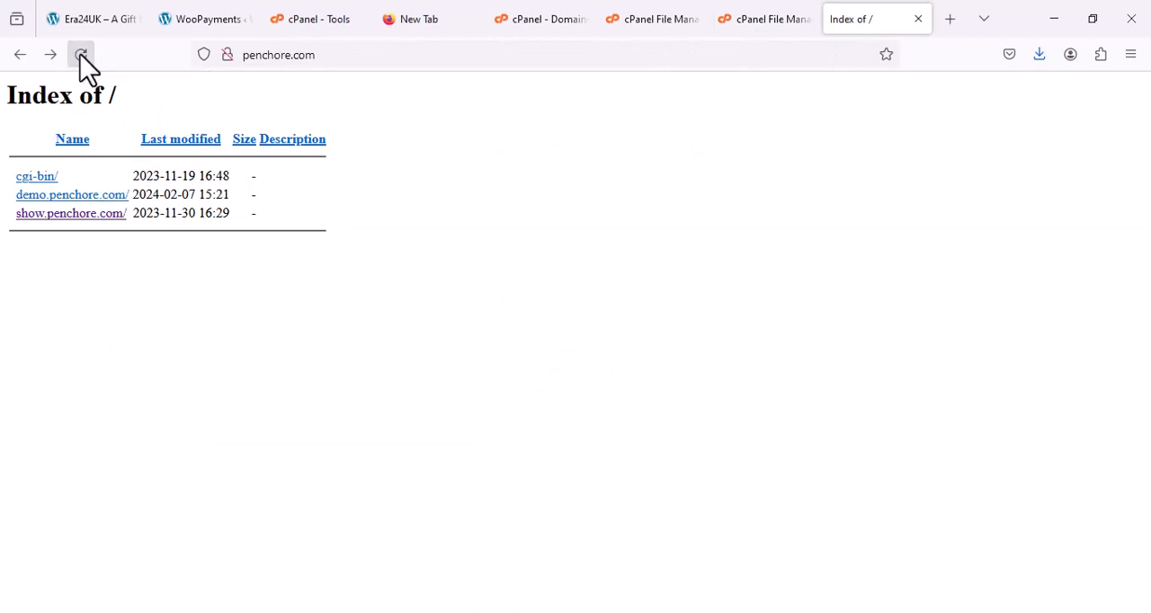
pyautogui.click(80, 55)
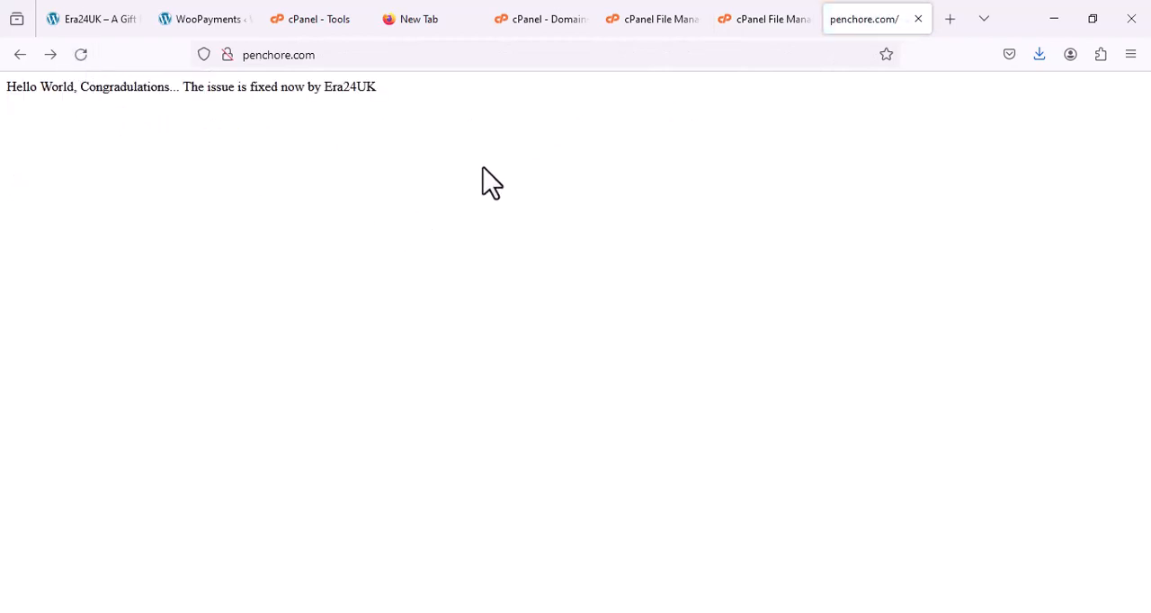
pyautogui.moveTo(16, 86)
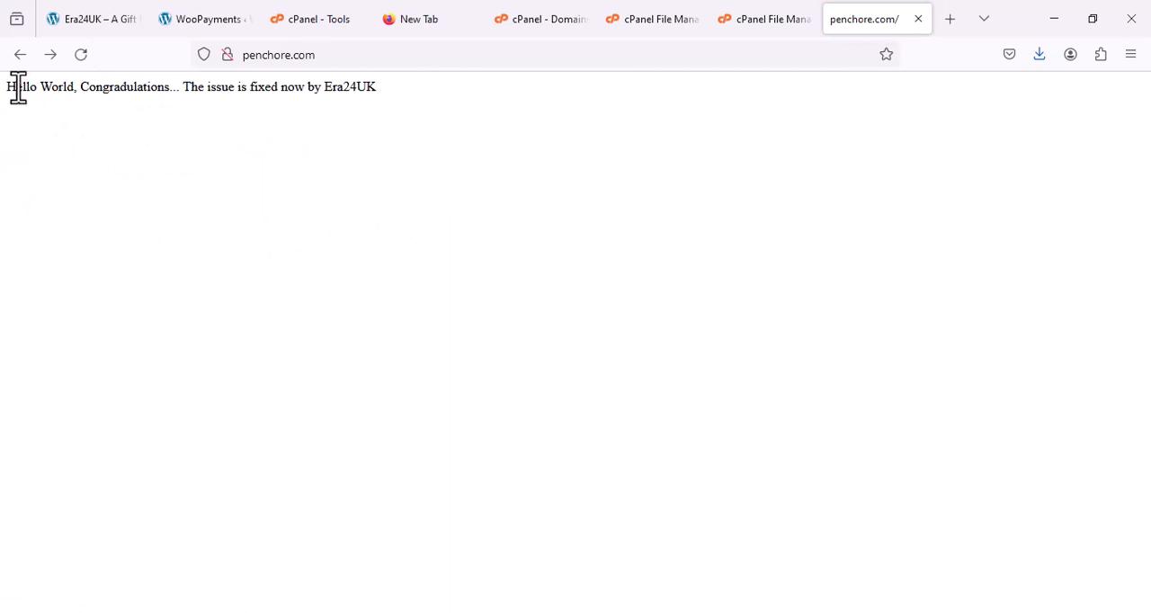
pyautogui.moveTo(7, 86); pyautogui.dragTo(376, 86)
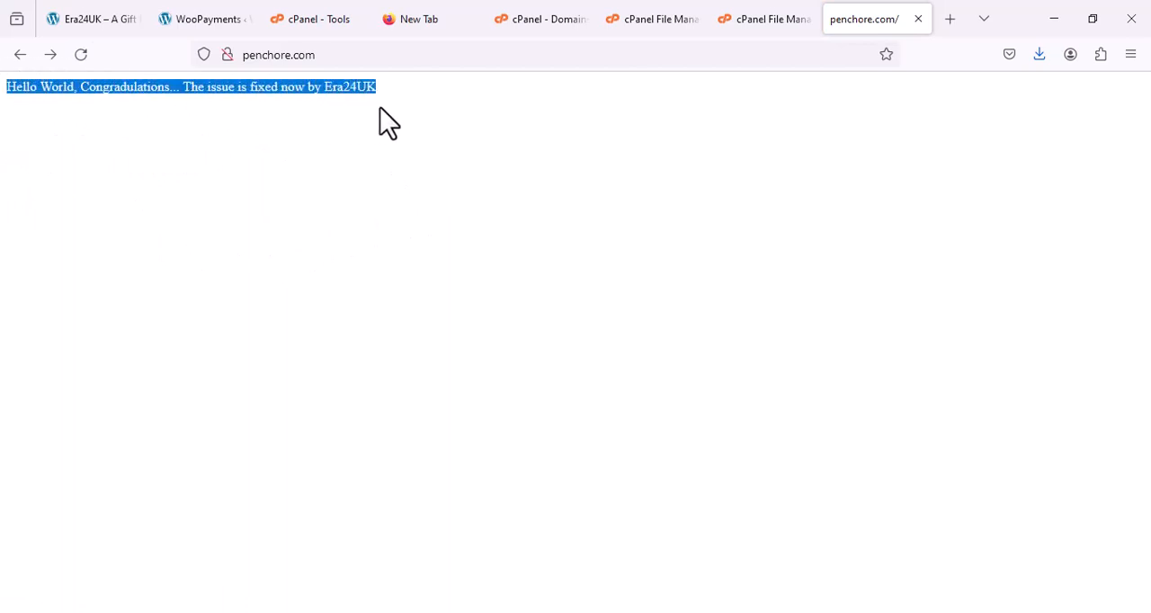
pyautogui.moveTo(328, 160)
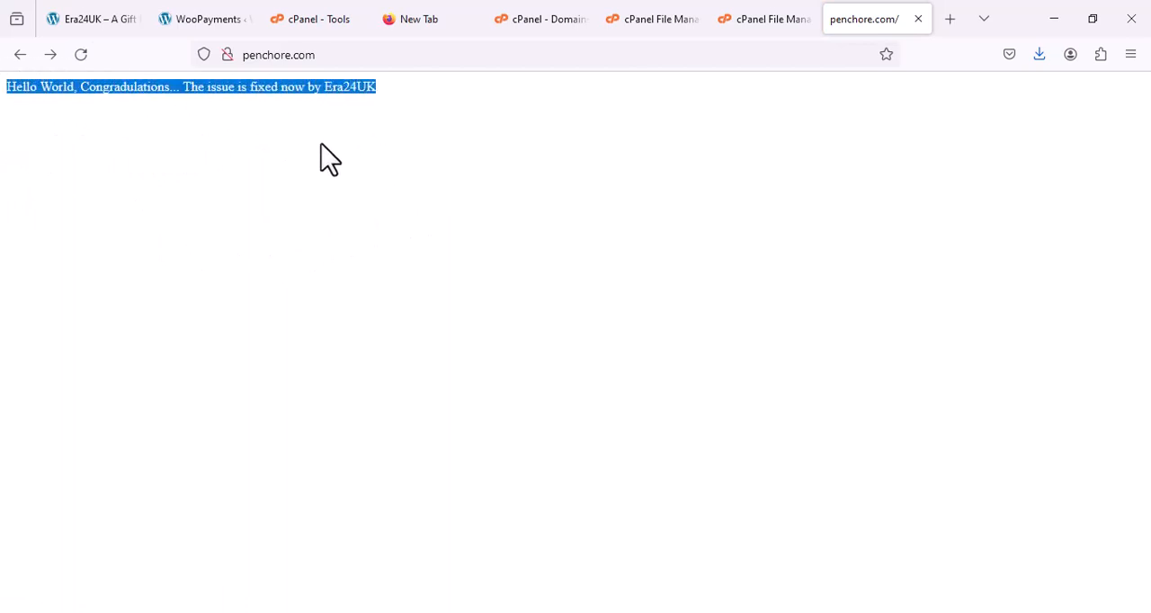
pyautogui.moveTo(149, 212)
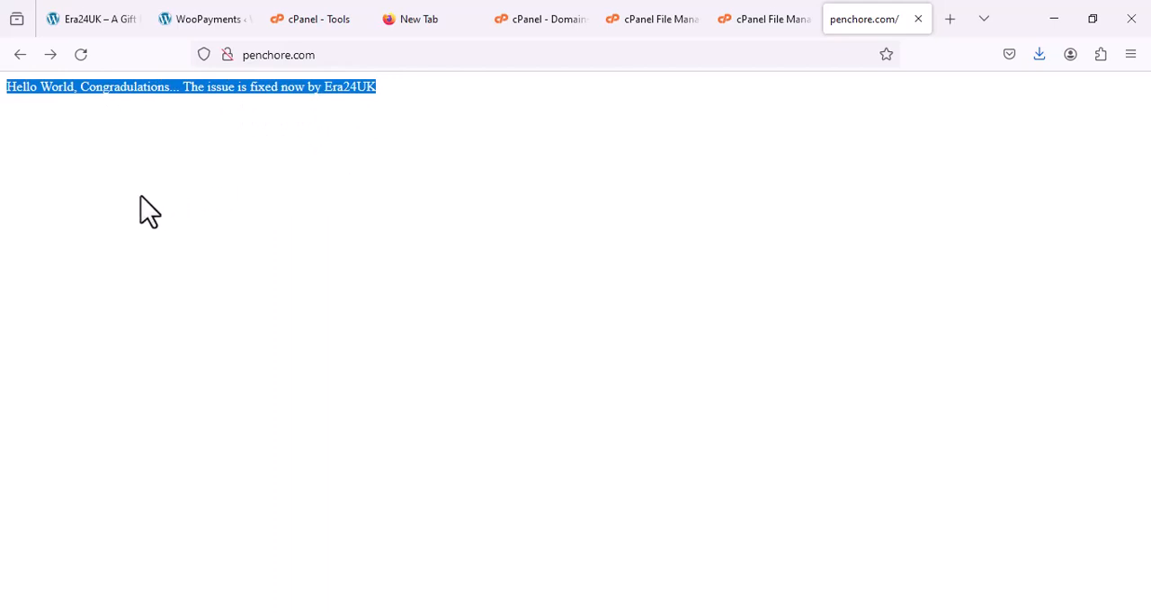
pyautogui.click(80, 54)
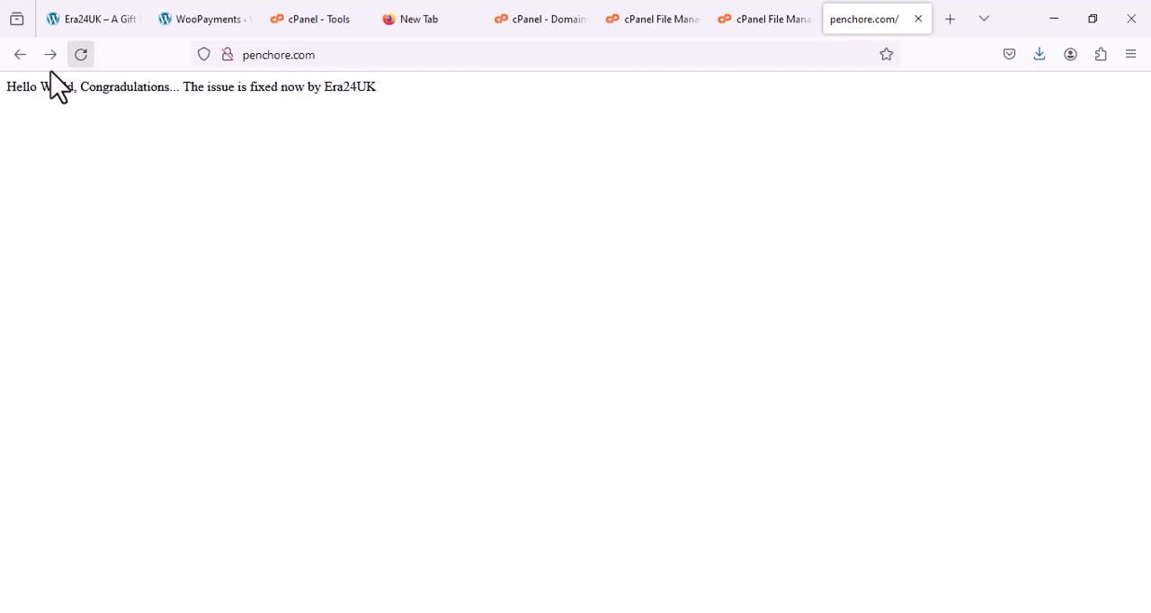
# Step: Upload index.php from the Desktop into public_html, completing at 83 bytes
pyautogui.click(763, 18)
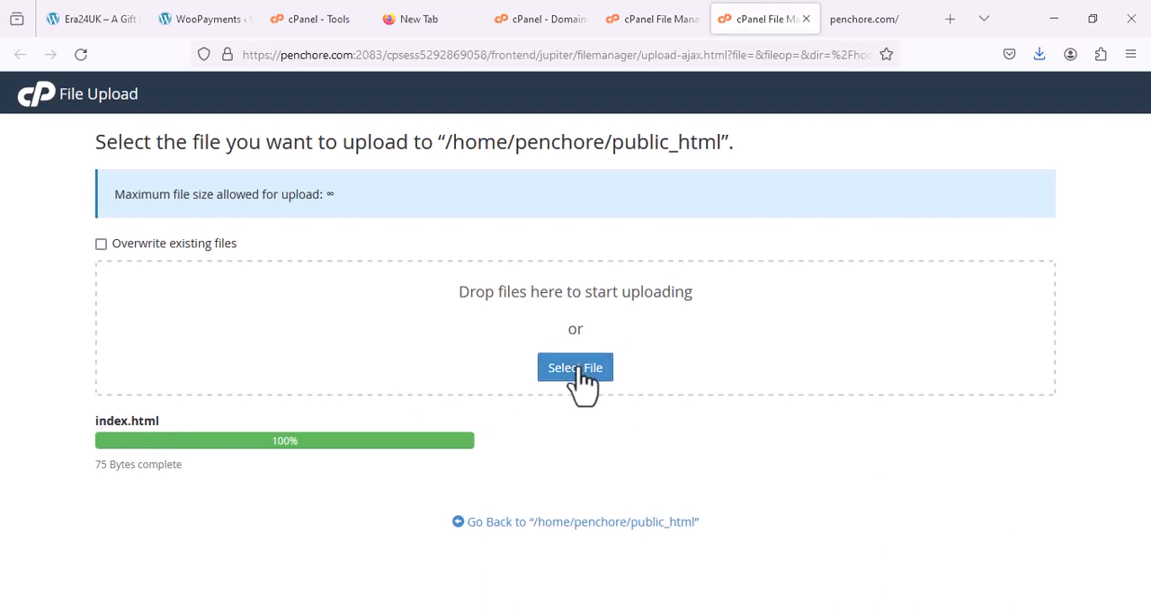
pyautogui.click(575, 367)
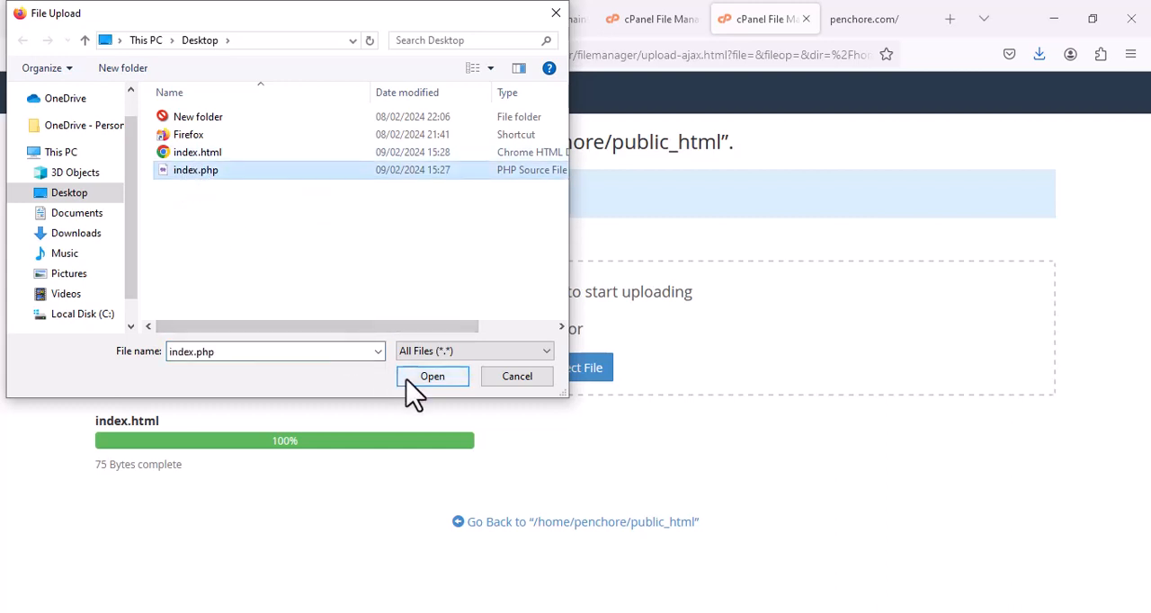
pyautogui.click(431, 376)
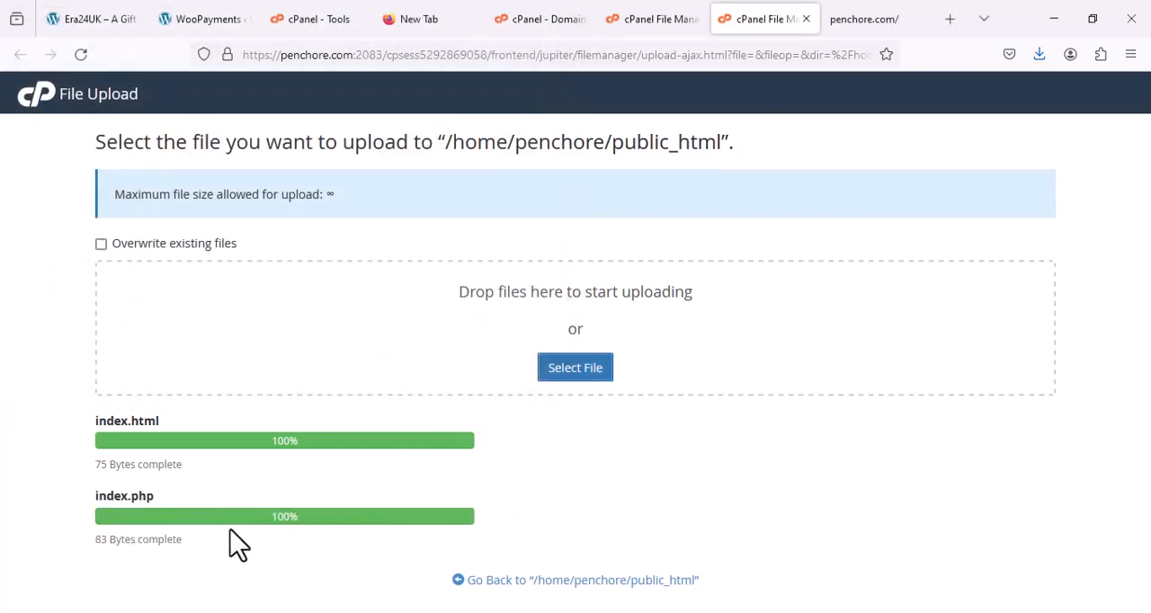
pyautogui.moveTo(185, 504)
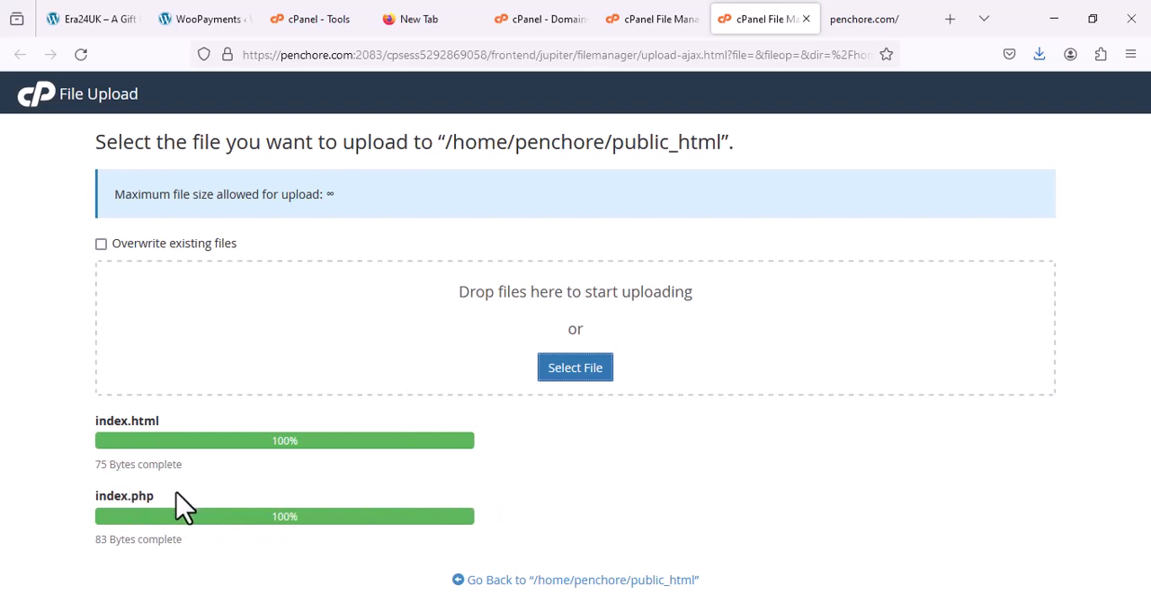
pyautogui.moveTo(148, 513)
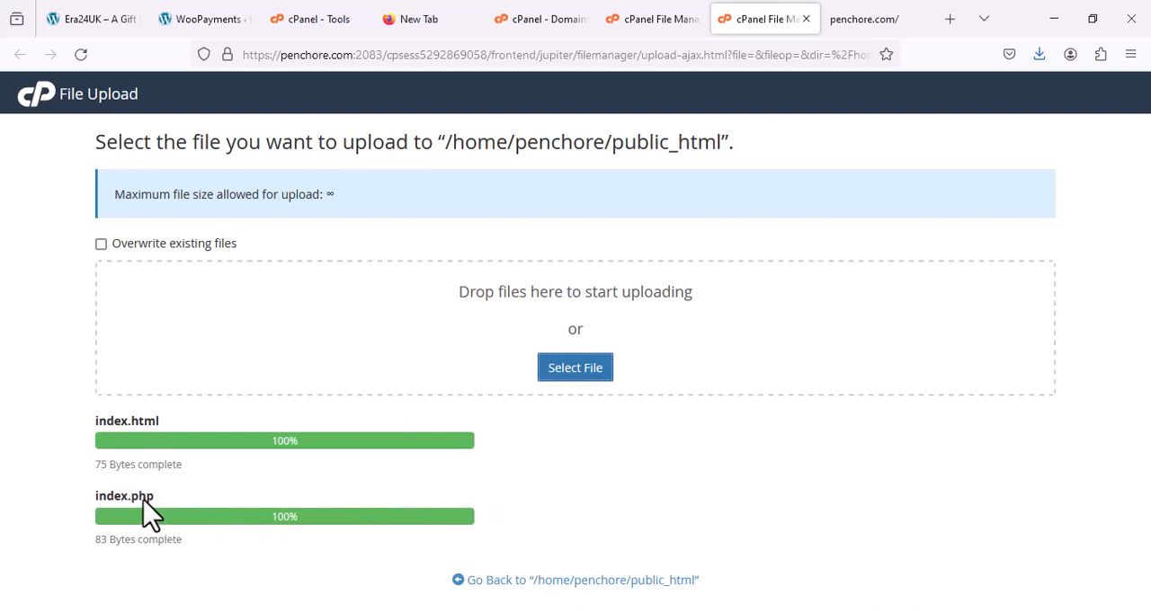
pyautogui.moveTo(864, 18)
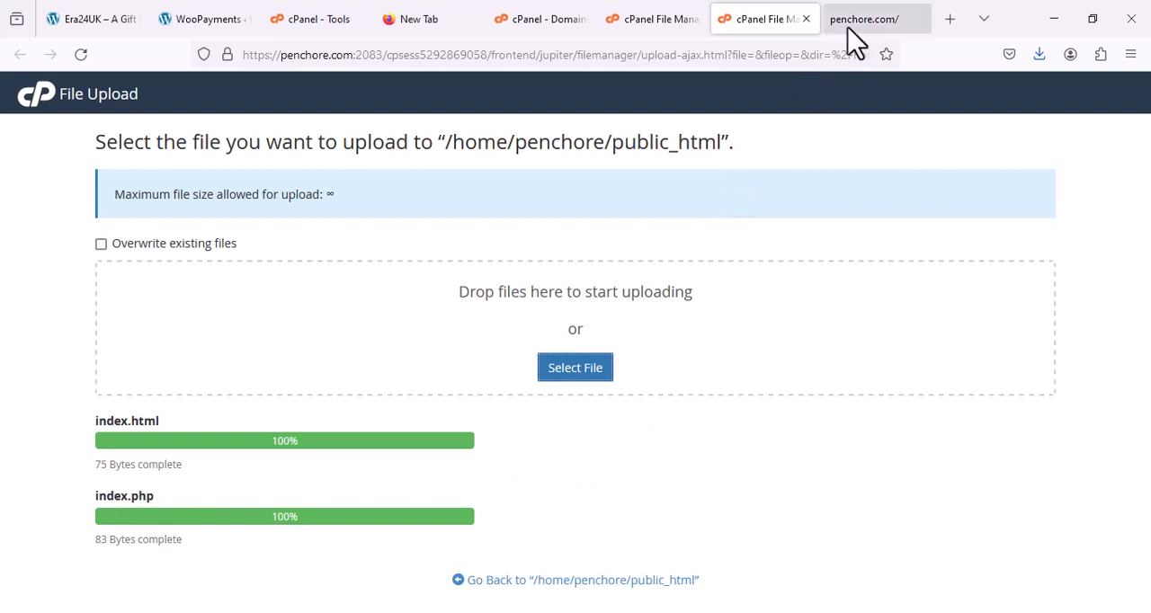
# Step: Reload penchore.com after the index.php upload; the page comes up blank
pyautogui.click(864, 18)
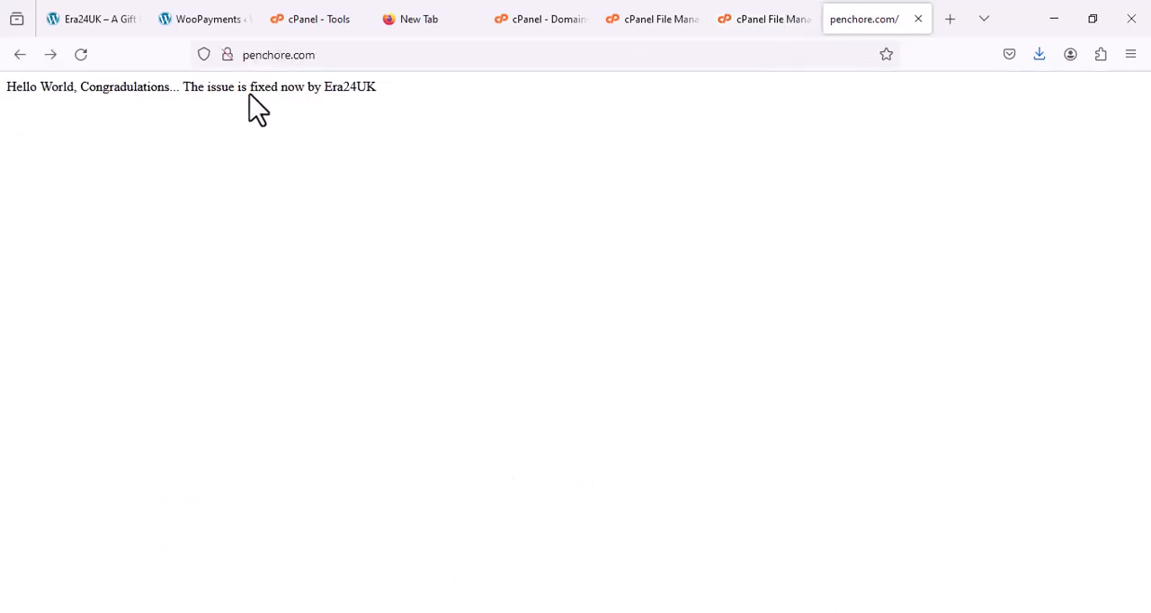
pyautogui.click(80, 54)
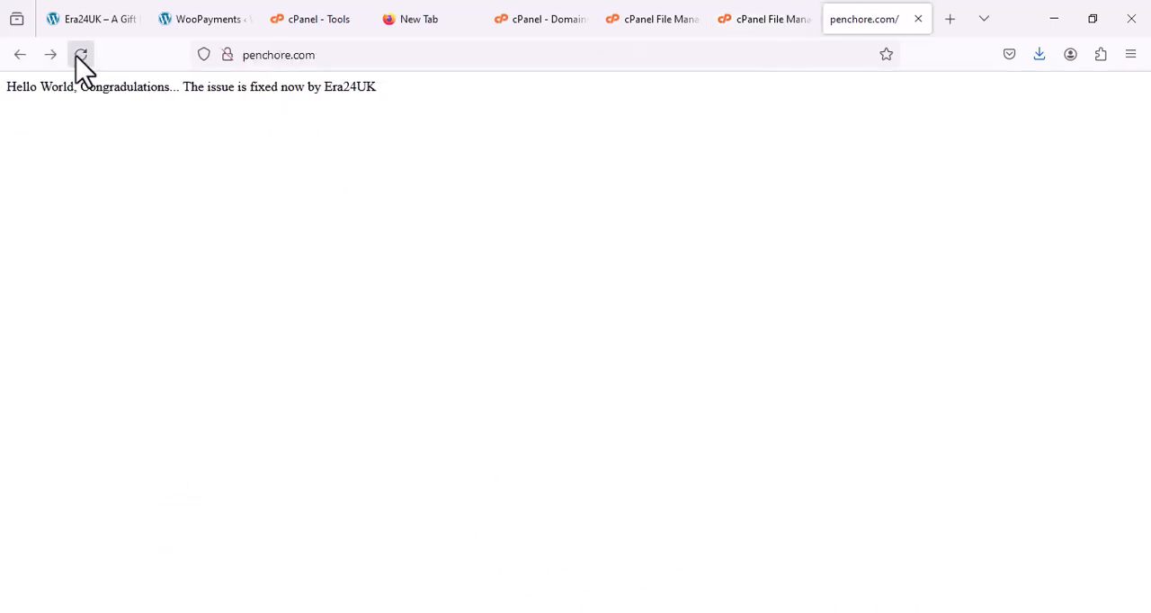
pyautogui.click(80, 54)
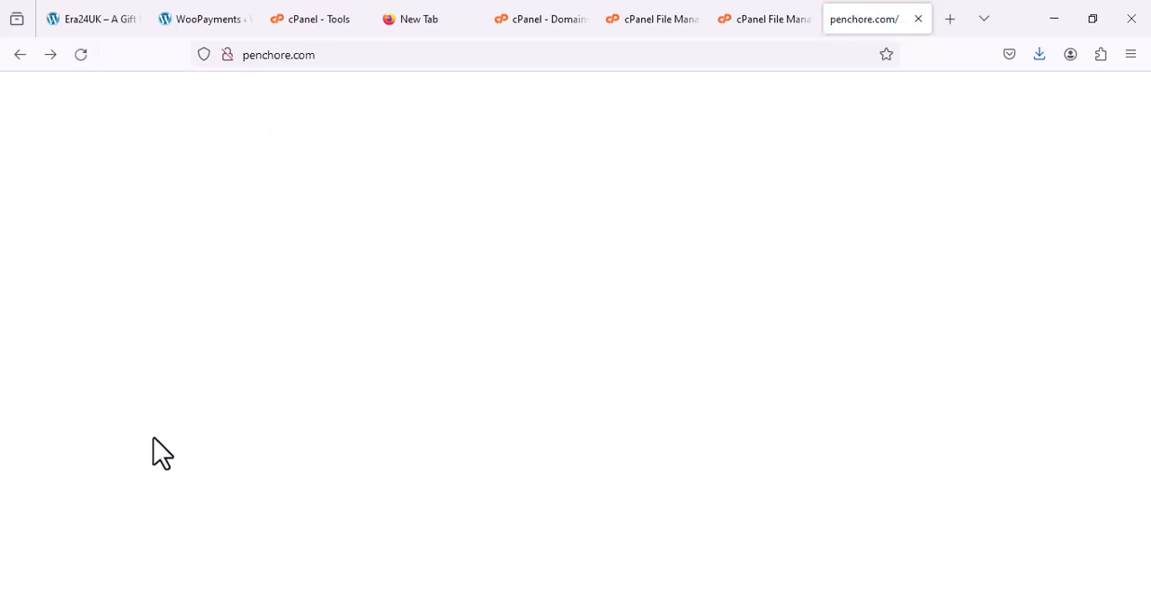
pyautogui.moveTo(211, 398)
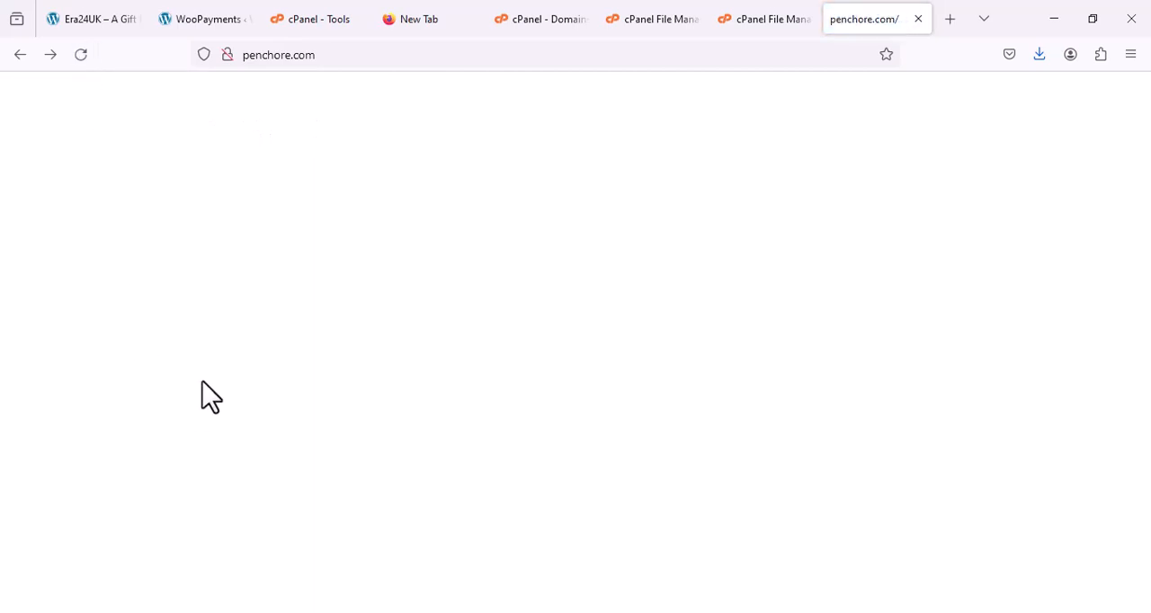
pyautogui.moveTo(623, 309)
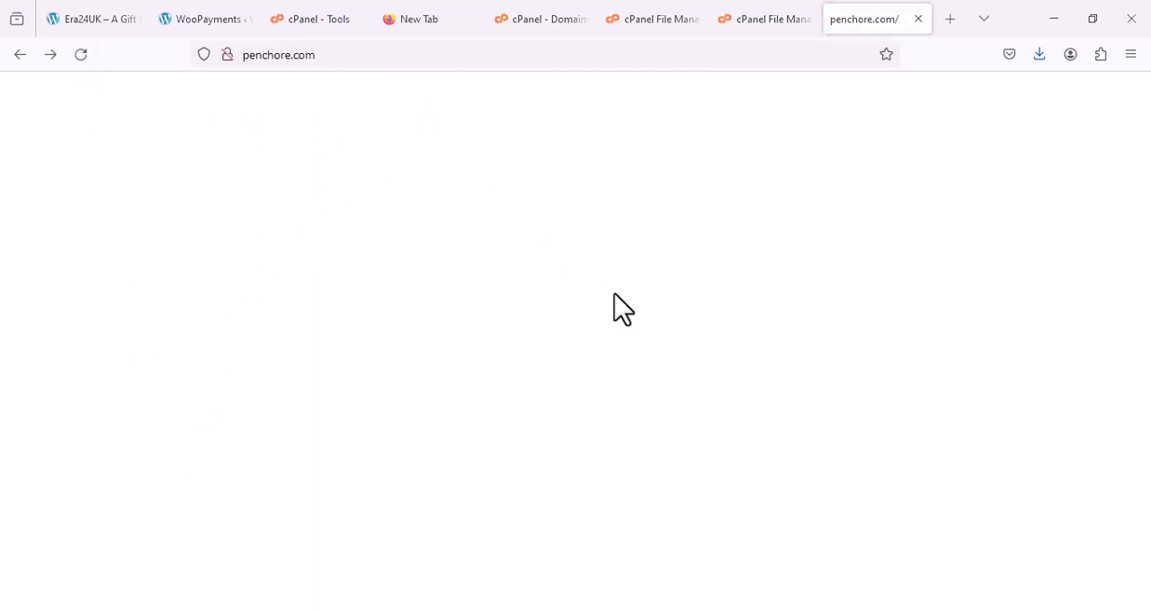
pyautogui.moveTo(31, 134)
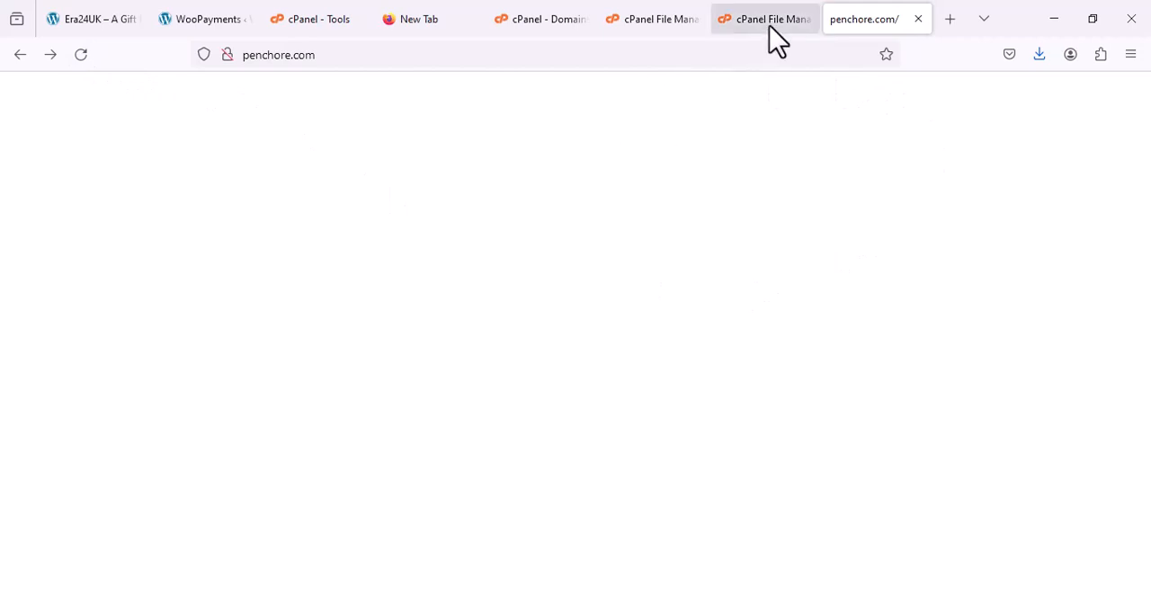
# Step: Return to cPanel's File Upload page listing index.html and index.php at 100%
pyautogui.click(764, 19)
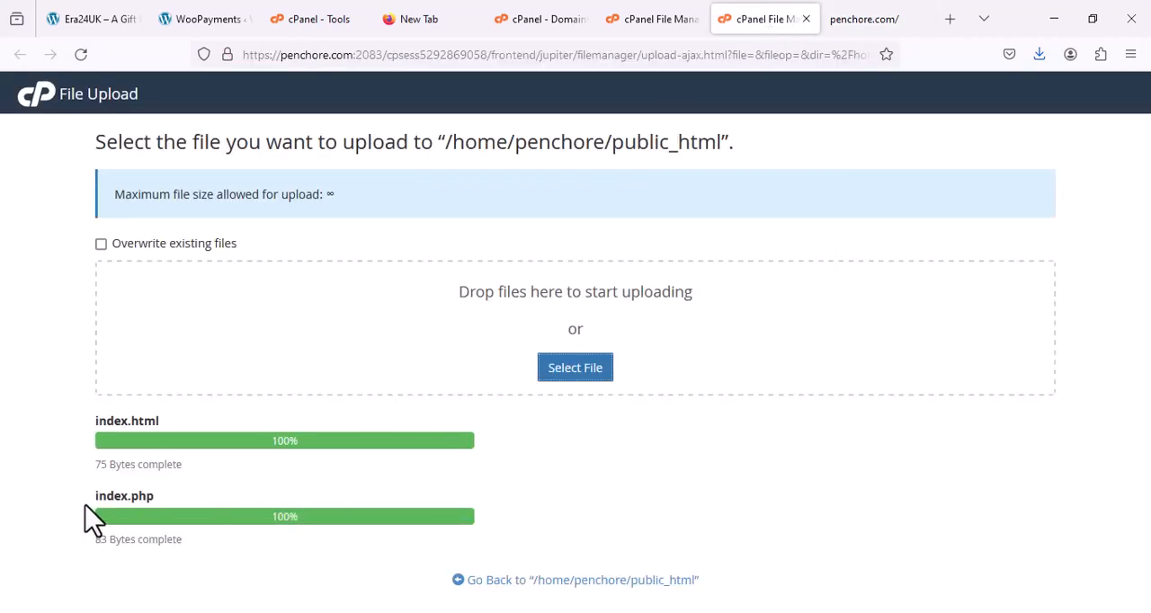
pyautogui.moveTo(106, 514)
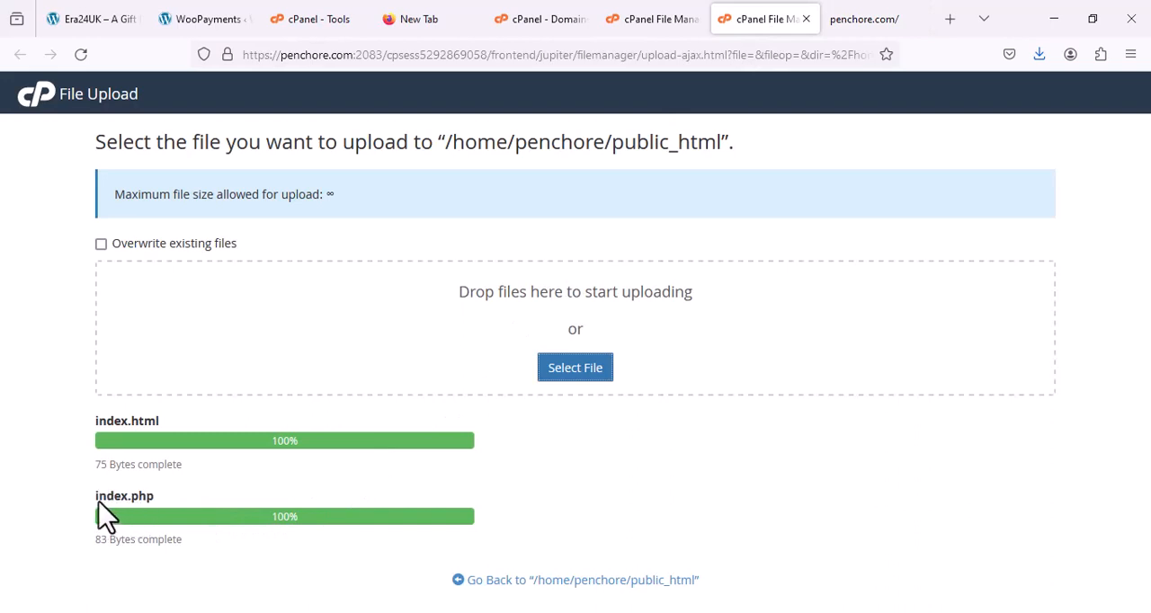
pyautogui.moveTo(153, 441)
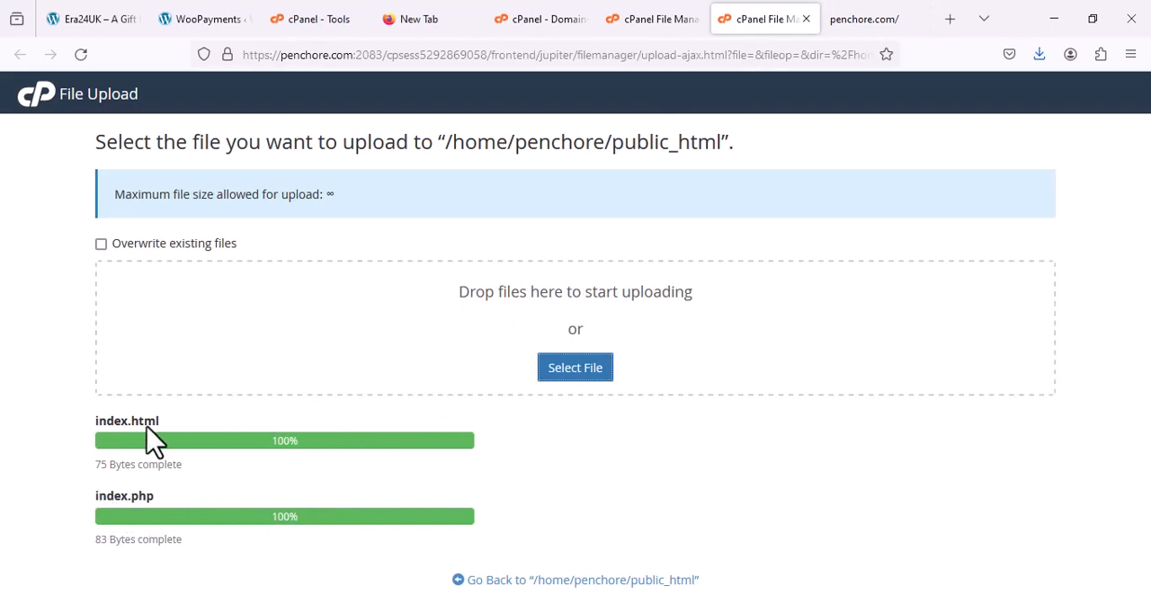
pyautogui.moveTo(140, 510)
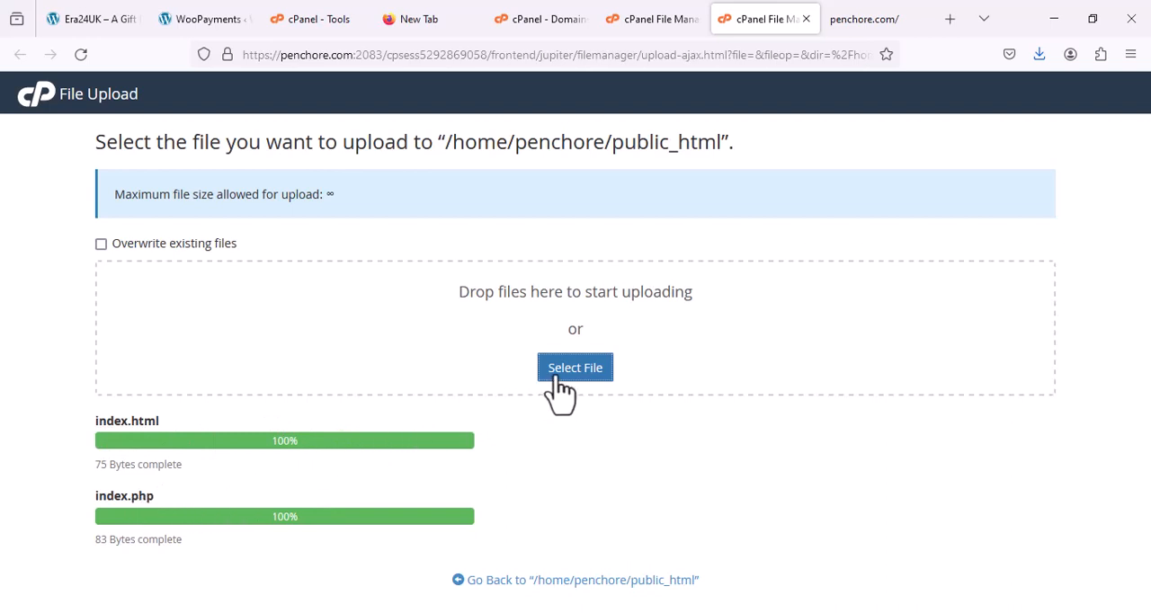
pyautogui.moveTo(865, 18)
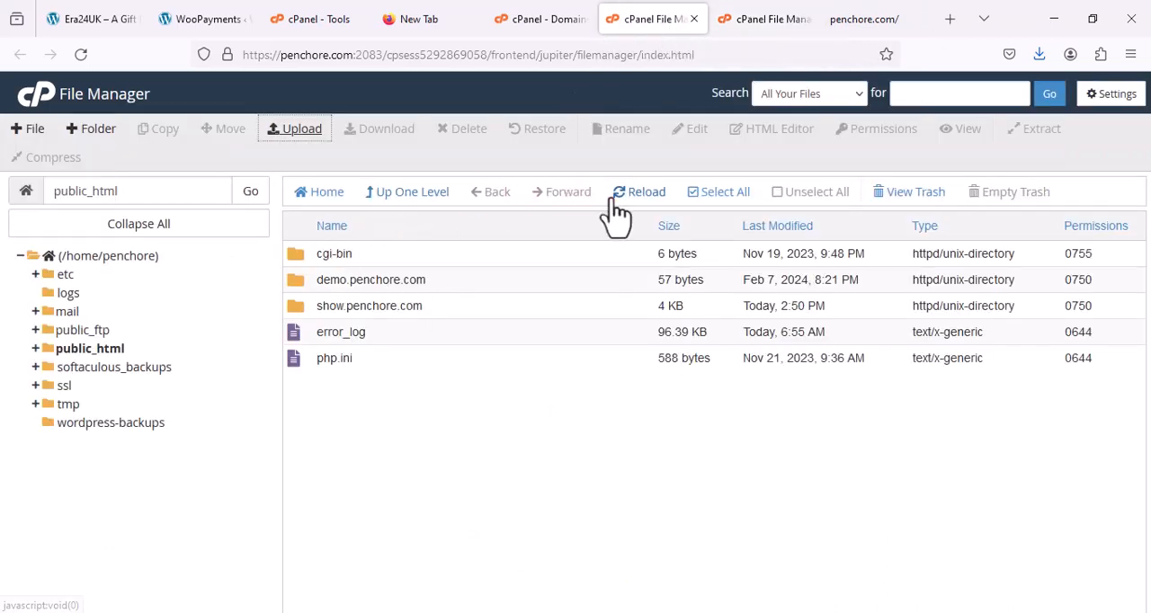
# Step: Refresh the public_html listing and move index.html to the trash, keeping index.php
pyautogui.click(638, 191)
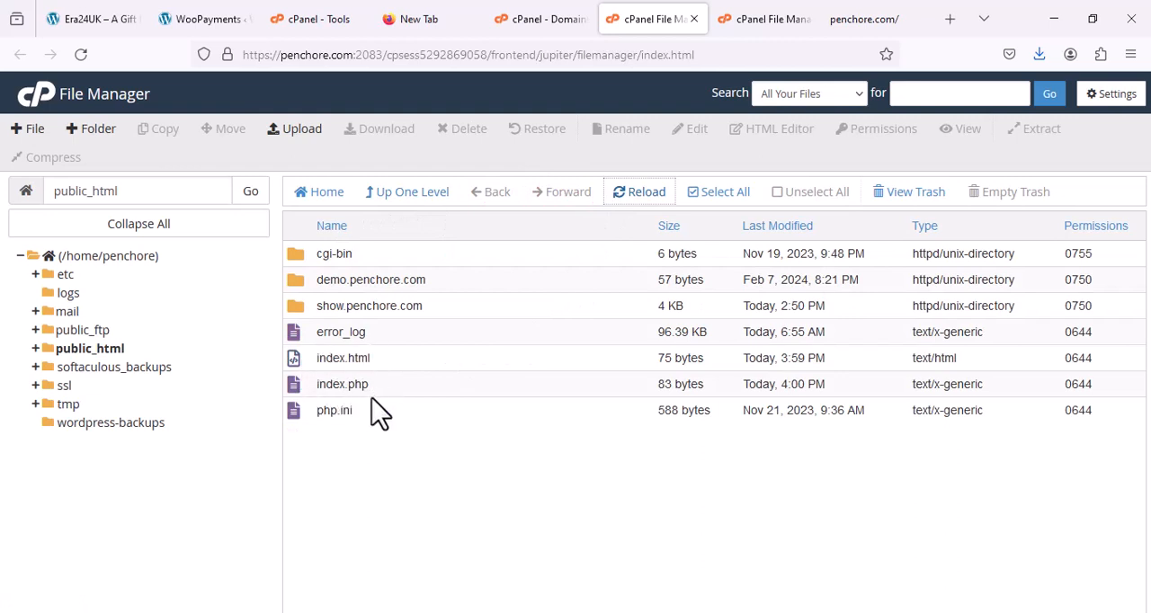
pyautogui.moveTo(377, 369)
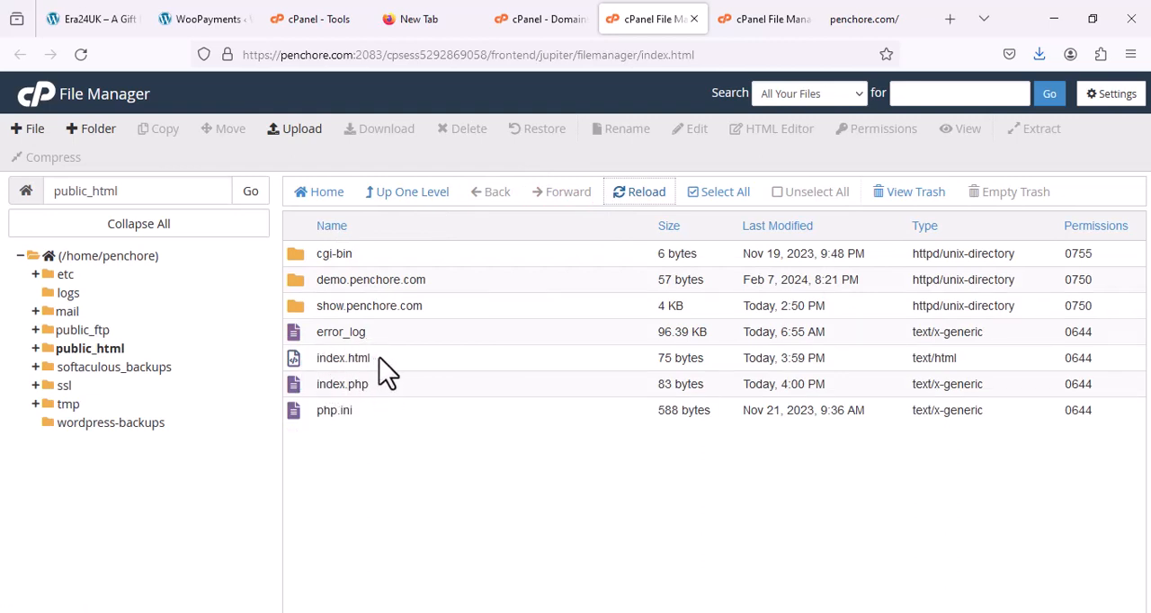
pyautogui.click(342, 358)
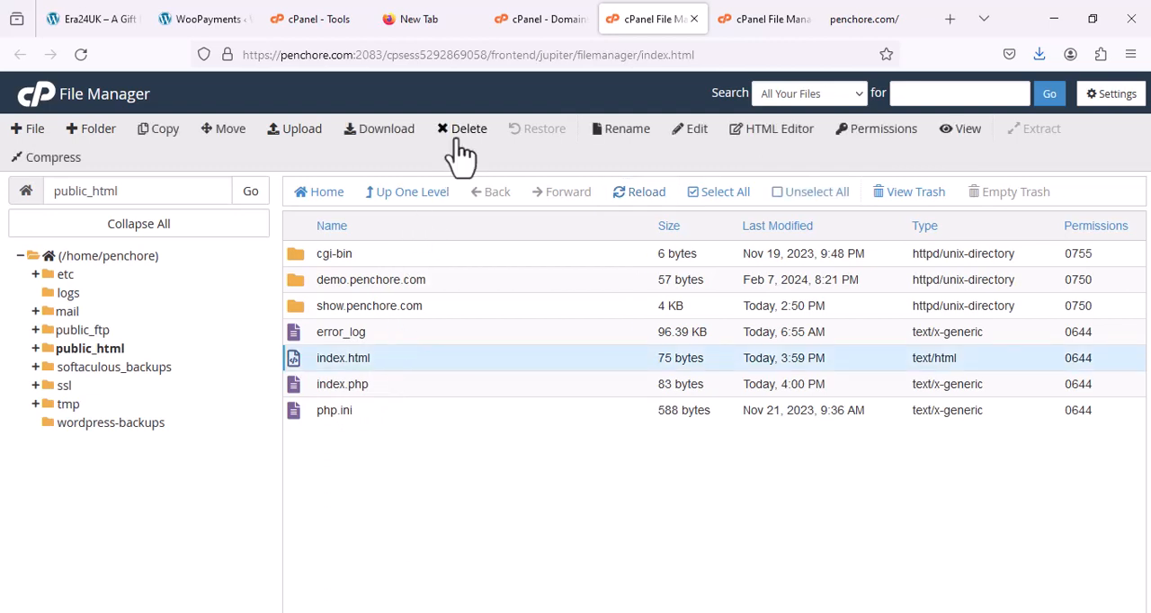
pyautogui.click(463, 128)
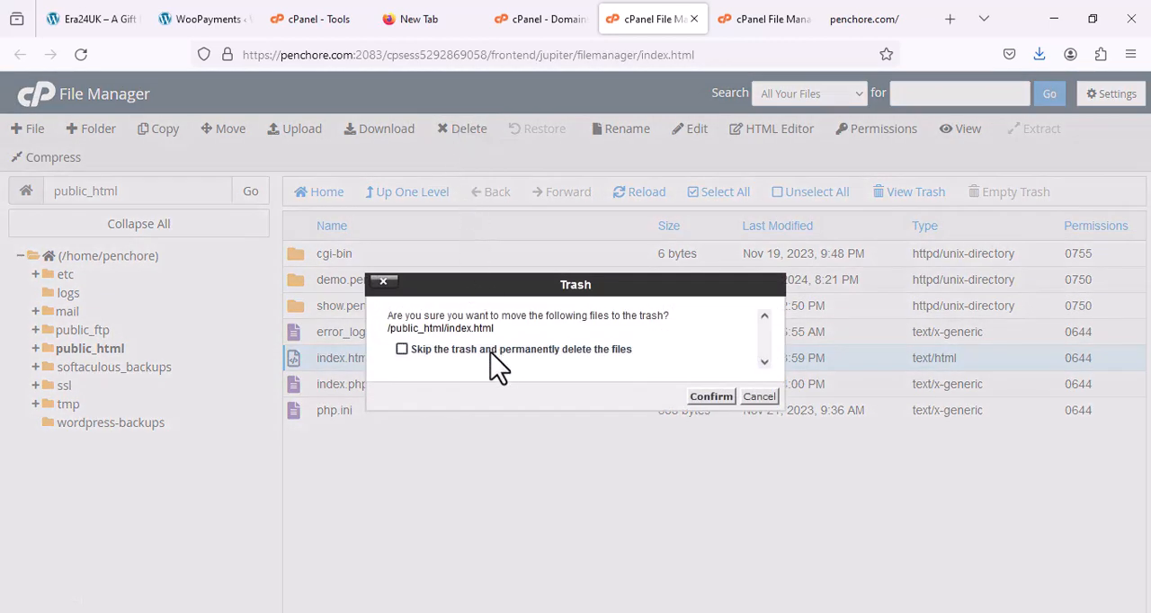
pyautogui.click(710, 396)
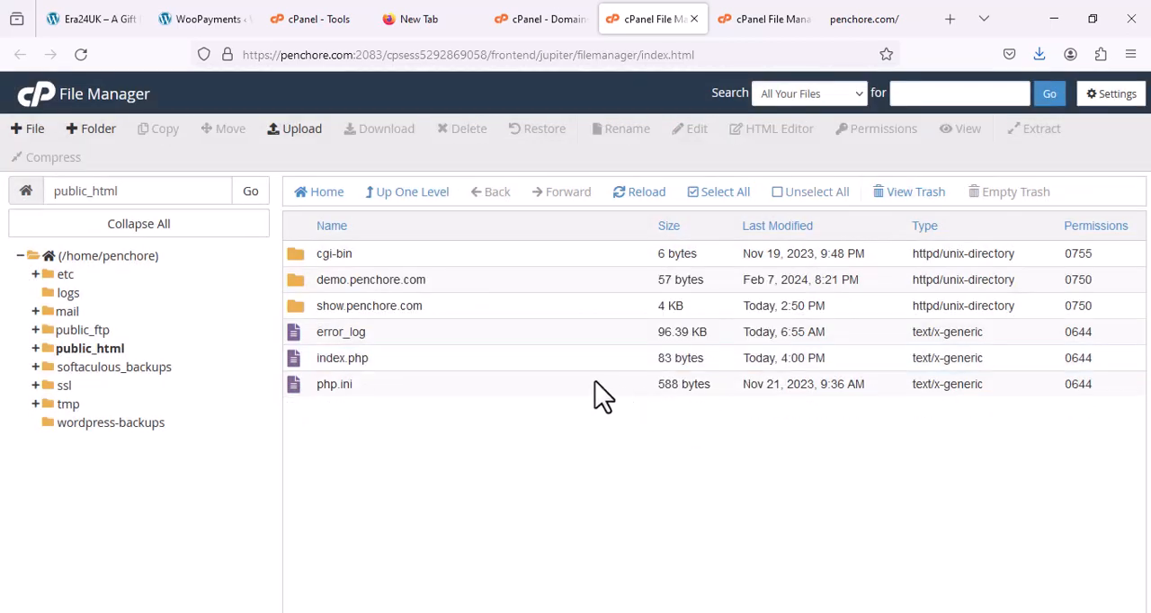
pyautogui.click(866, 18)
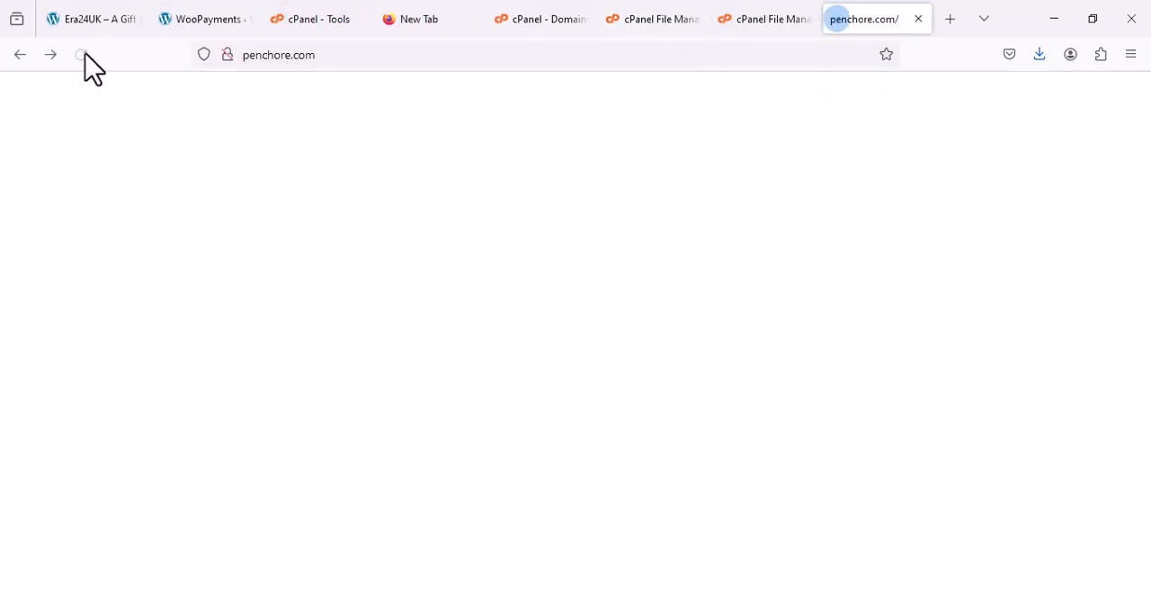
# Step: Go back to the cPanel File Upload page while penchore.com stays blank
pyautogui.click(764, 18)
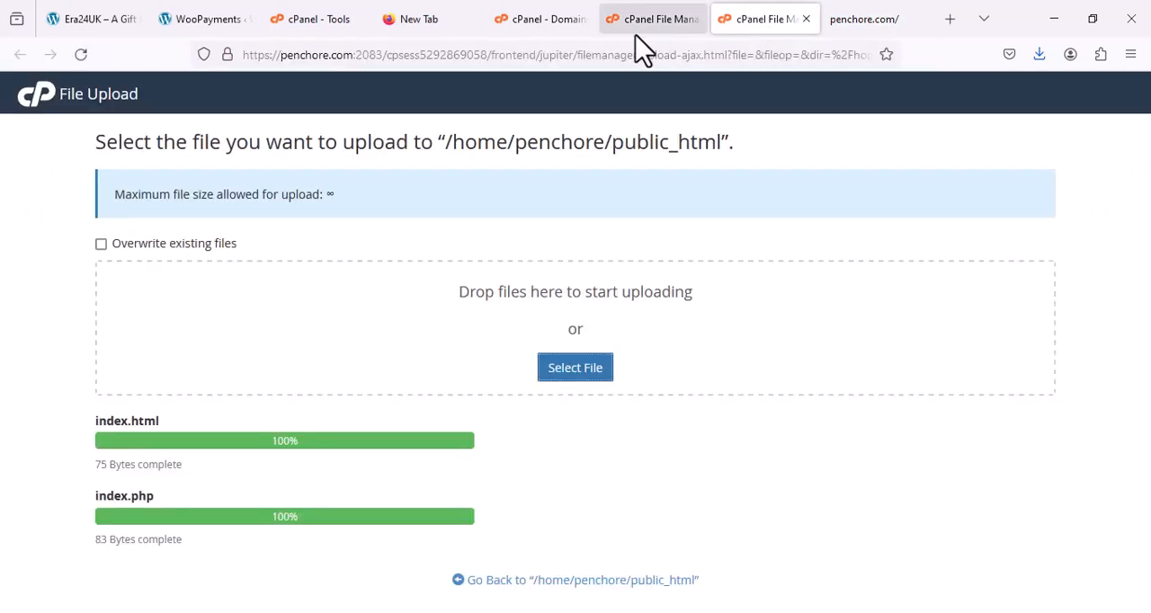
# Step: Edit index.php in cPanel, moving the closing ?> tag below the Hello World echo
pyautogui.click(653, 18)
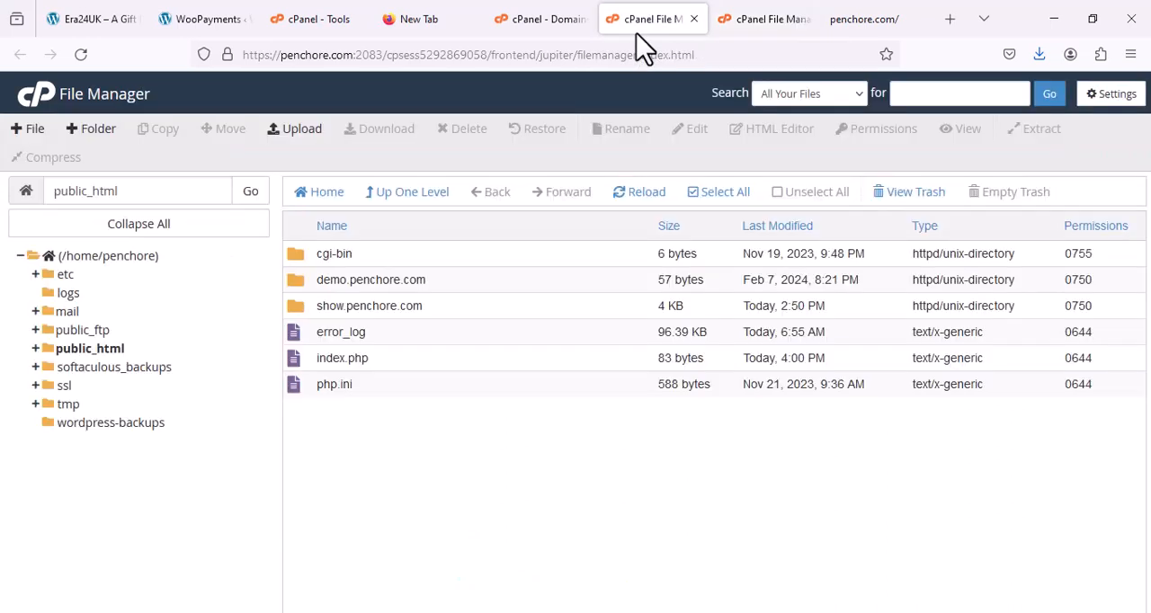
pyautogui.click(342, 358)
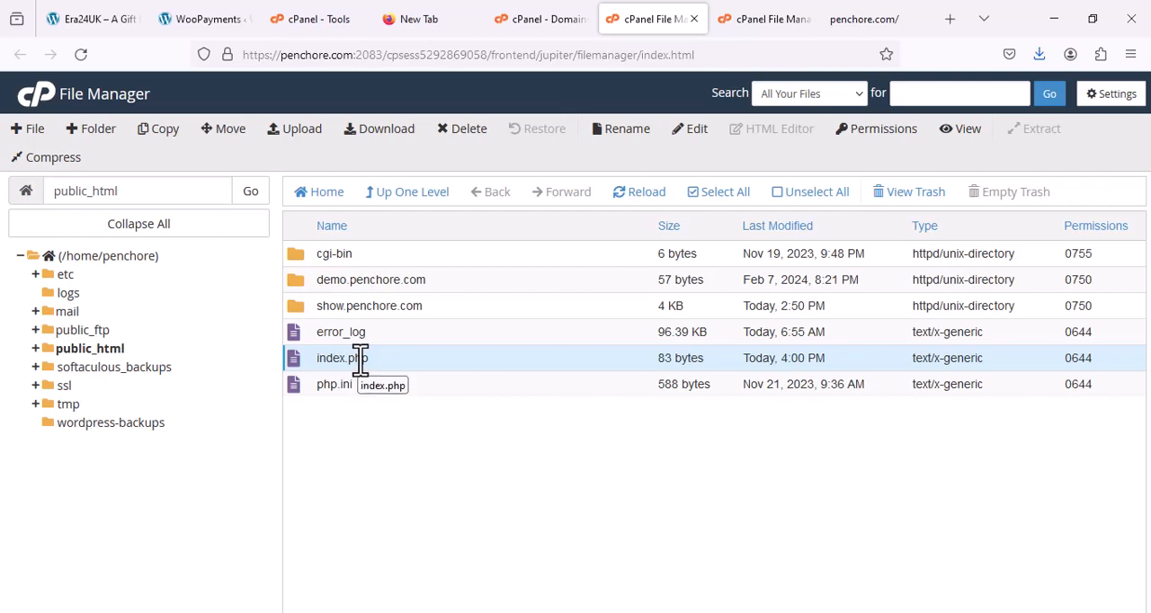
pyautogui.rightClick(341, 358)
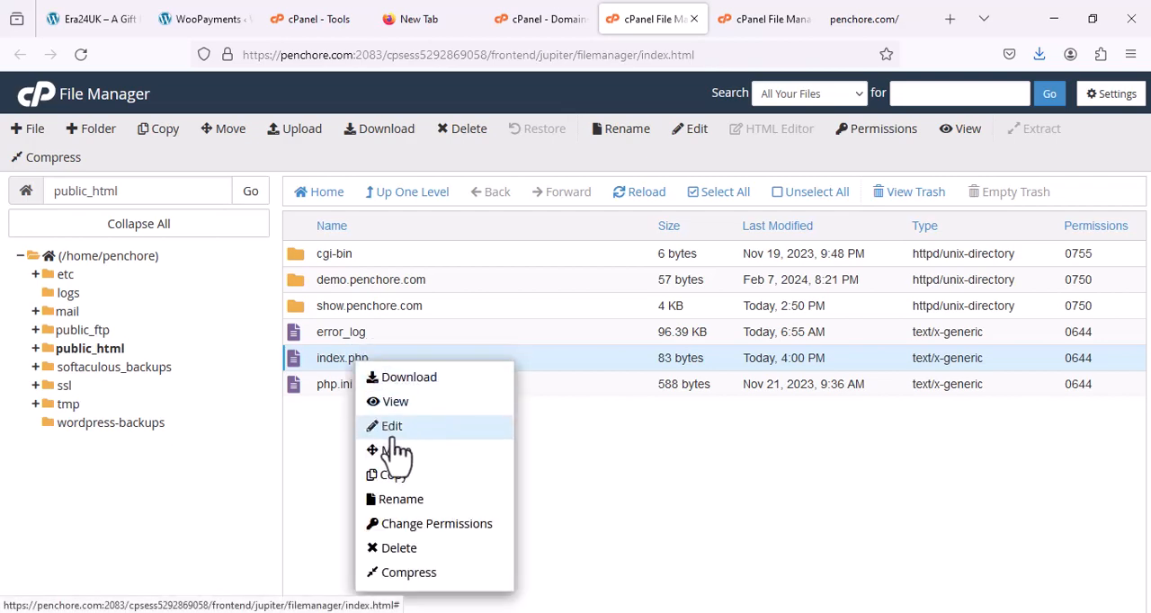
pyautogui.click(391, 425)
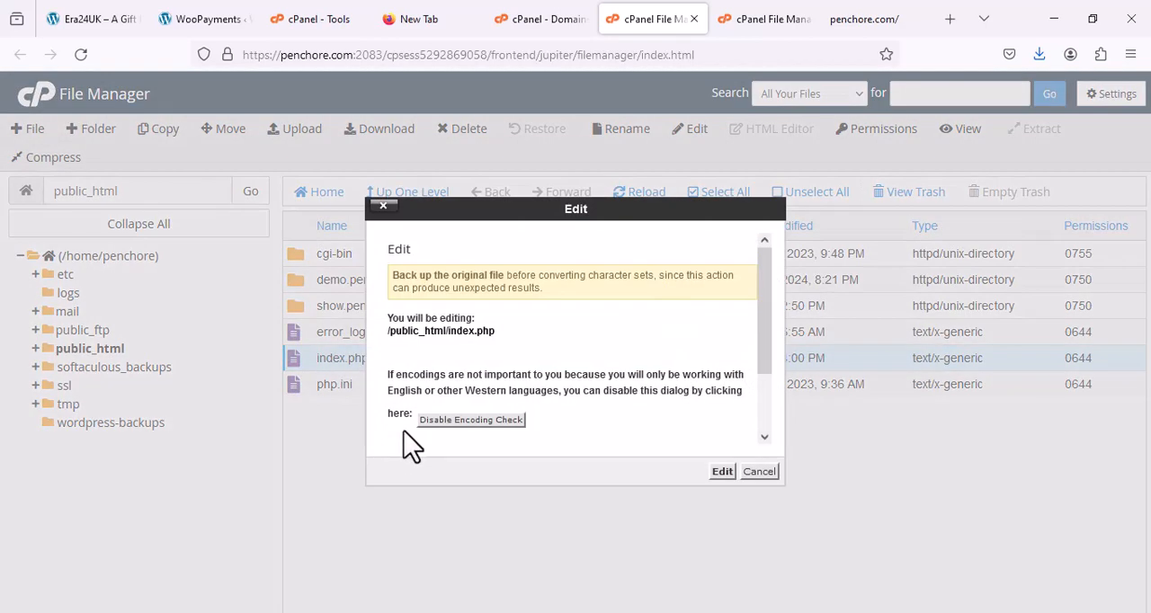
pyautogui.click(722, 471)
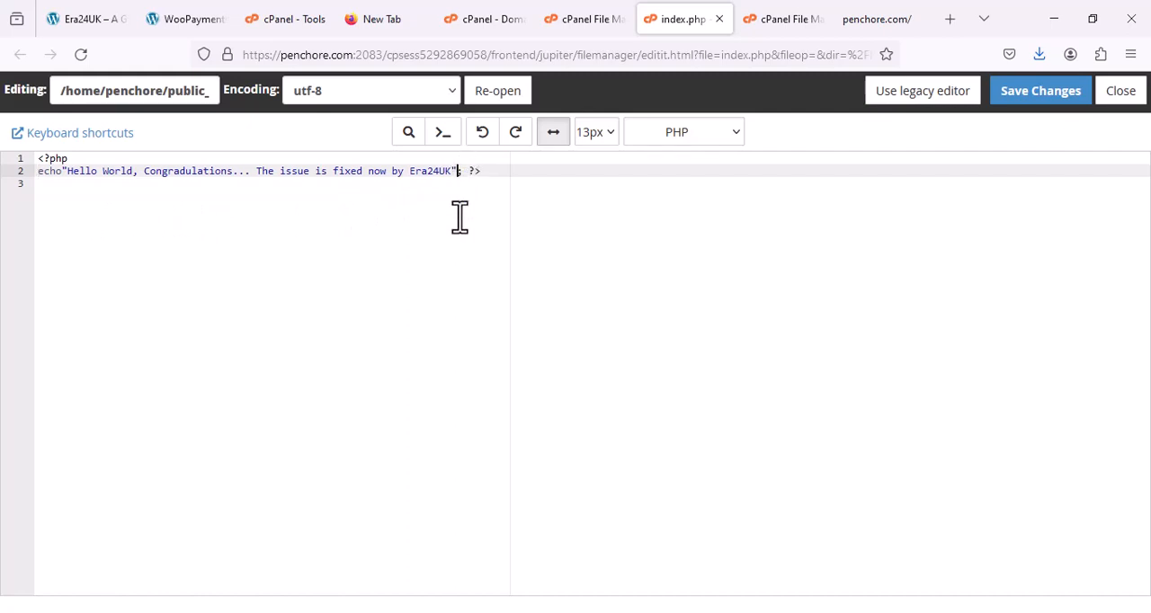
pyautogui.moveTo(465, 222)
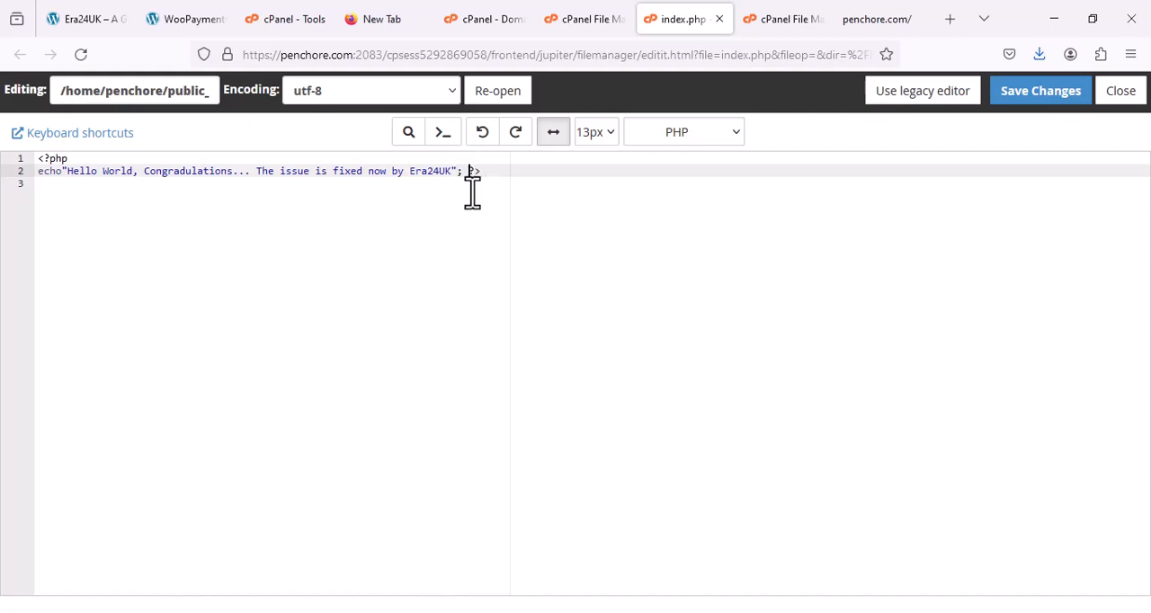
pyautogui.press('Enter')
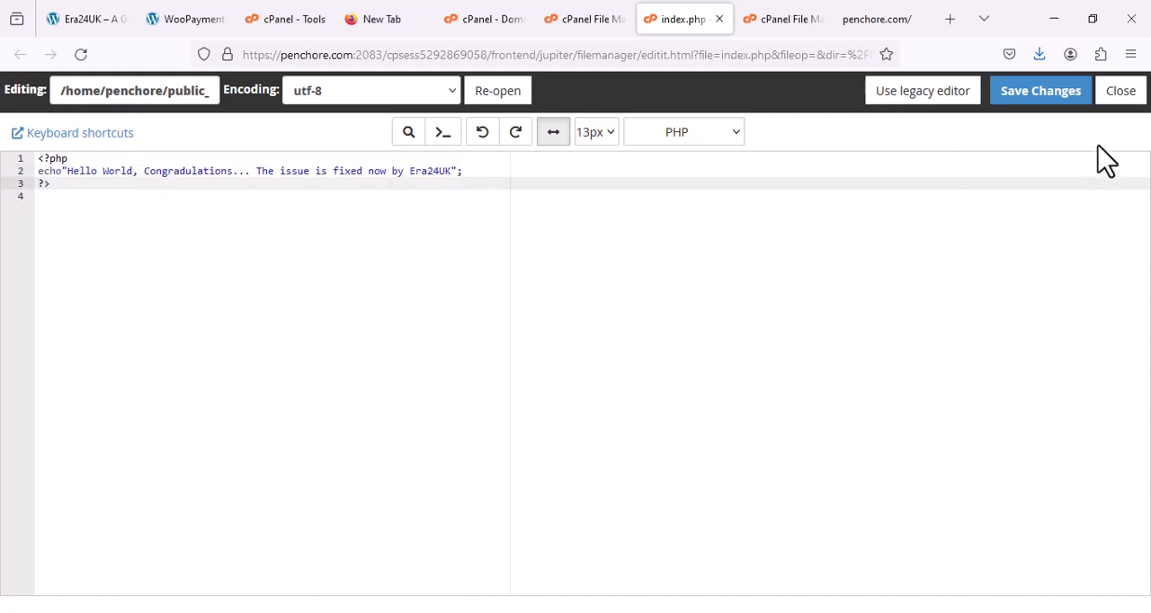
# Step: Save index.php and reload penchore.com to show the Hello World congratulations message
pyautogui.click(882, 18)
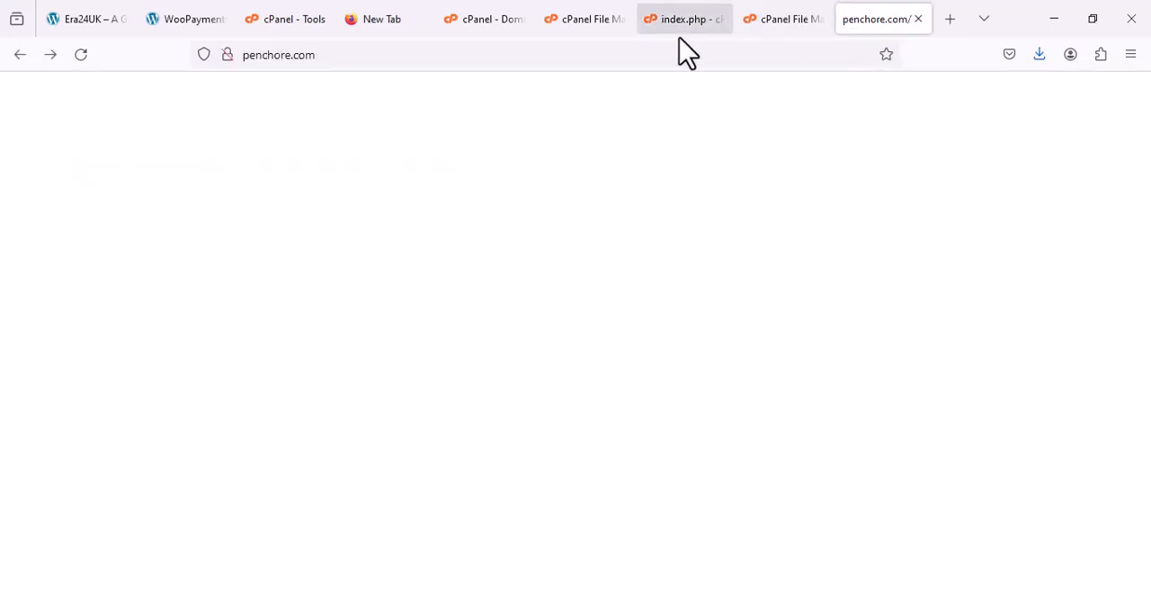
pyautogui.click(80, 54)
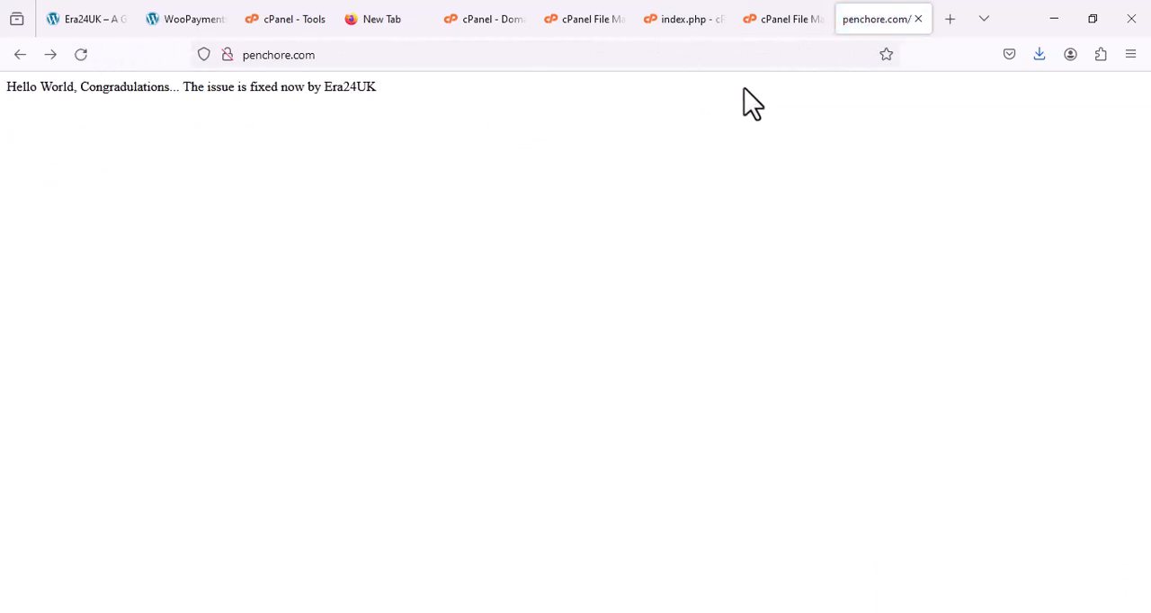
pyautogui.moveTo(784, 19)
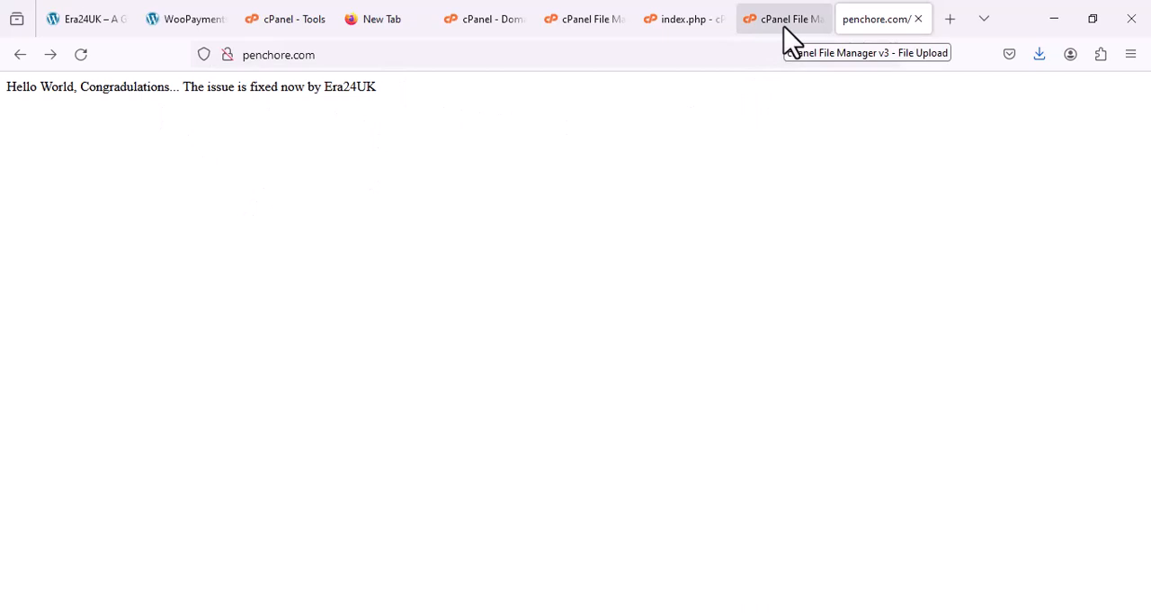
# Step: Return to File Manager, refresh the public_html listing and select index.php
pyautogui.click(783, 18)
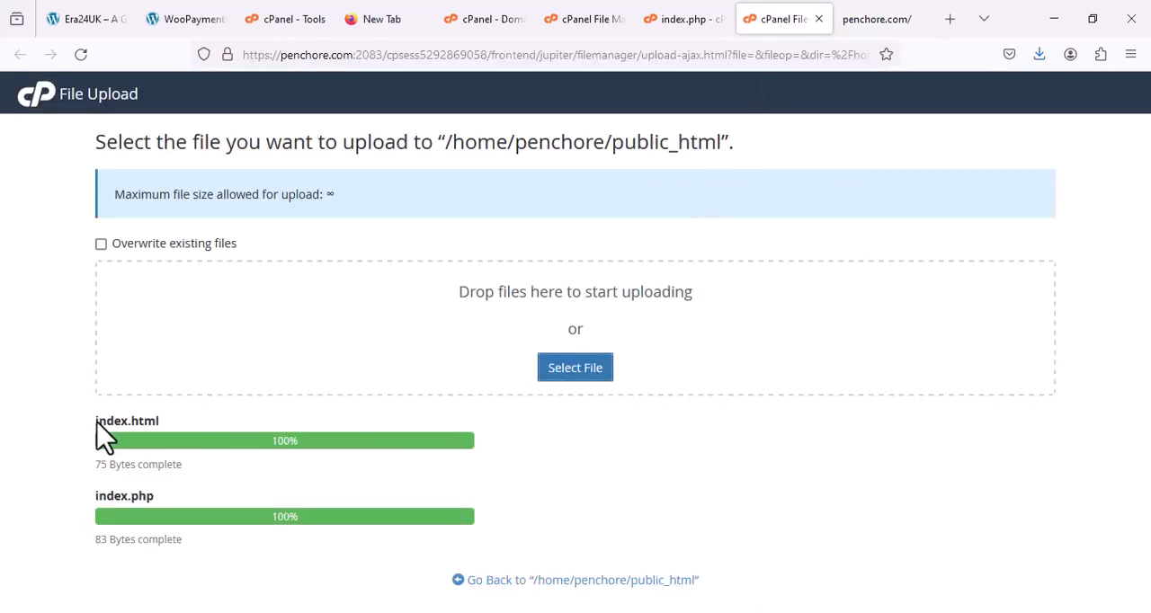
pyautogui.moveTo(102, 448)
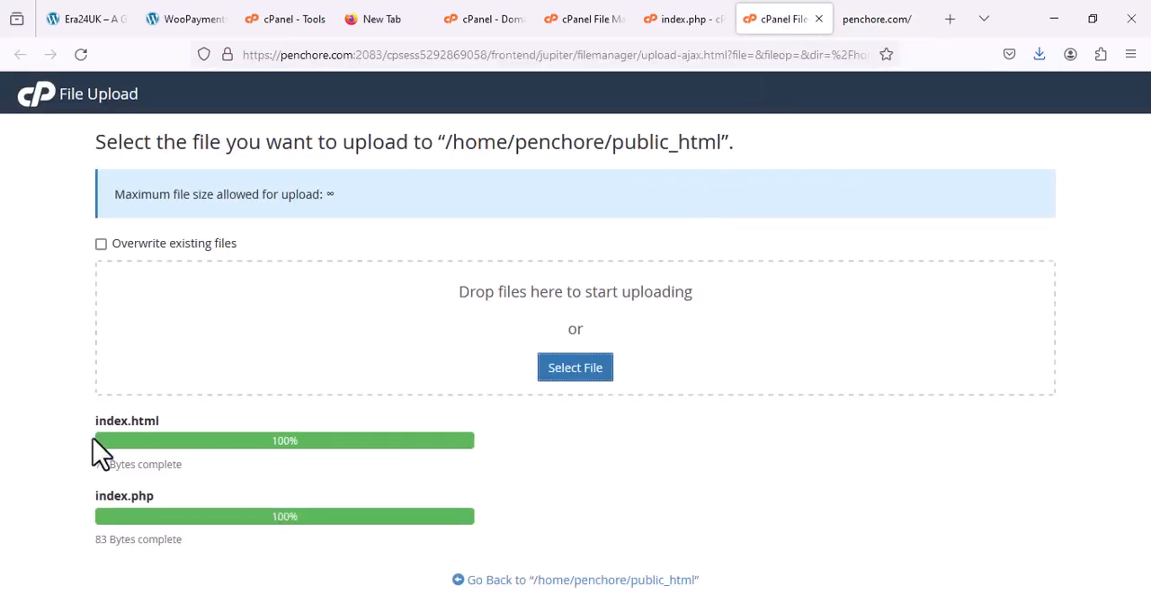
pyautogui.moveTo(108, 513)
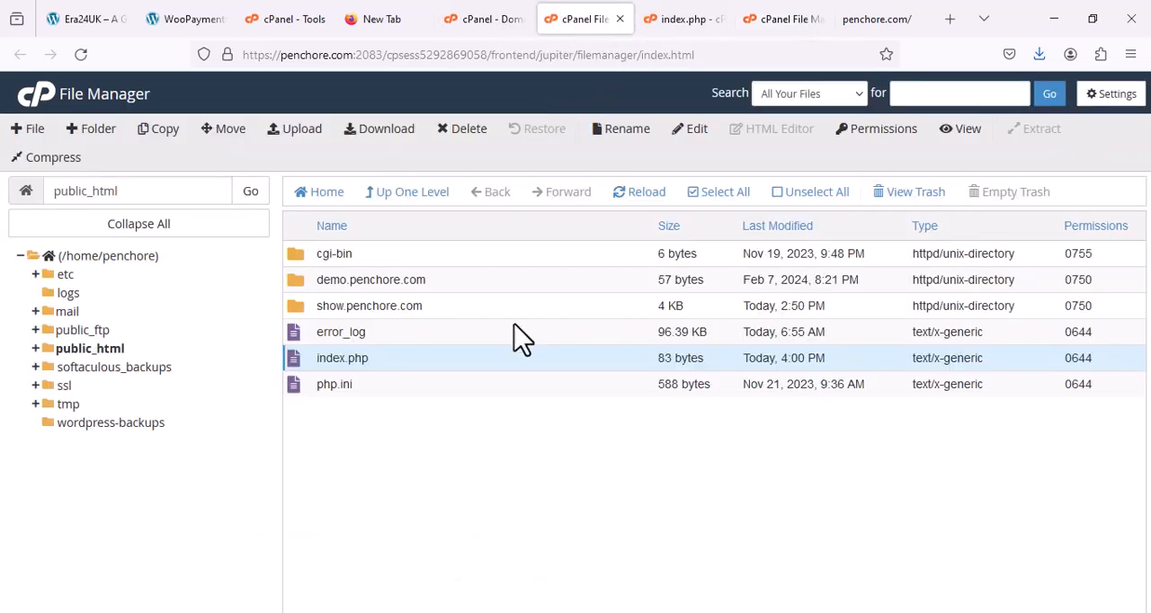
pyautogui.click(639, 192)
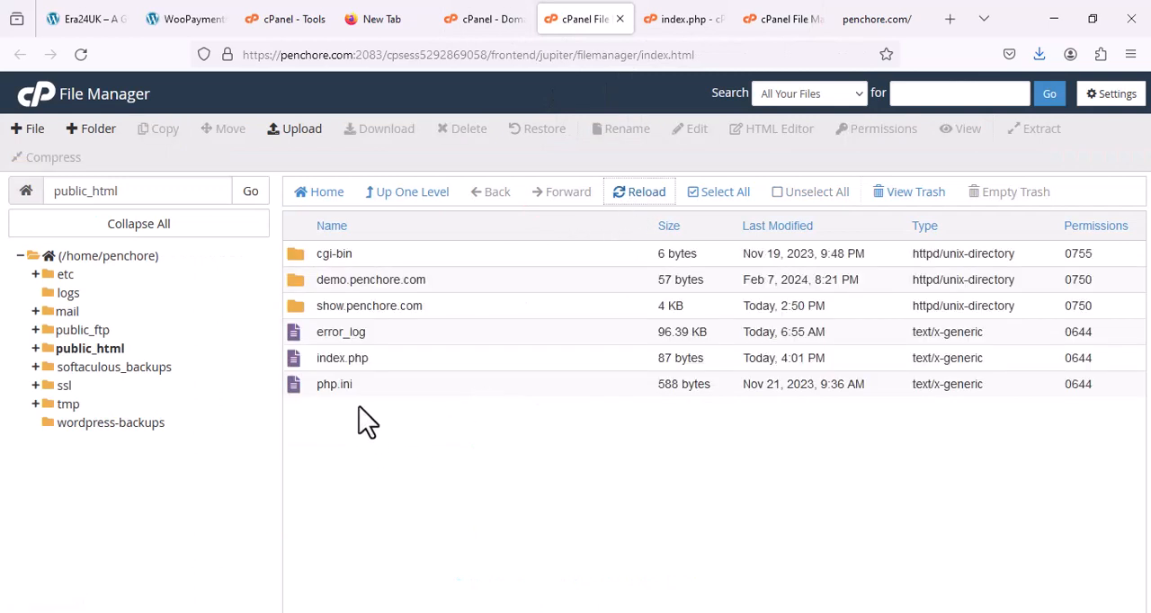
pyautogui.click(342, 358)
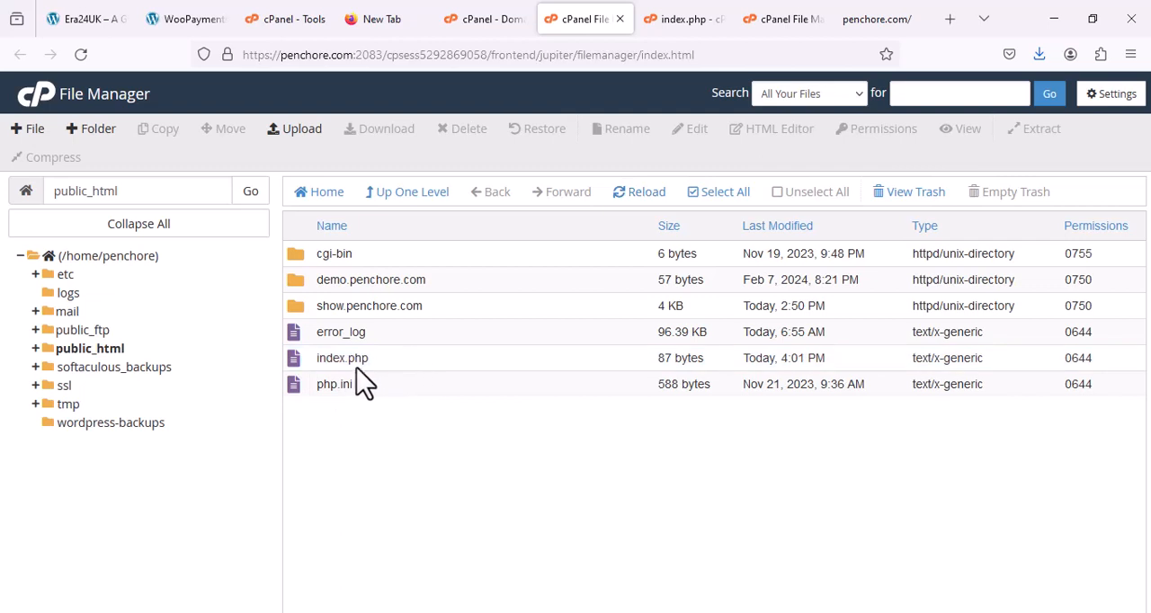
pyautogui.click(342, 358)
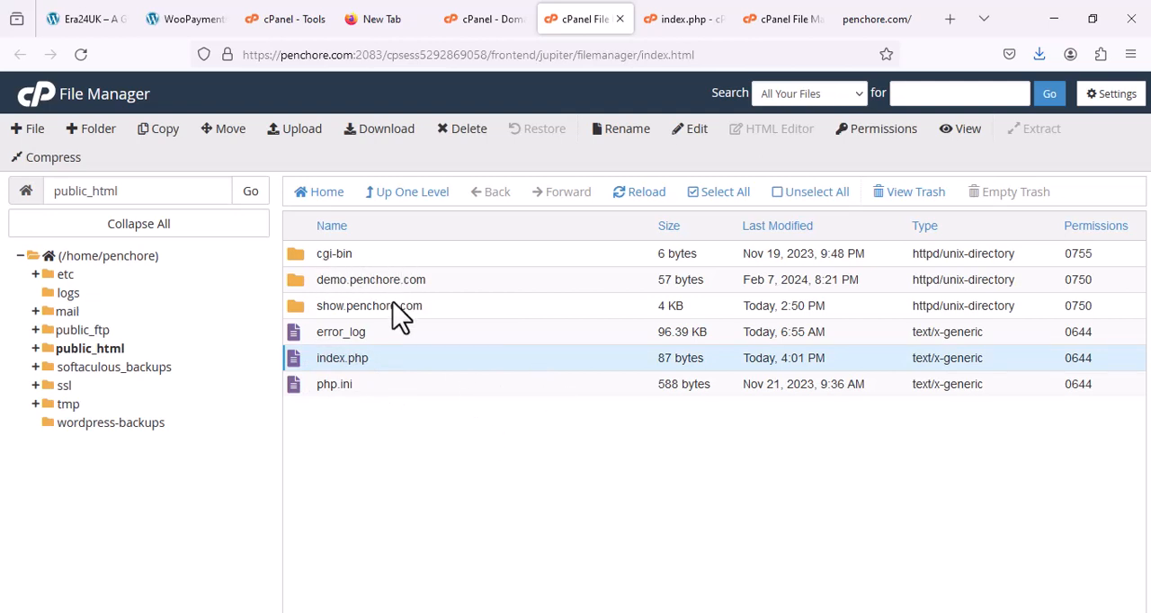
pyautogui.moveTo(436, 292)
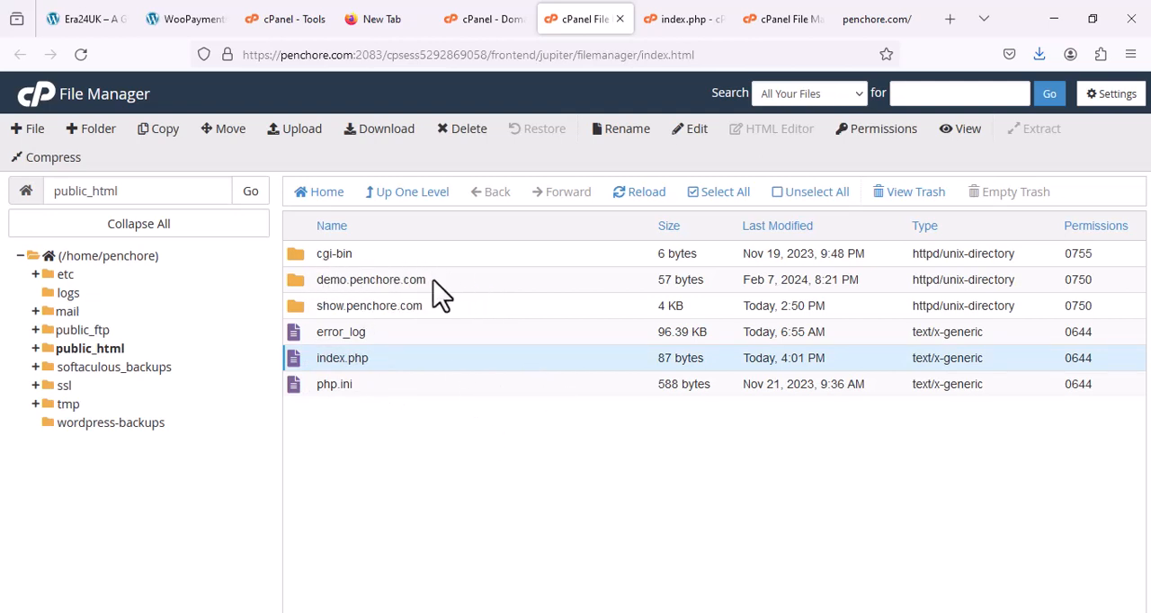
pyautogui.moveTo(529, 302)
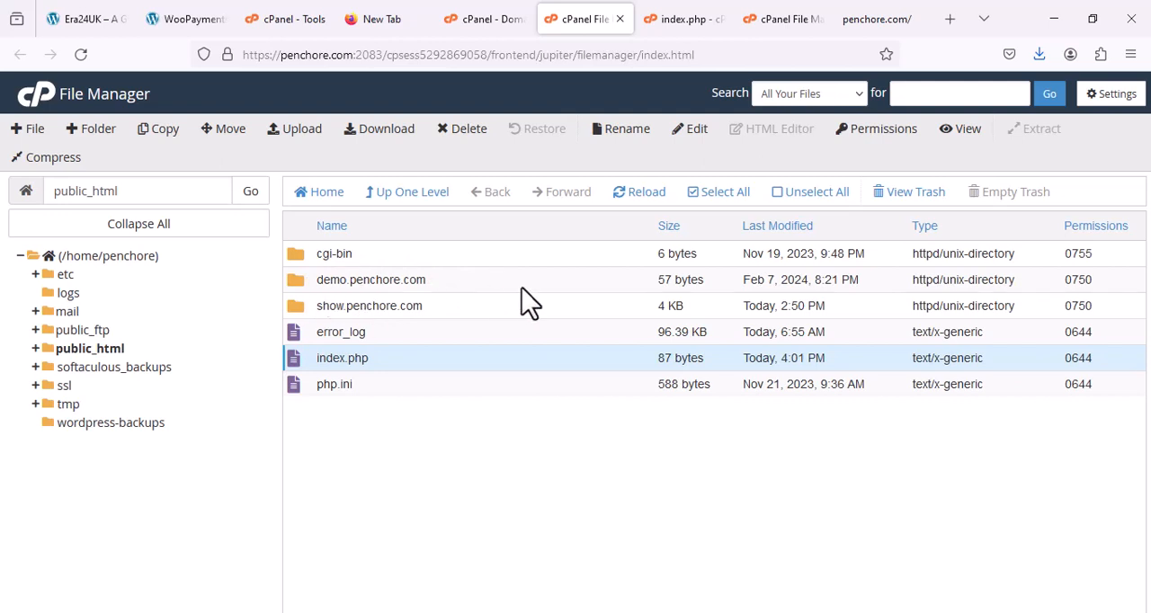
# Step: Upload index.php into the demo.penchore.com folder, check penchore.com shows Hello World, then open a blank tab
pyautogui.click(371, 280)
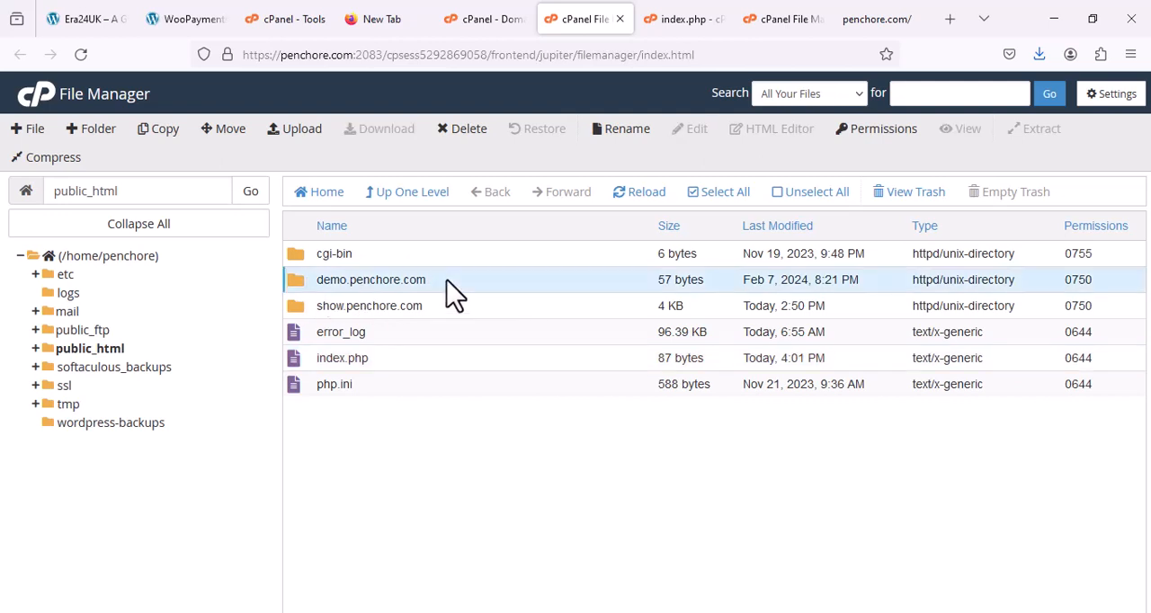
pyautogui.doubleClick(371, 280)
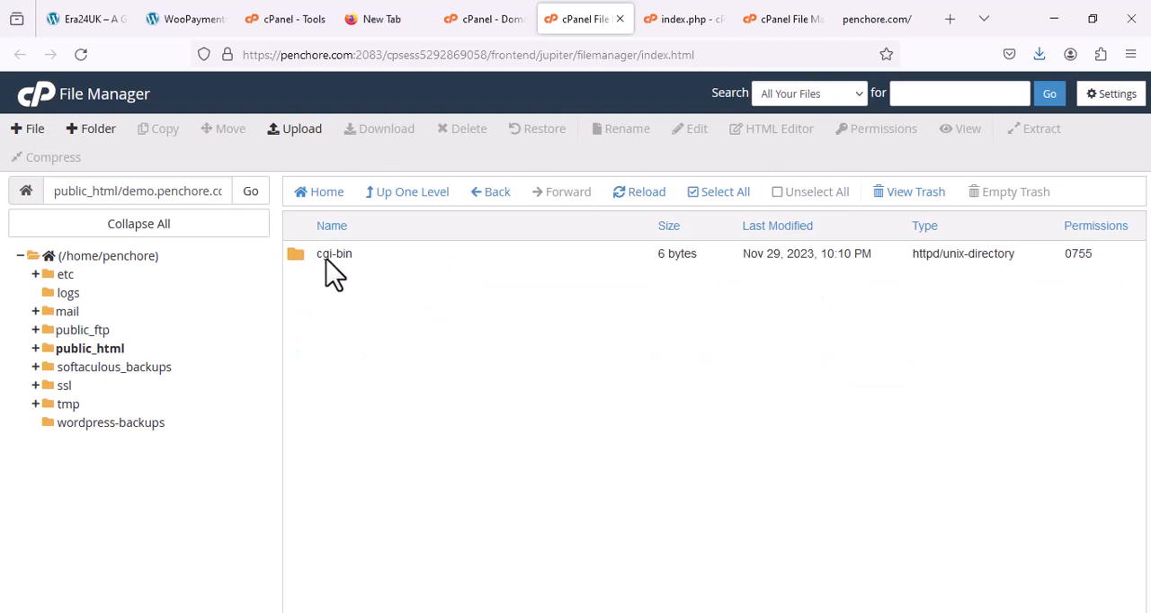
pyautogui.moveTo(337, 320)
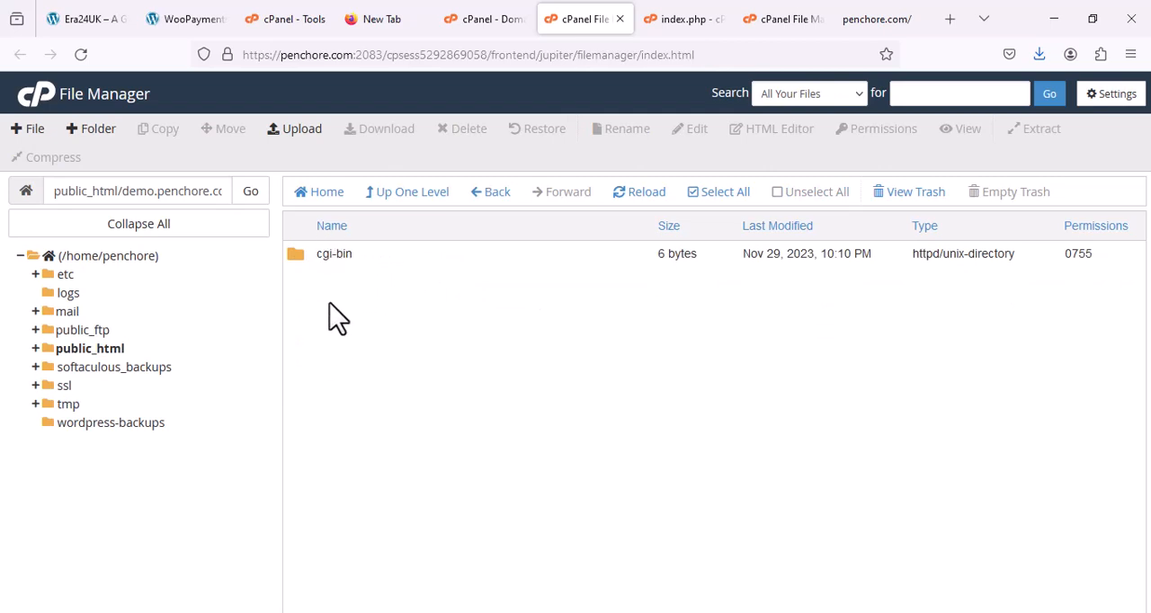
pyautogui.click(294, 127)
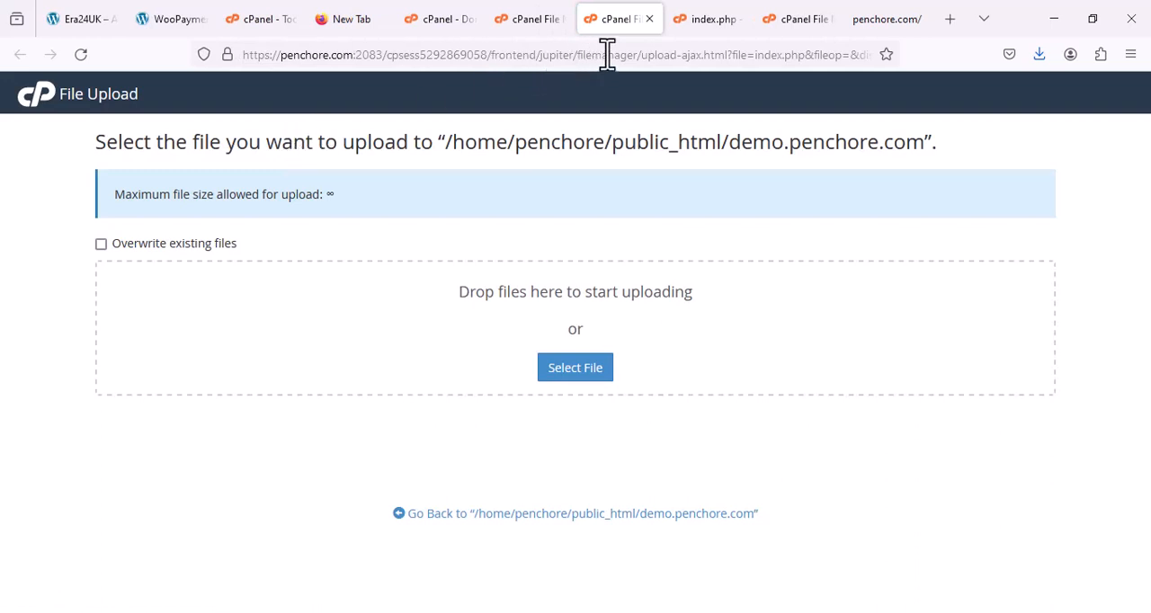
pyautogui.moveTo(711, 18)
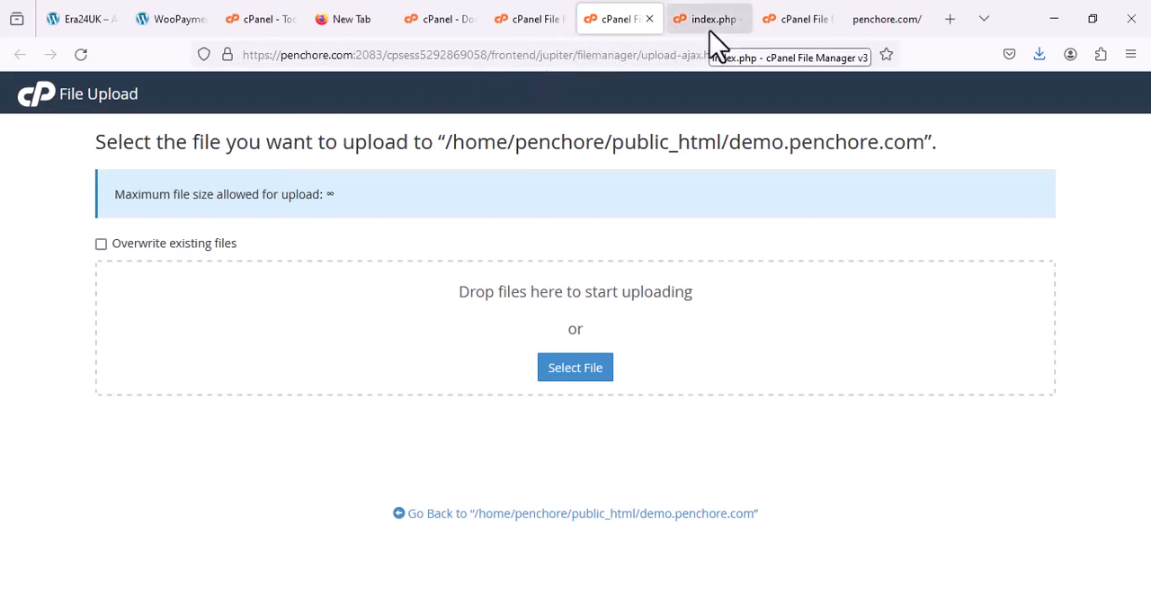
pyautogui.click(575, 367)
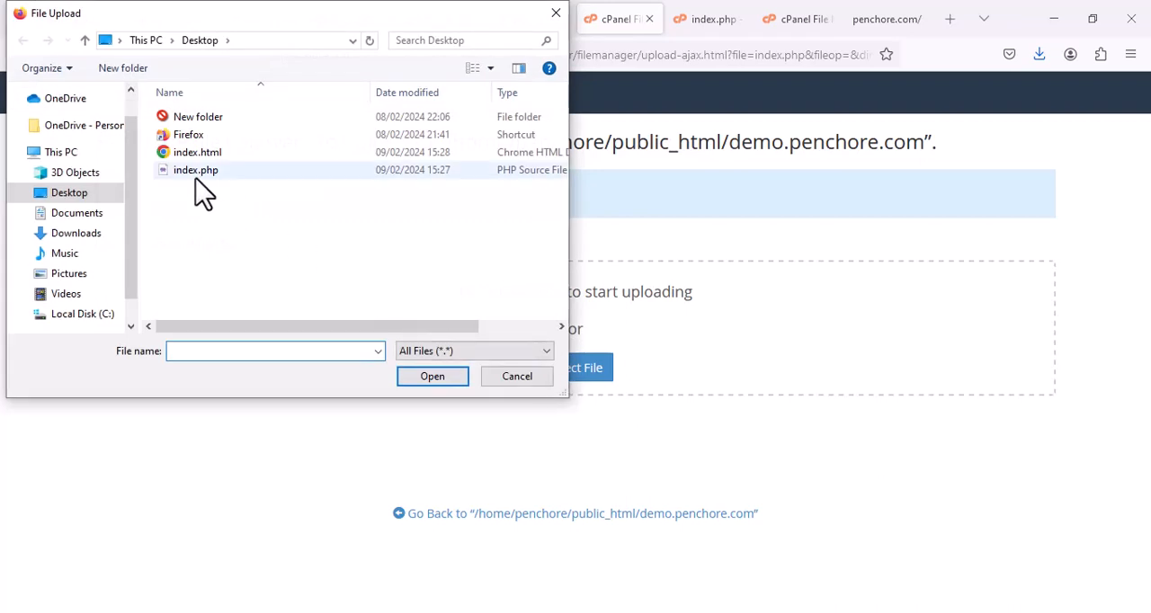
pyautogui.moveTo(197, 189)
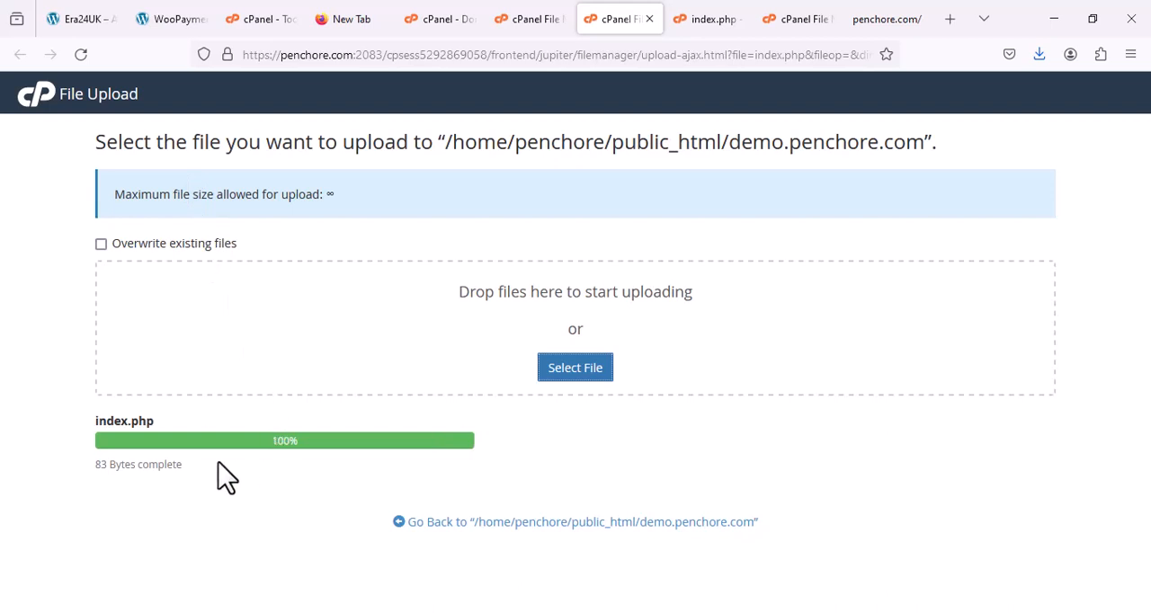
pyautogui.moveTo(836, 212)
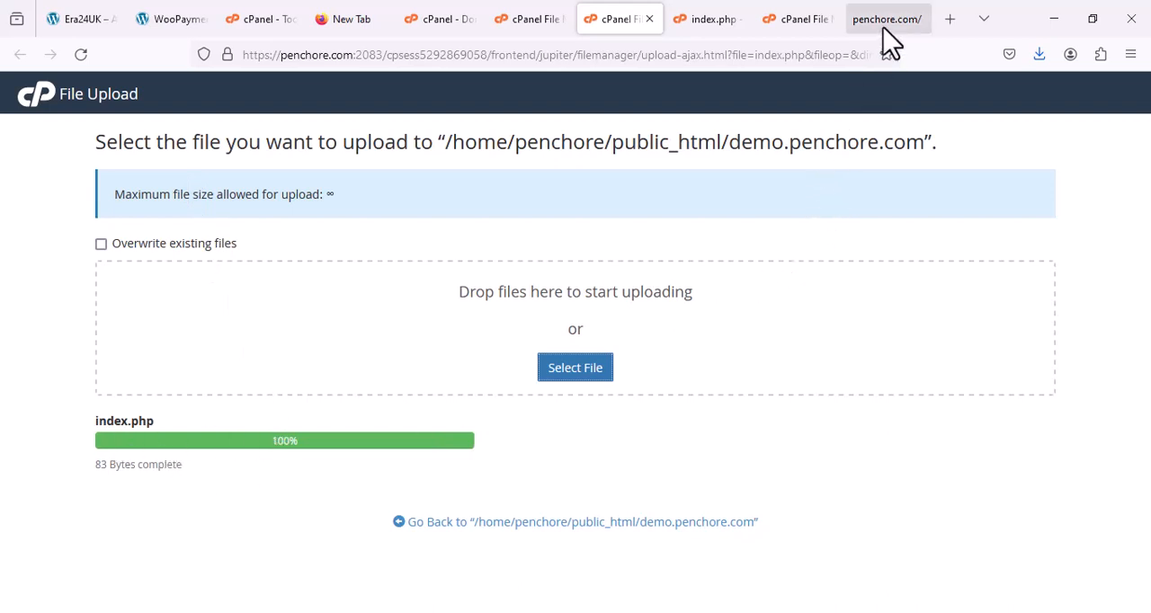
pyautogui.click(886, 18)
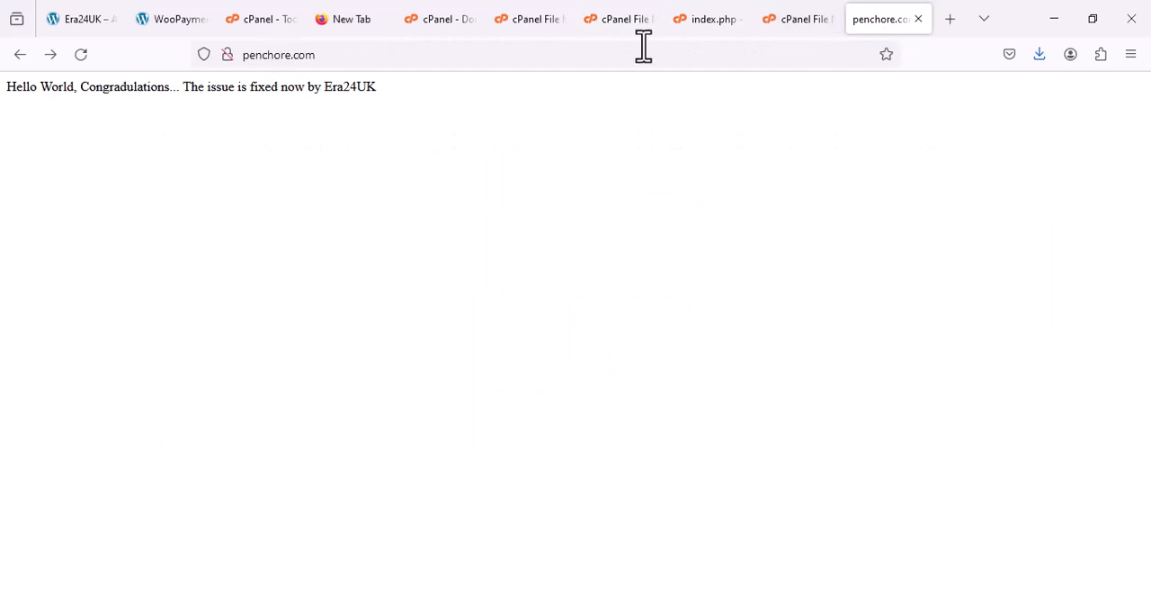
pyautogui.moveTo(899, 27)
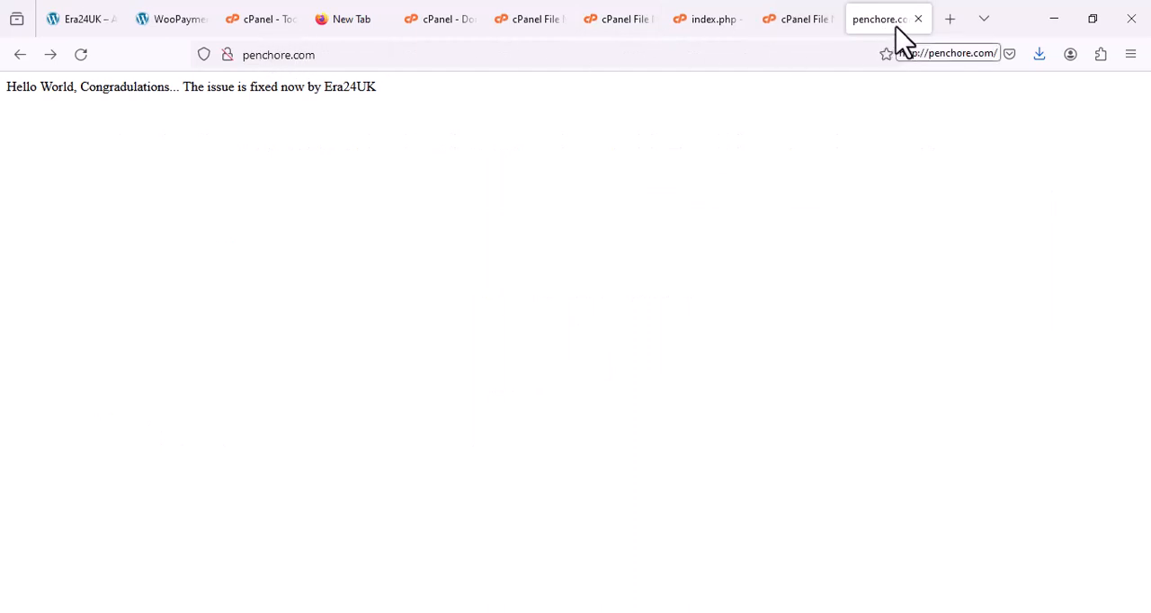
pyautogui.click(949, 18)
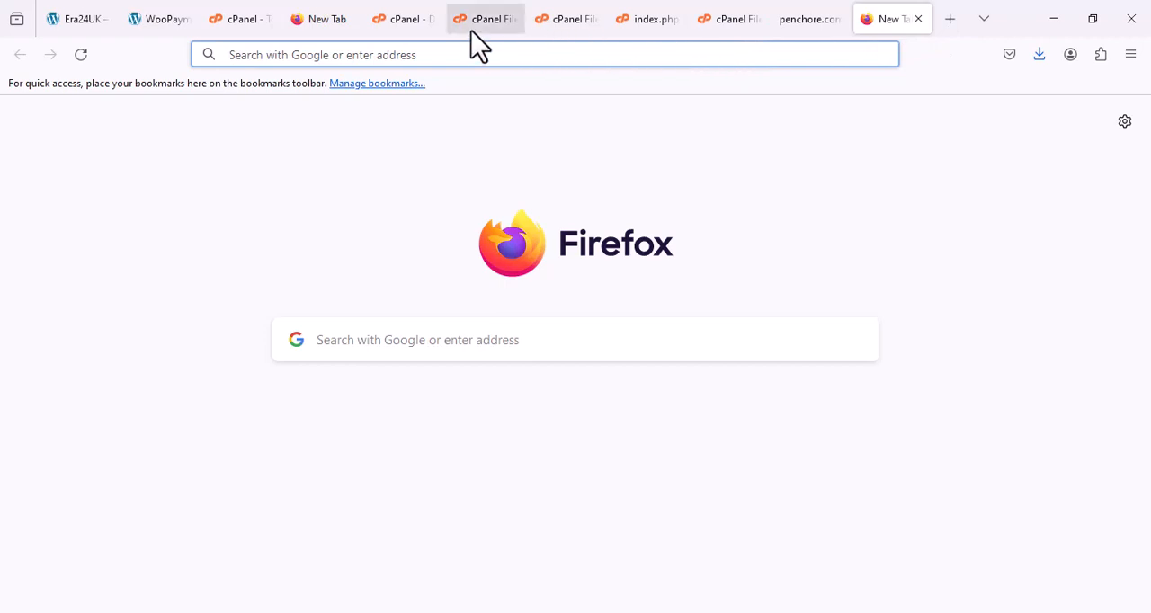
# Step: Check the subdomain name on the Domains page, then load demo.penchore.com in the new tab
pyautogui.click(485, 18)
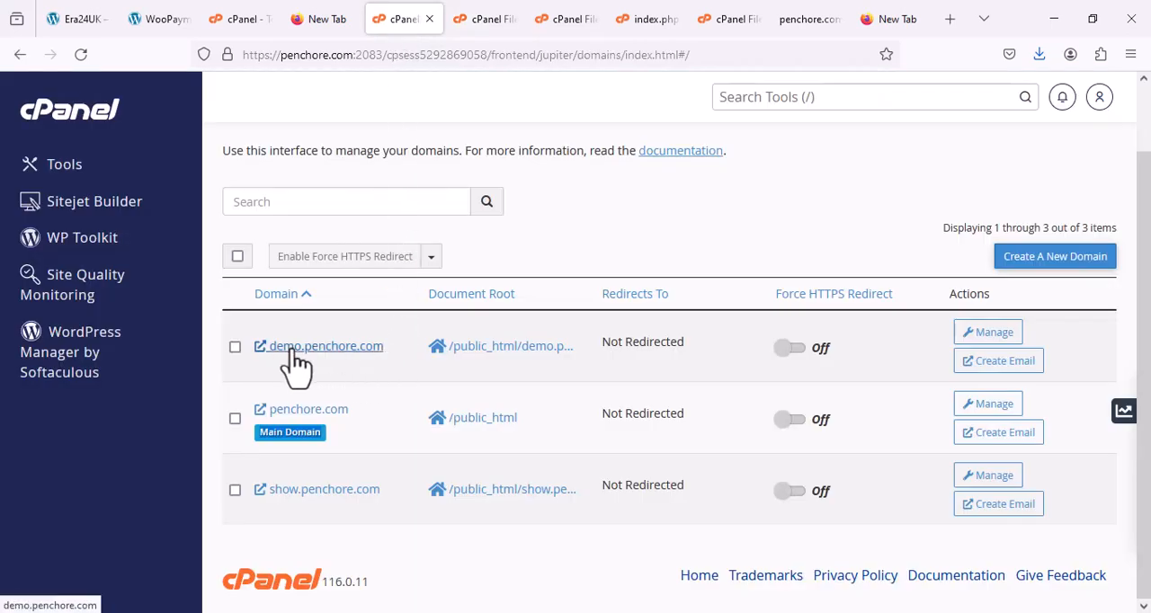
pyautogui.click(950, 18)
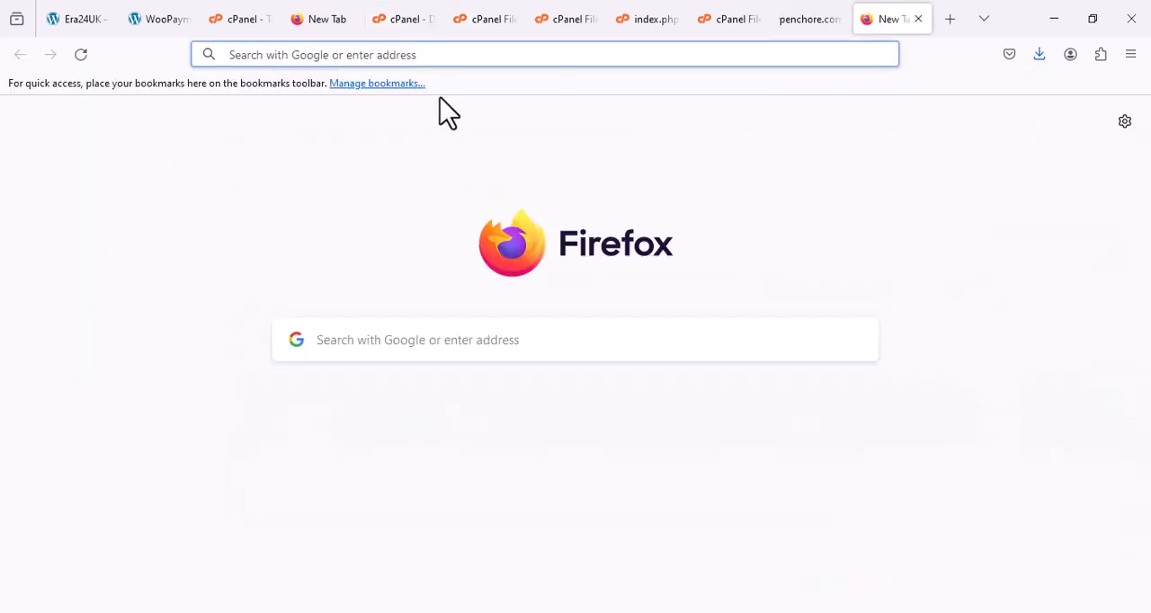
pyautogui.write('demo.')
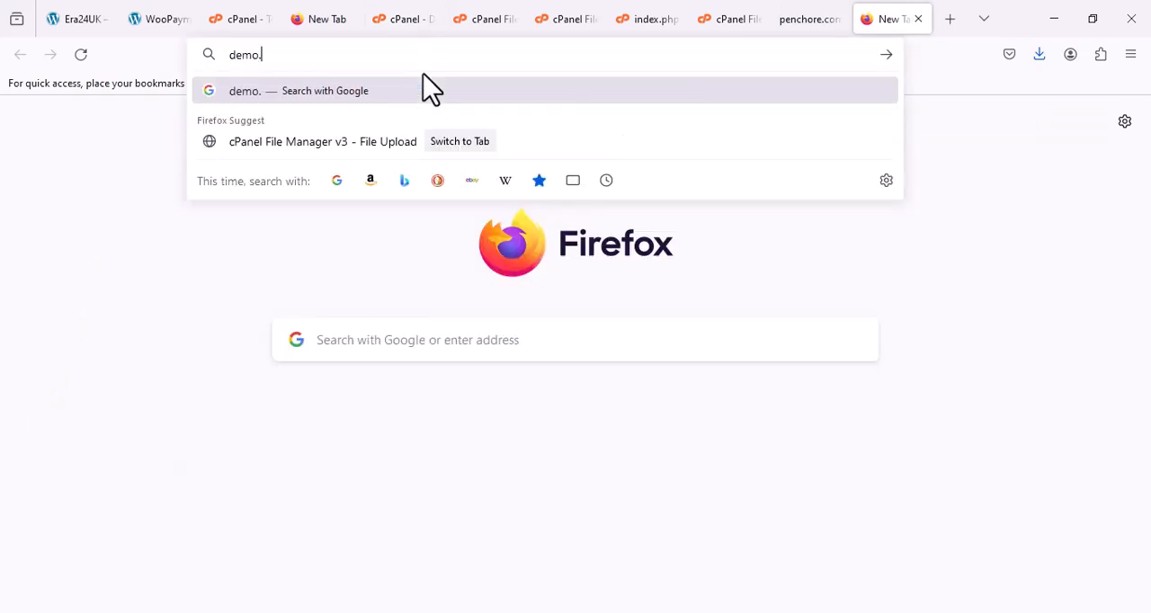
pyautogui.write('penchore.com')
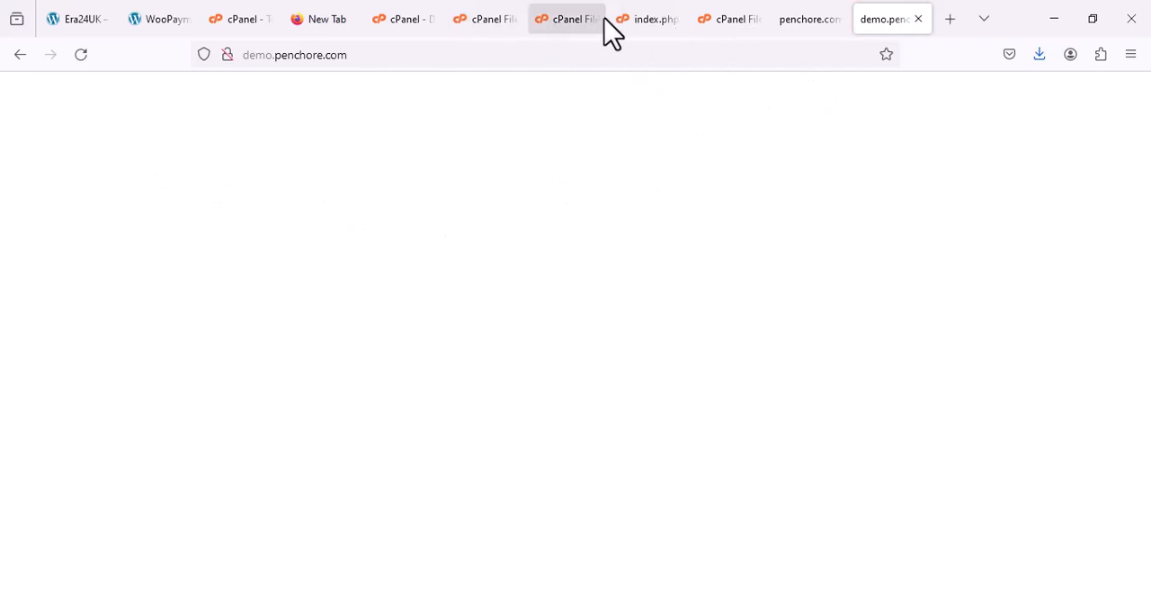
# Step: Close the editor and upload tabs, reload the demo folder, and choose Edit on its index.php
pyautogui.click(647, 18)
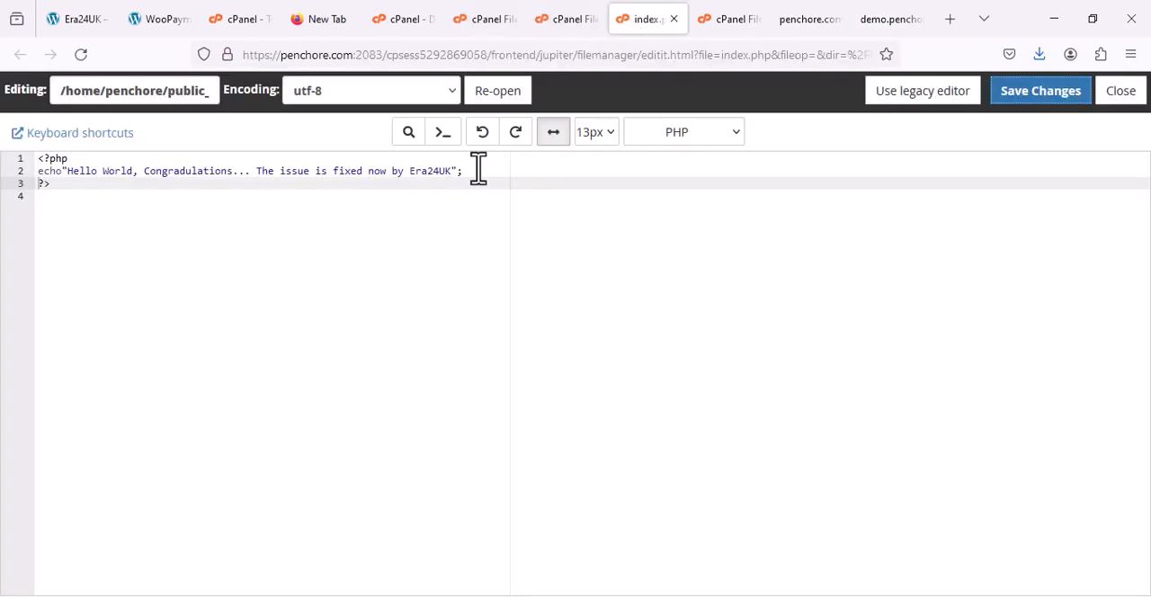
pyautogui.press('ctrl+a')
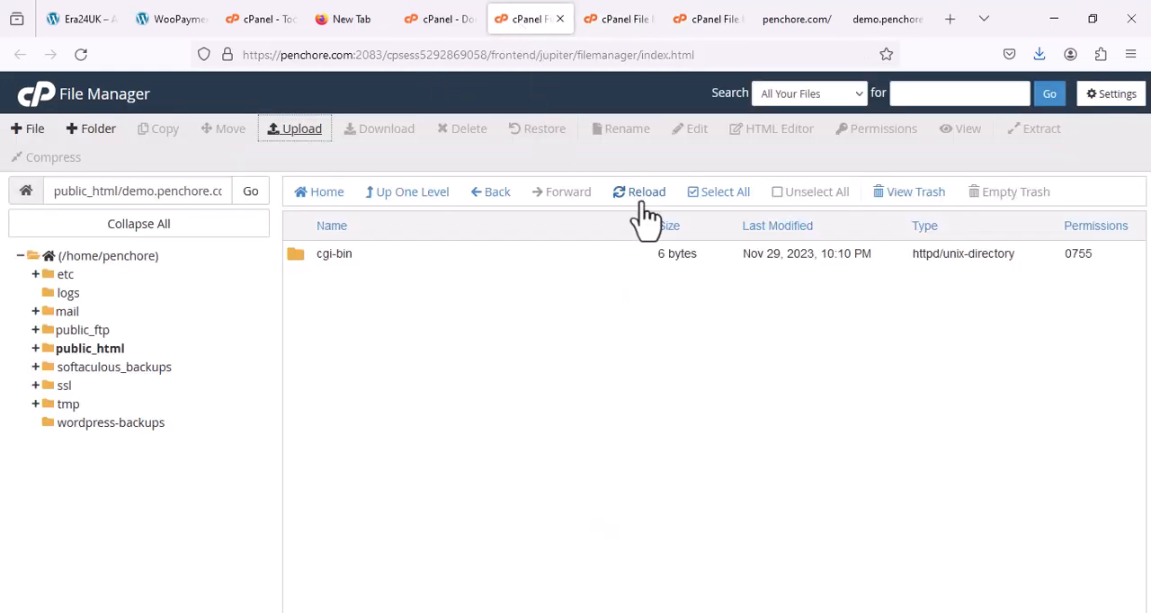
pyautogui.click(619, 18)
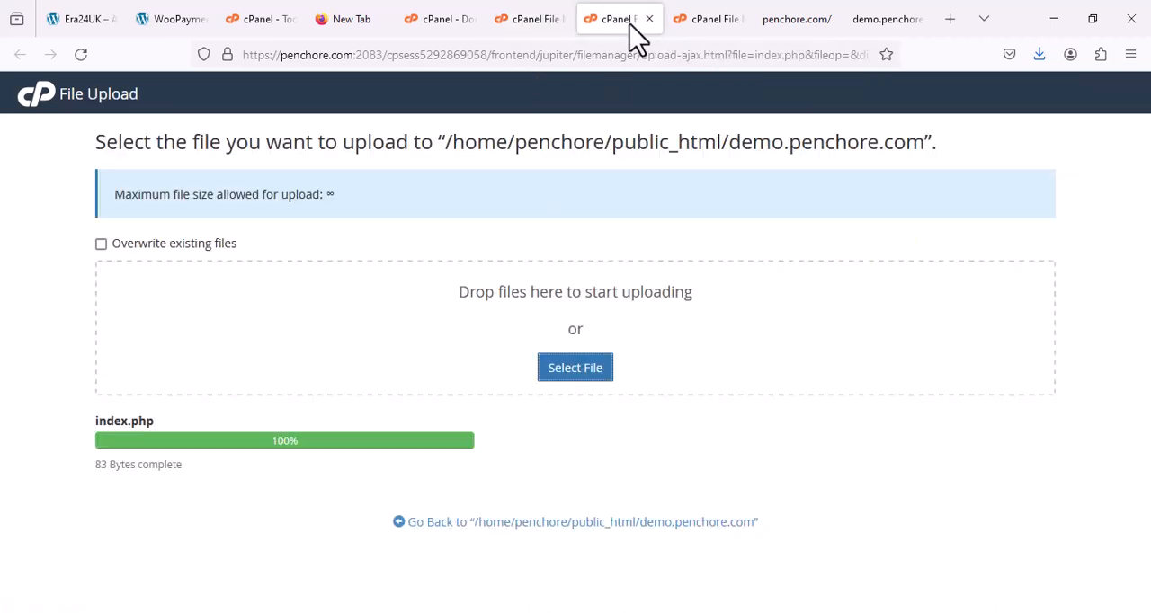
pyautogui.moveTo(673, 141)
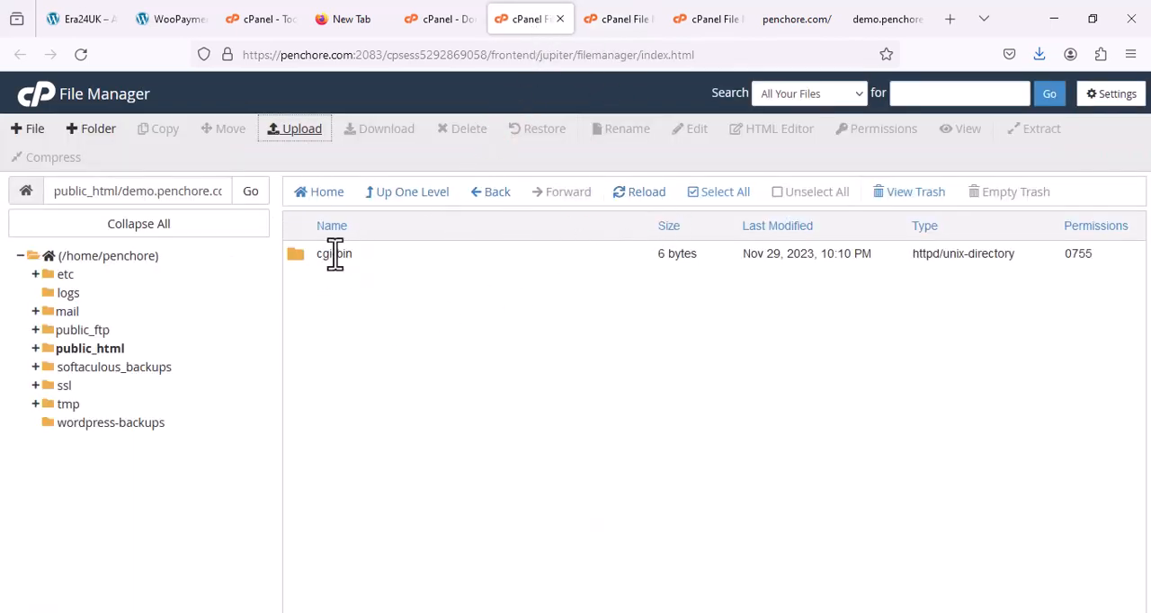
pyautogui.click(638, 192)
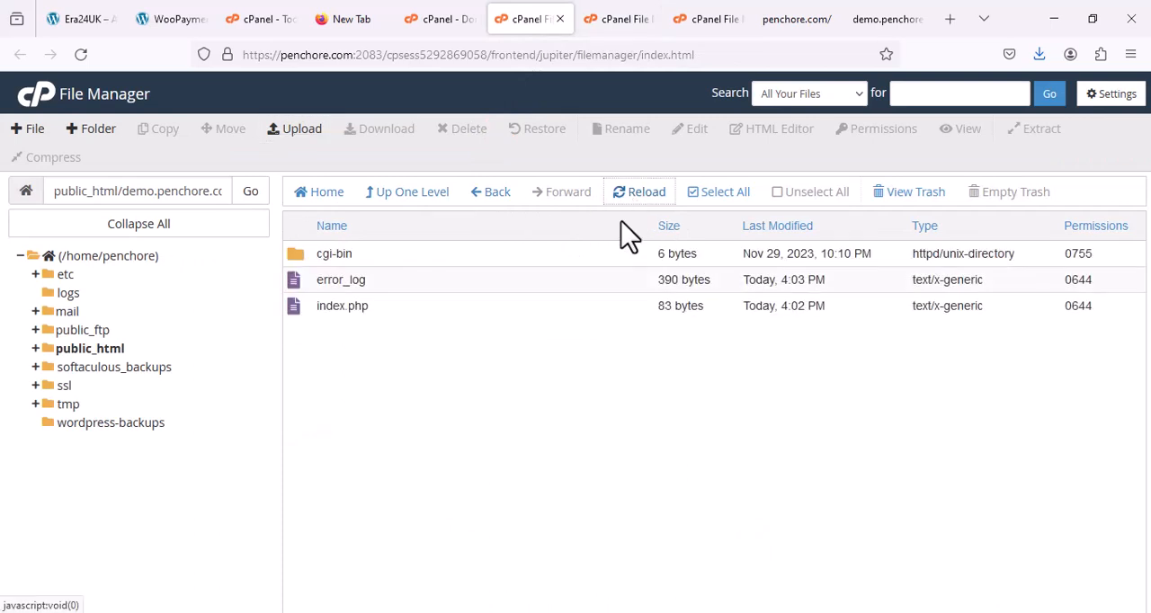
pyautogui.moveTo(344, 311)
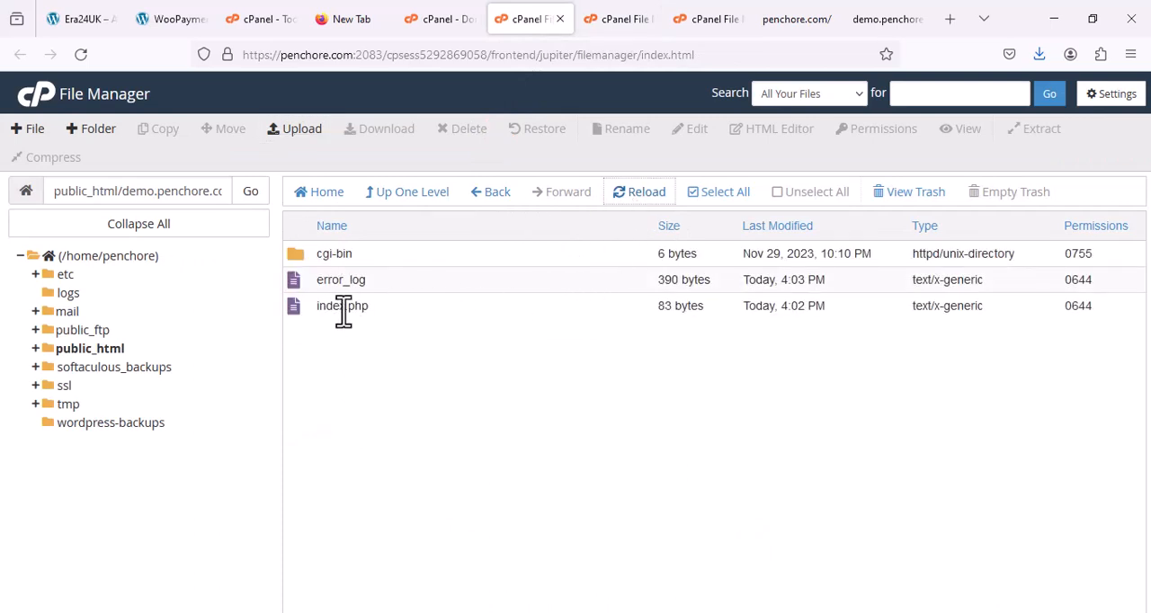
pyautogui.rightClick(342, 306)
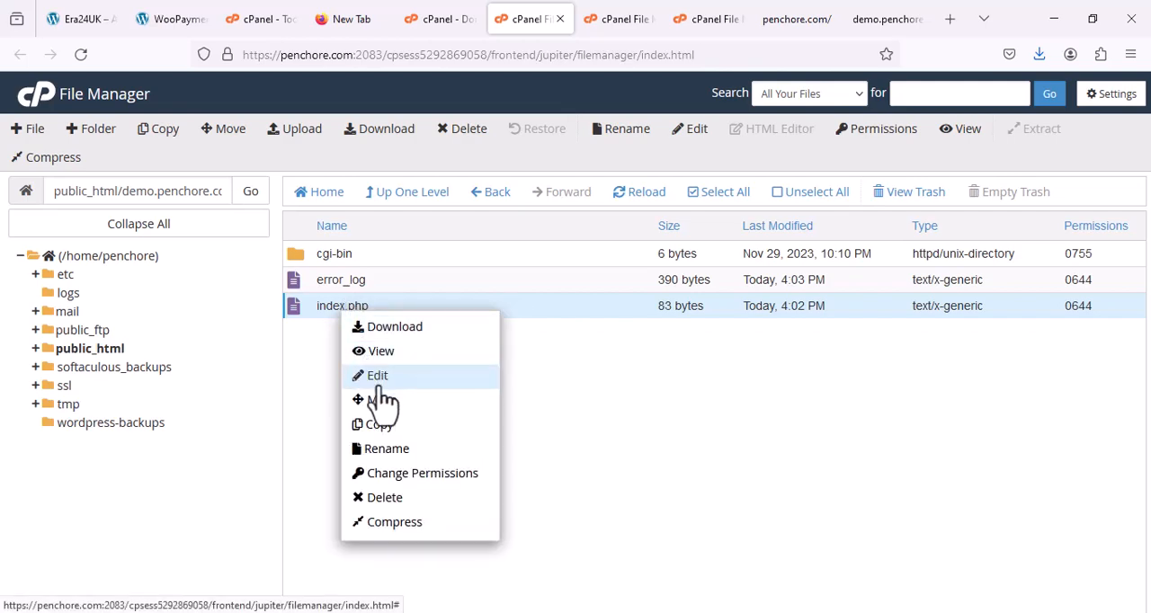
pyautogui.click(377, 375)
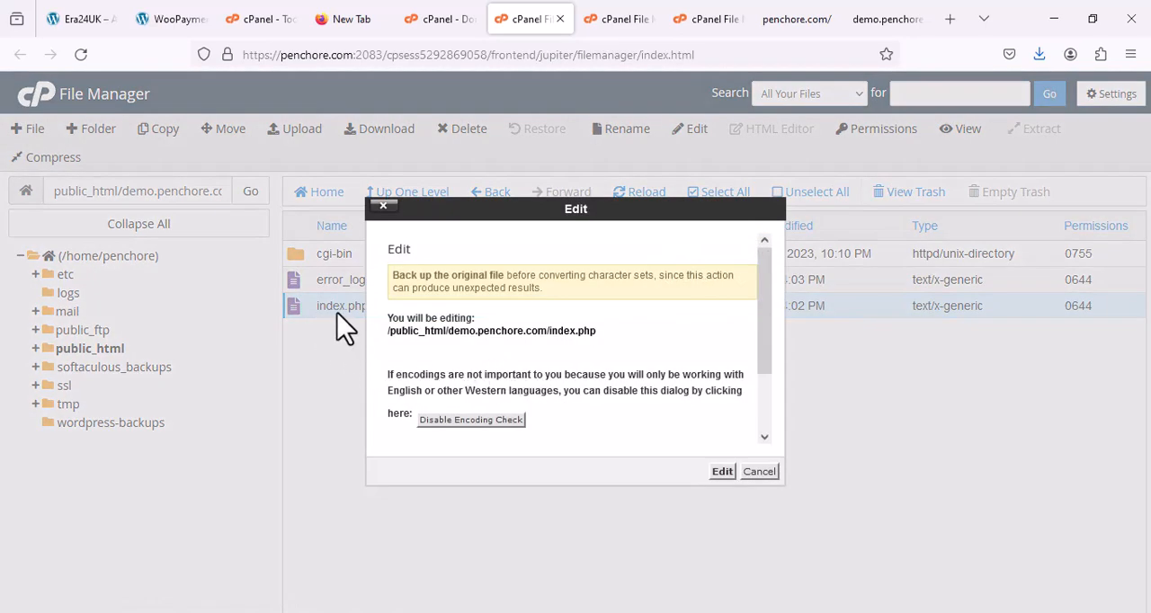
# Step: Retype the demo index.php as multi-line PHP starting '<?php', save, and reload the listing
pyautogui.click(723, 472)
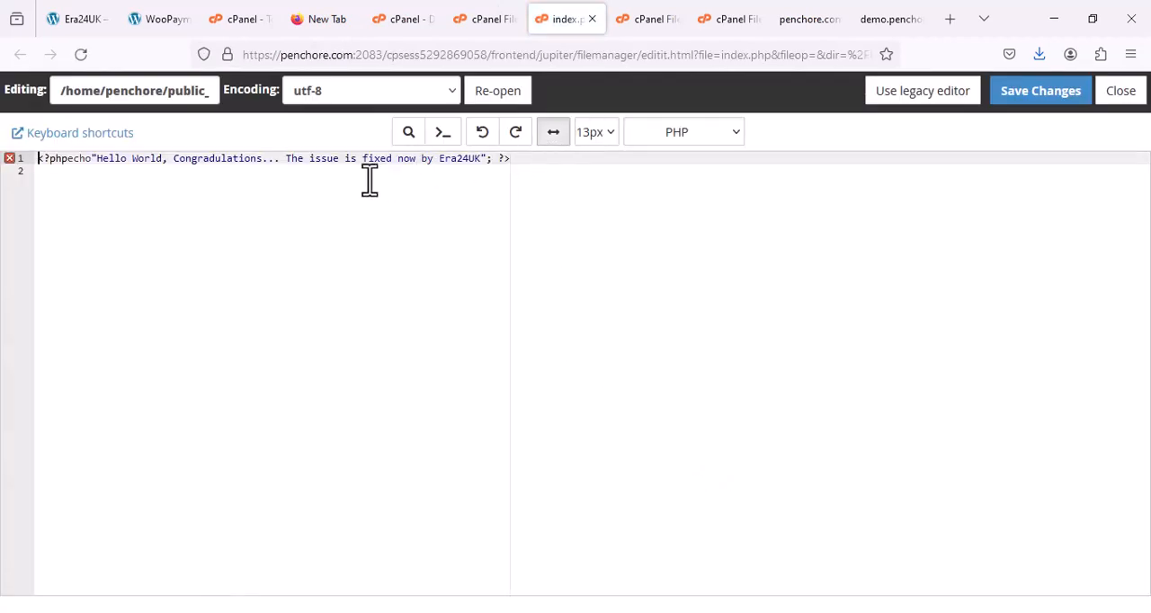
pyautogui.moveTo(68, 187)
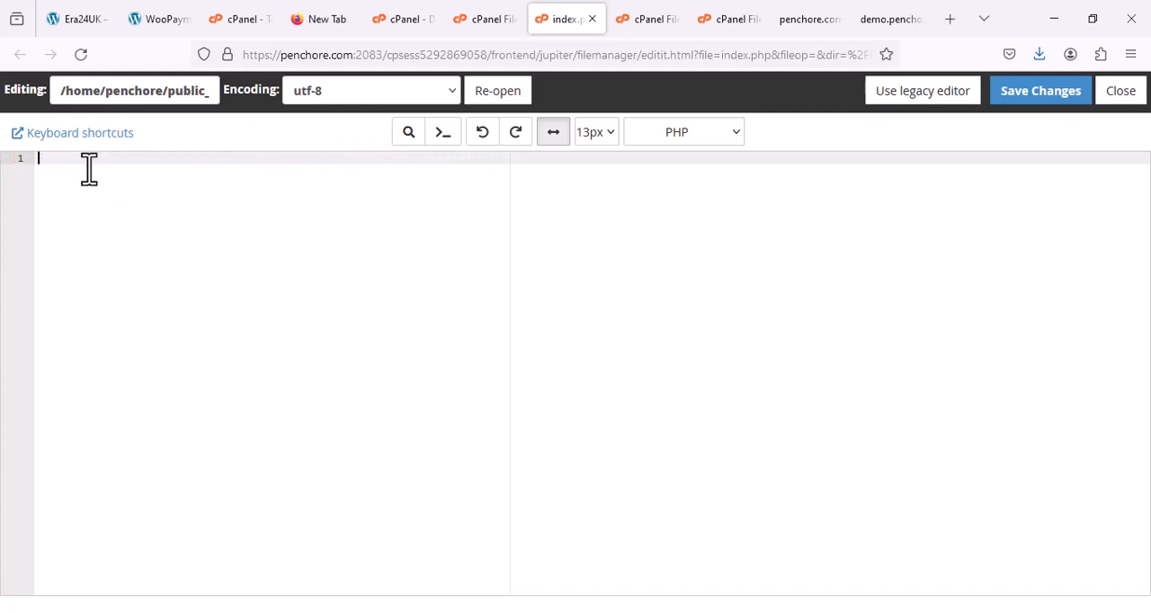
pyautogui.write('<?php')
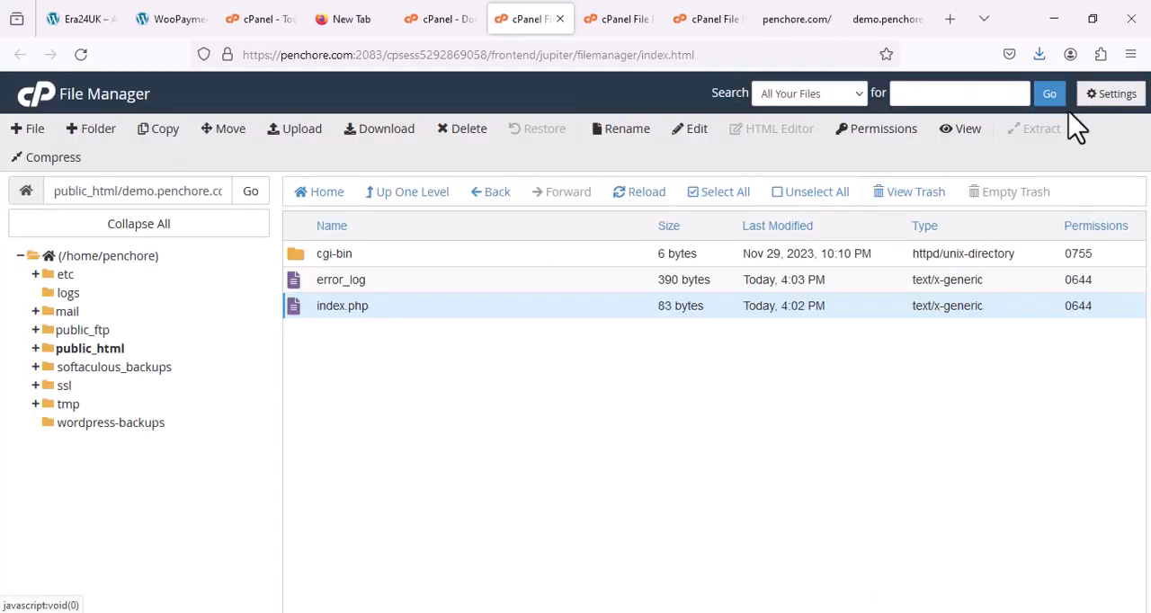
pyautogui.click(638, 191)
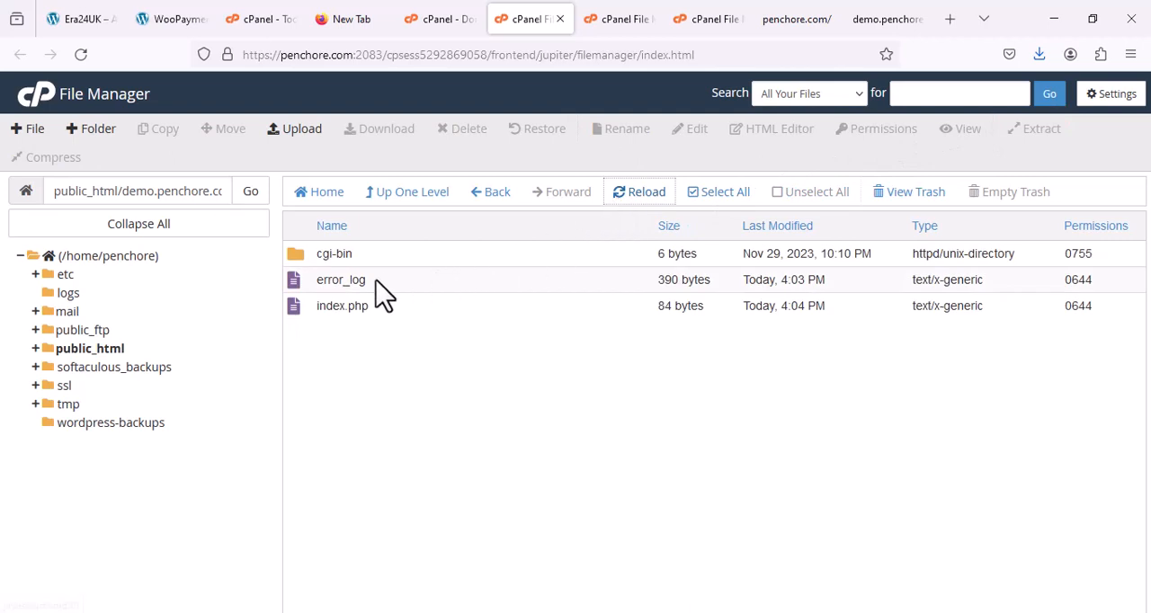
pyautogui.click(342, 306)
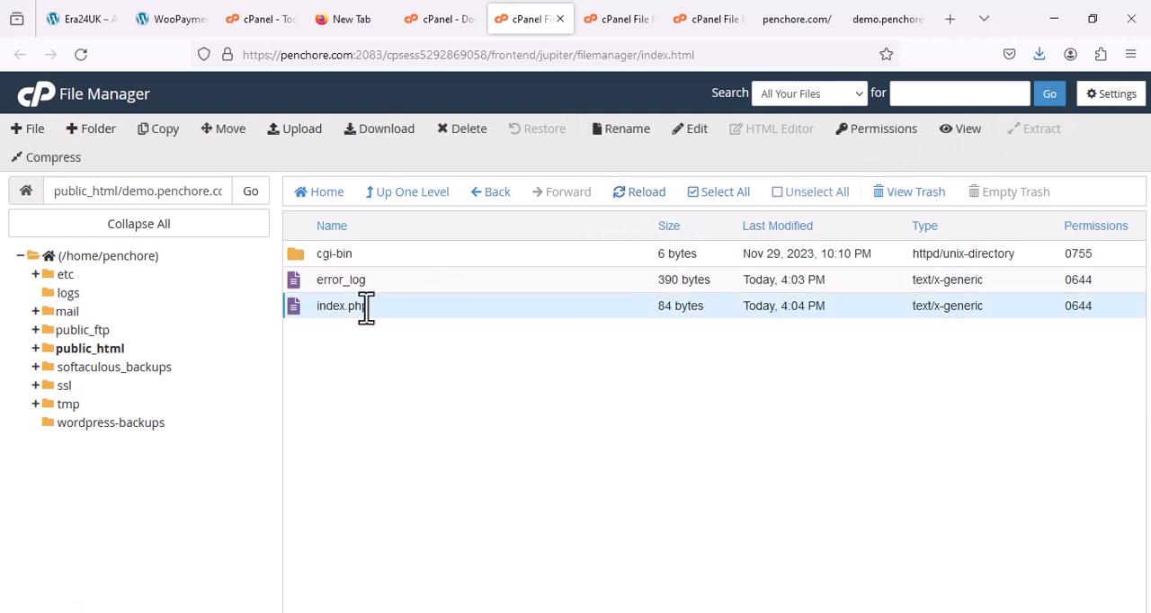
# Step: Confirm demo.penchore.com and penchore.com both display Hello World, then return to the upload page
pyautogui.click(886, 18)
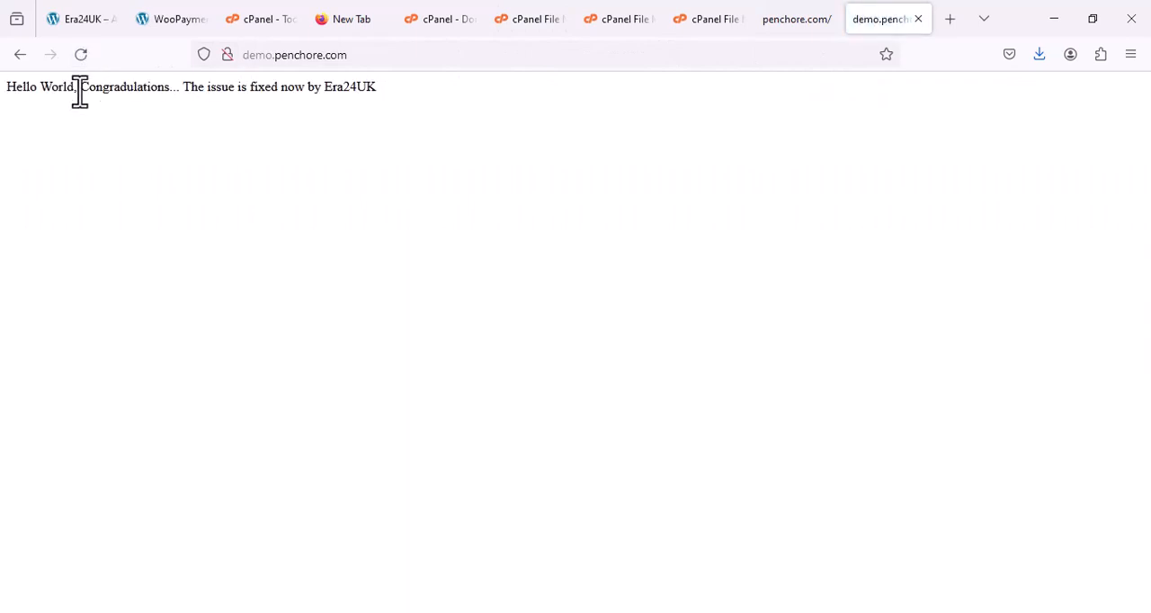
pyautogui.click(792, 18)
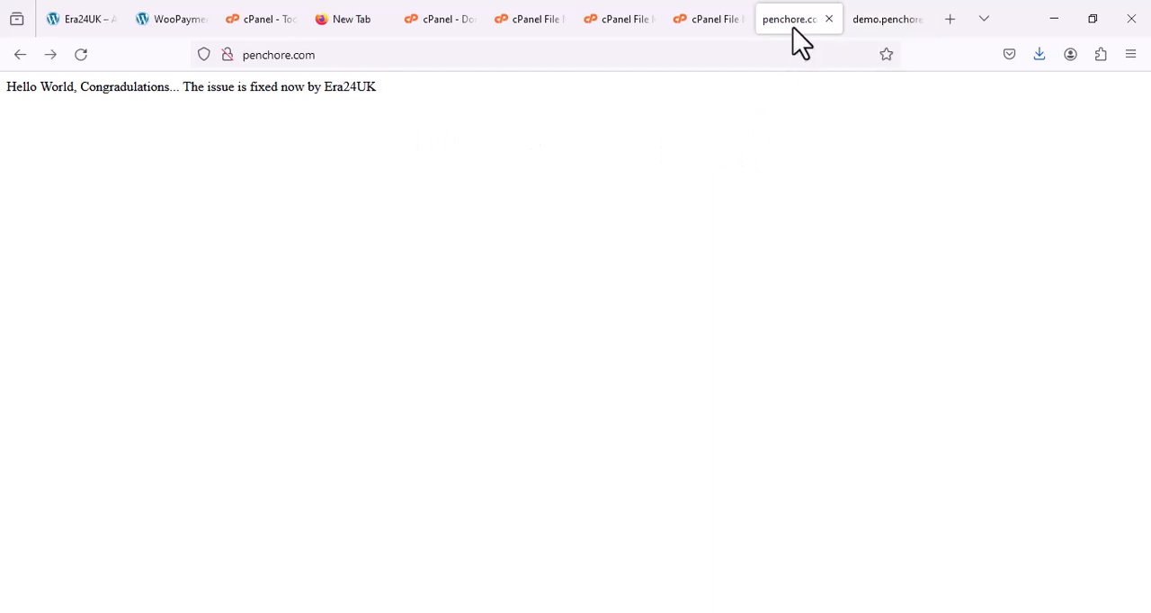
pyautogui.click(279, 54)
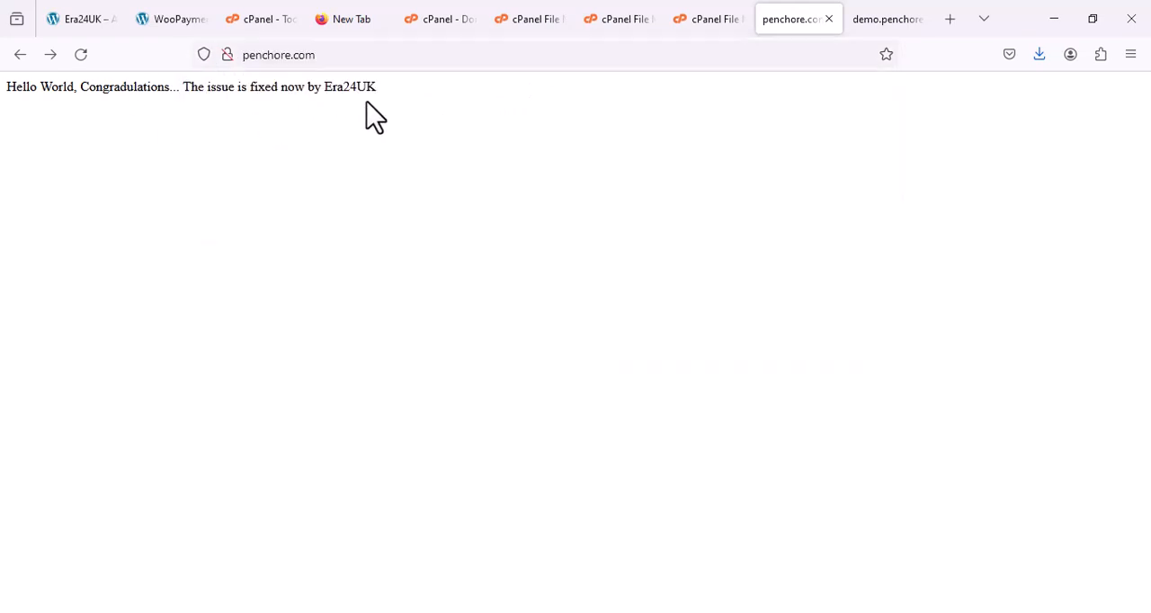
pyautogui.moveTo(238, 168)
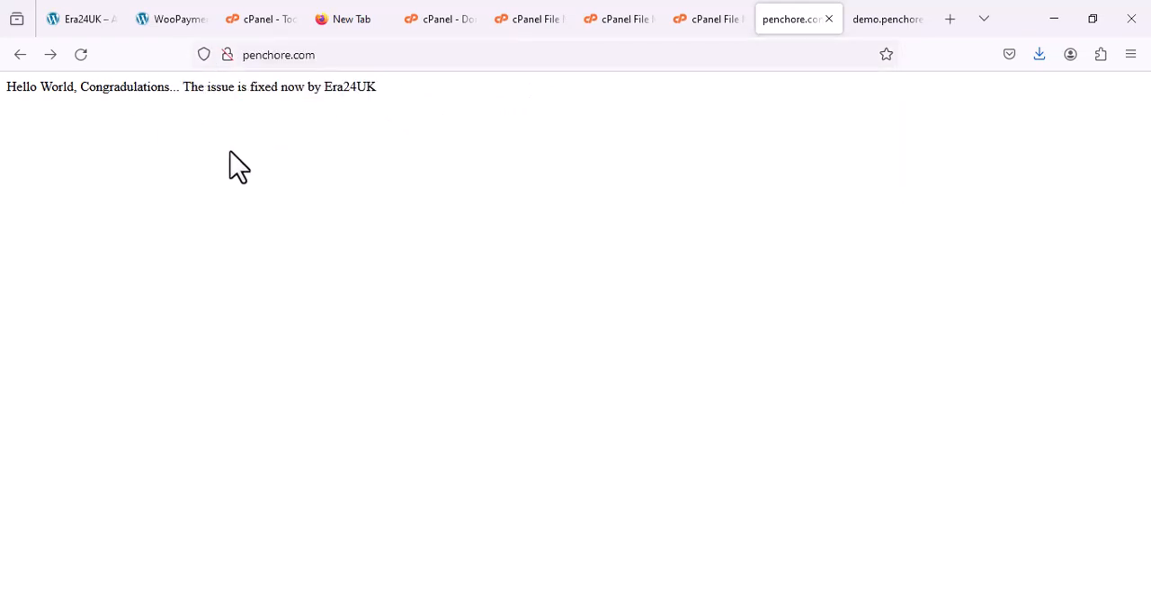
pyautogui.moveTo(711, 19)
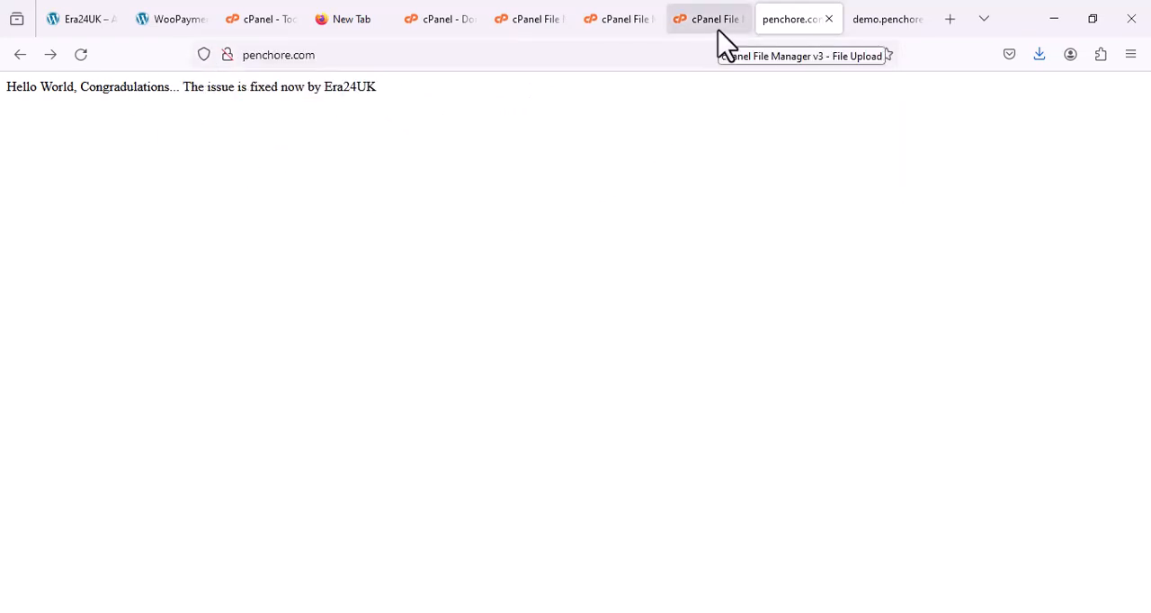
pyautogui.click(709, 18)
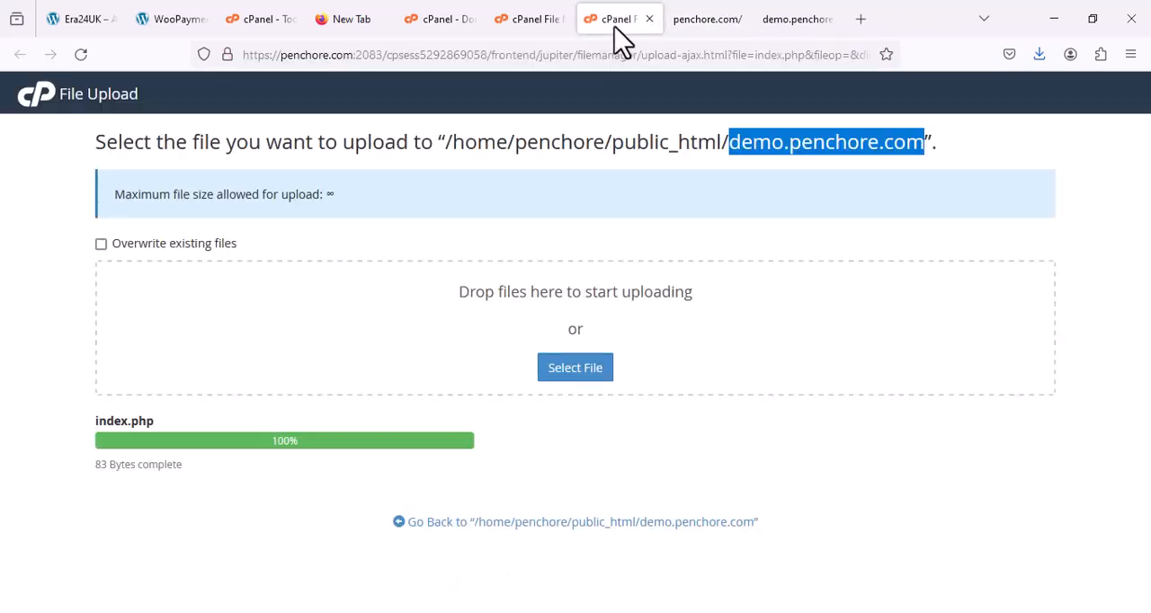
# Step: Open public_html, select the root index.php, and delete it to the trash
pyautogui.click(616, 18)
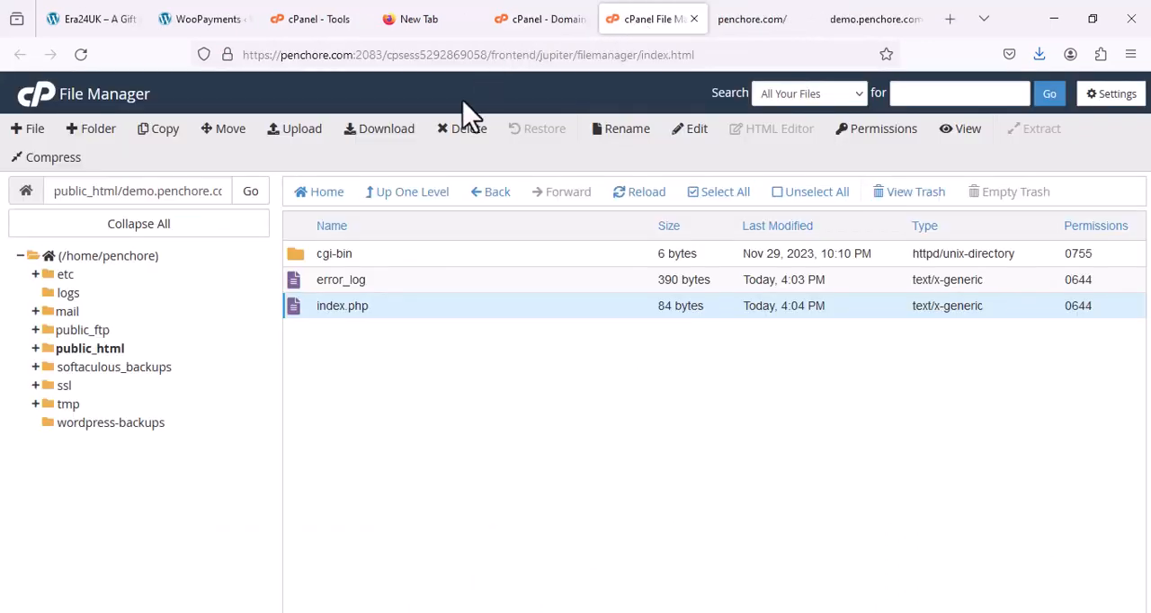
pyautogui.moveTo(97, 354)
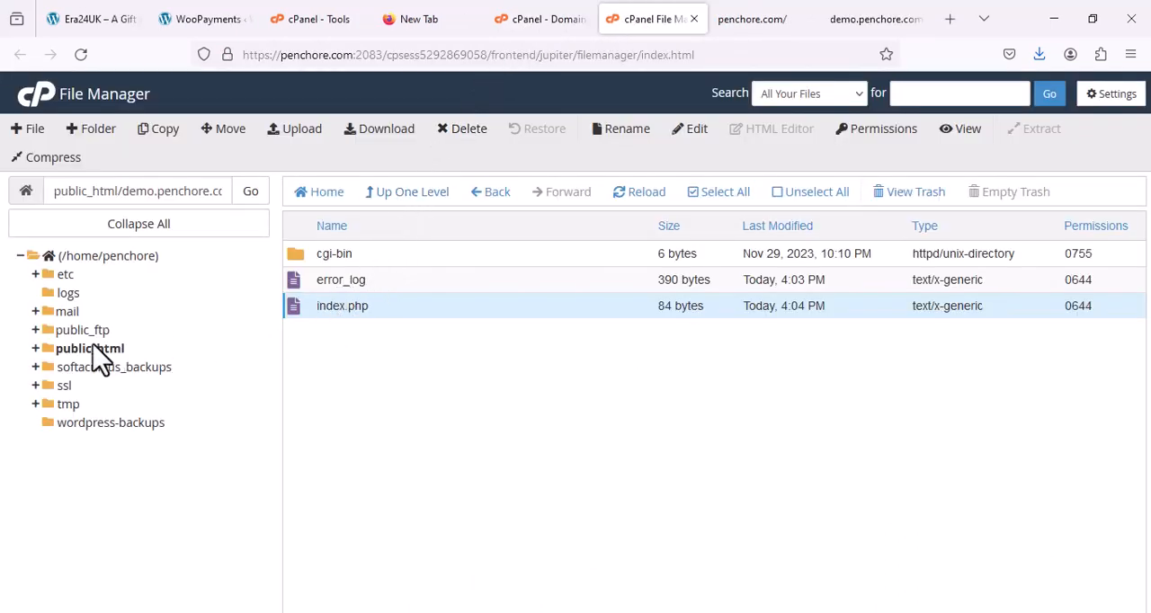
pyautogui.click(89, 348)
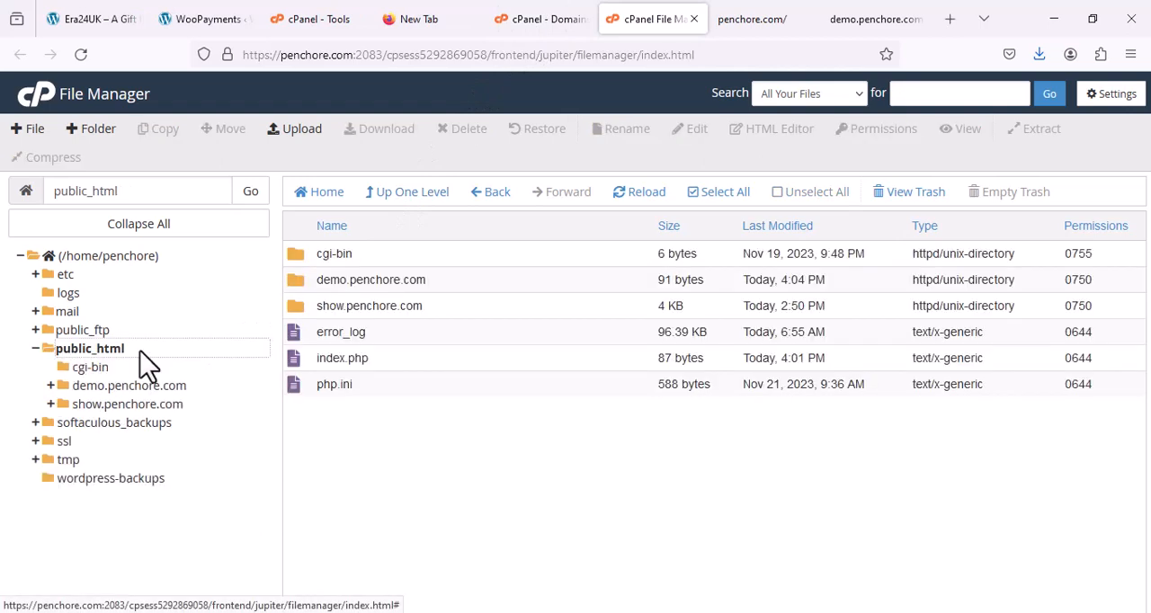
pyautogui.moveTo(346, 358)
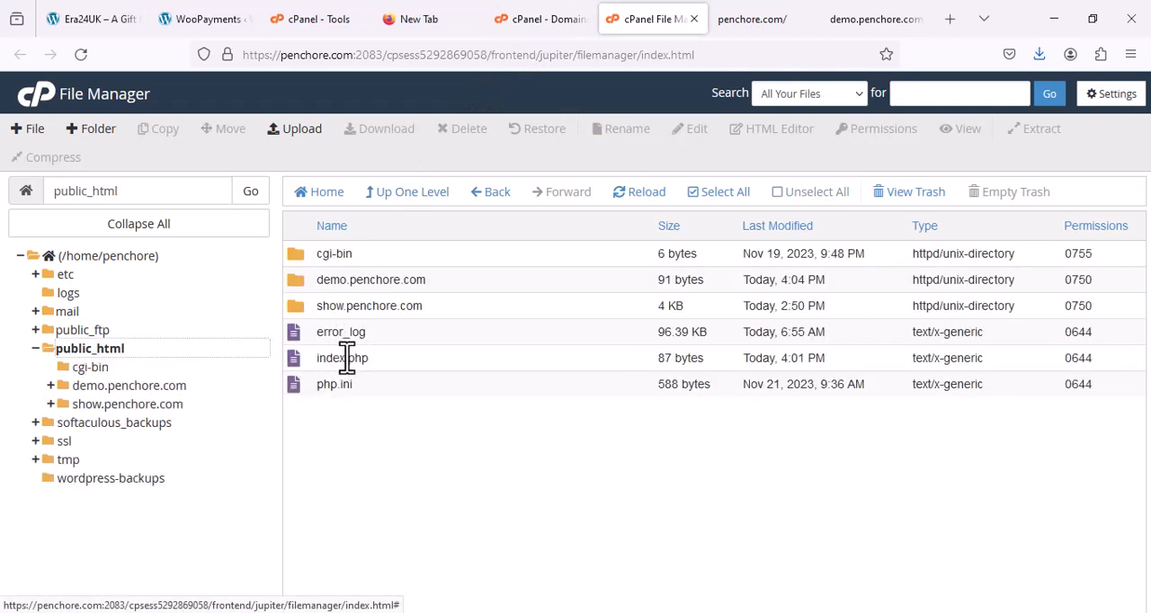
pyautogui.click(341, 358)
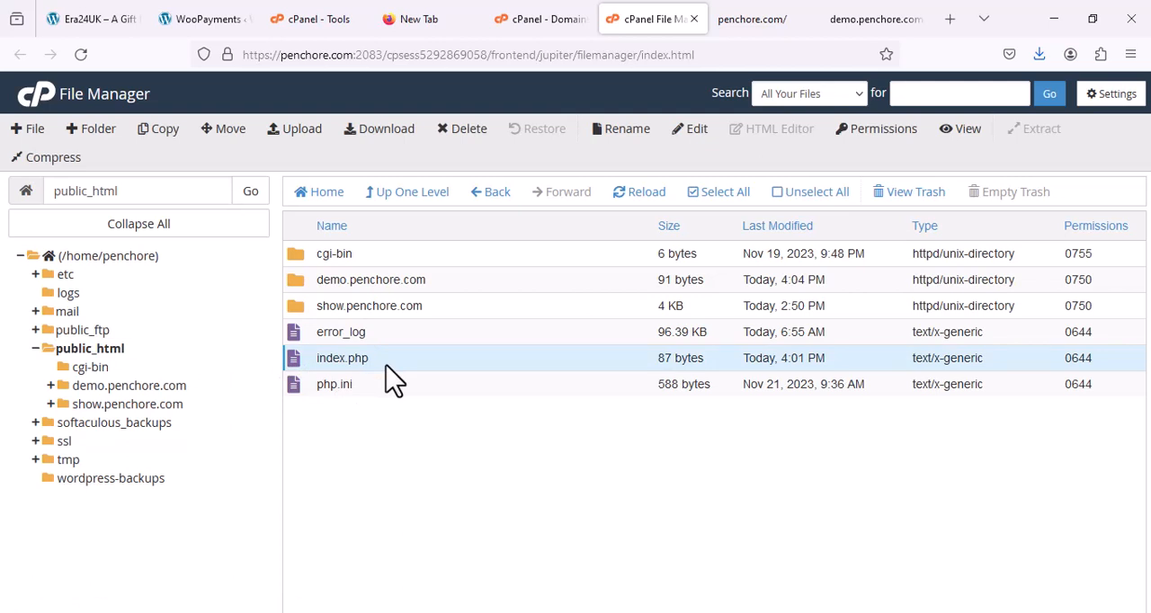
pyautogui.moveTo(479, 153)
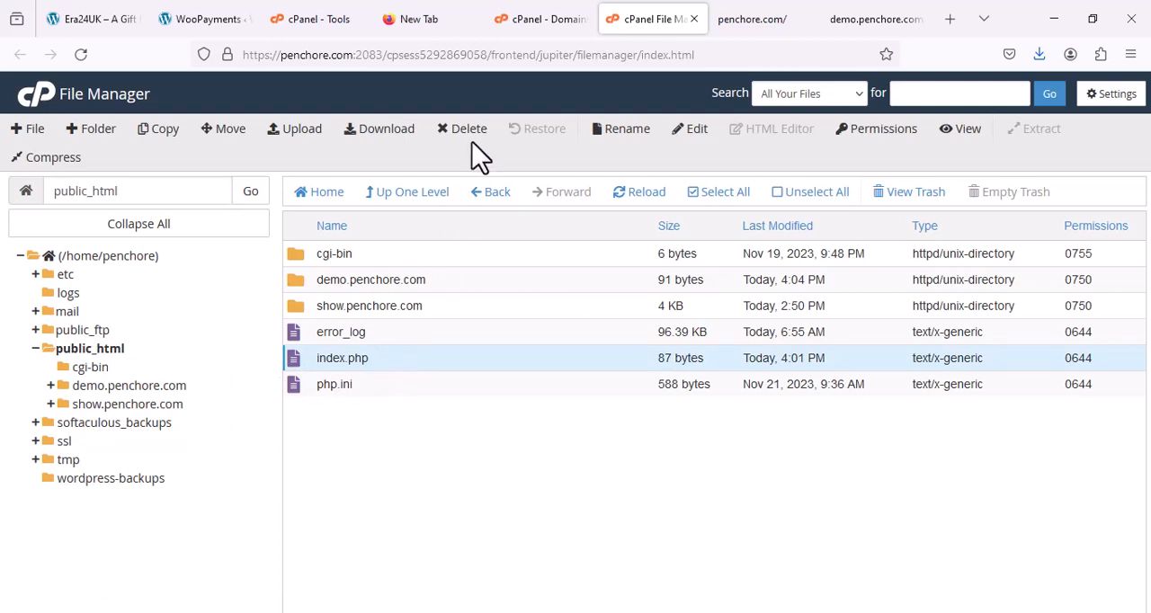
pyautogui.click(462, 128)
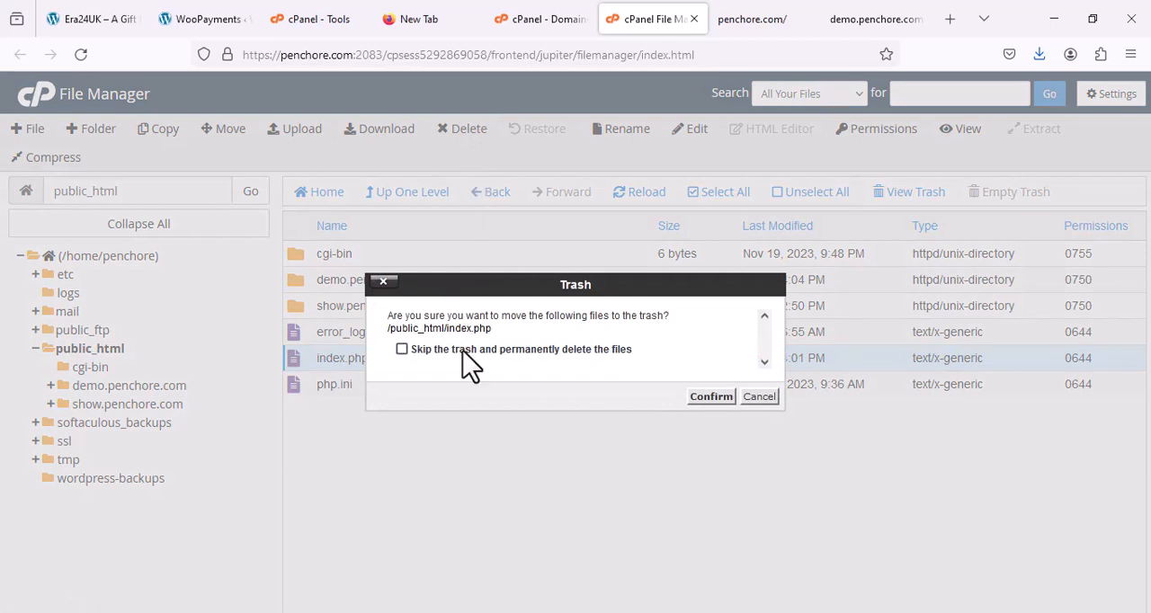
pyautogui.click(711, 397)
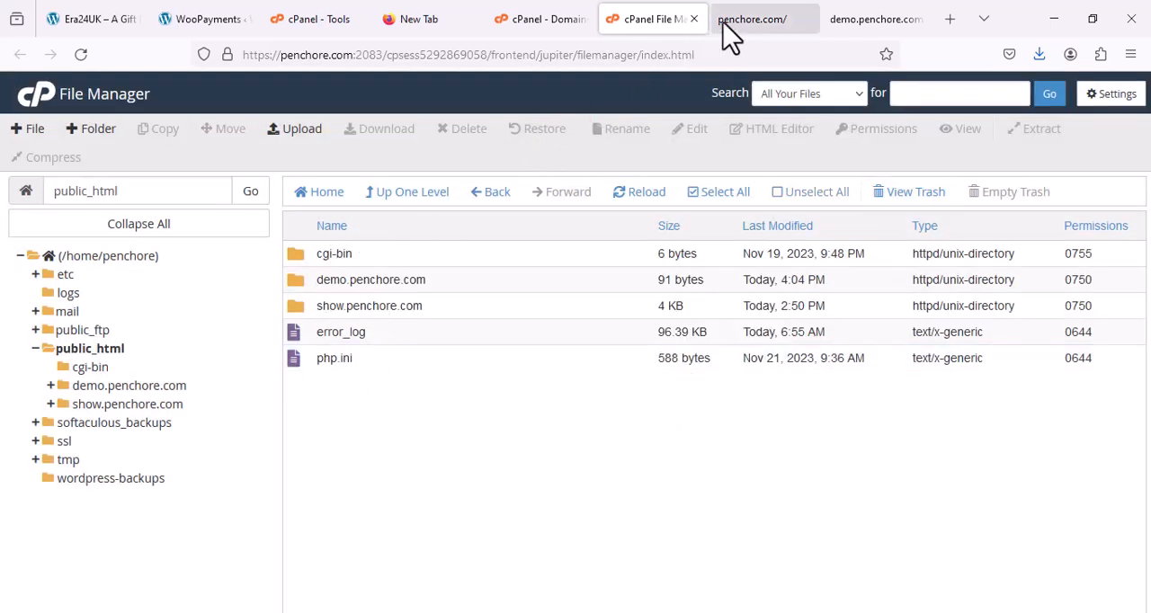
# Step: Reload penchore.com to see Index of /, check demo.penchore.com, then return to File Manager
pyautogui.click(752, 18)
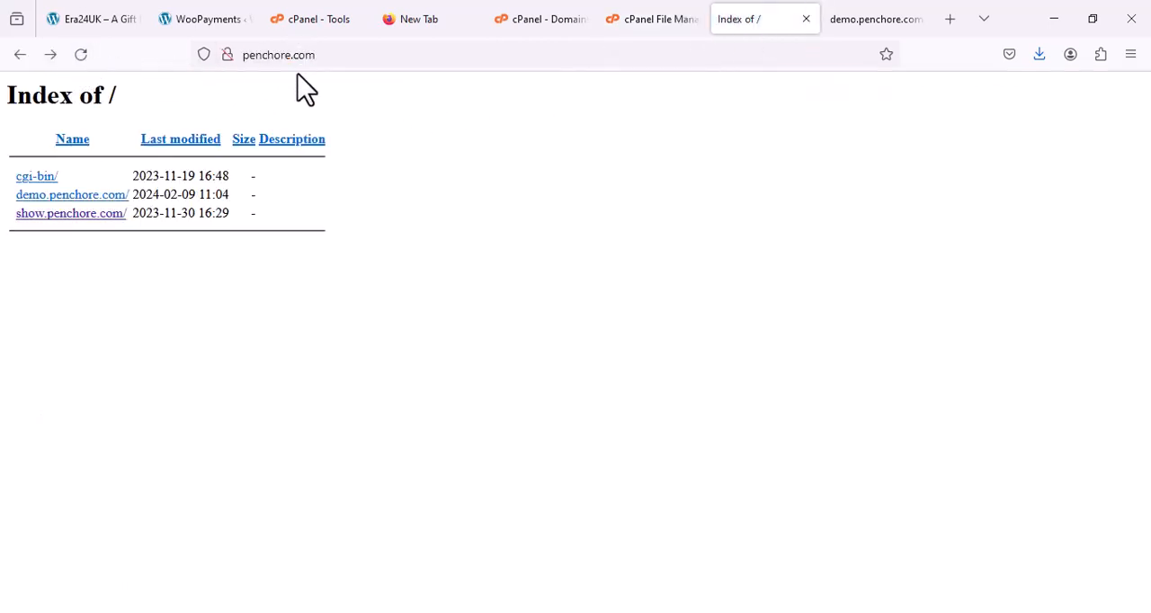
pyautogui.tripleClick(61, 96)
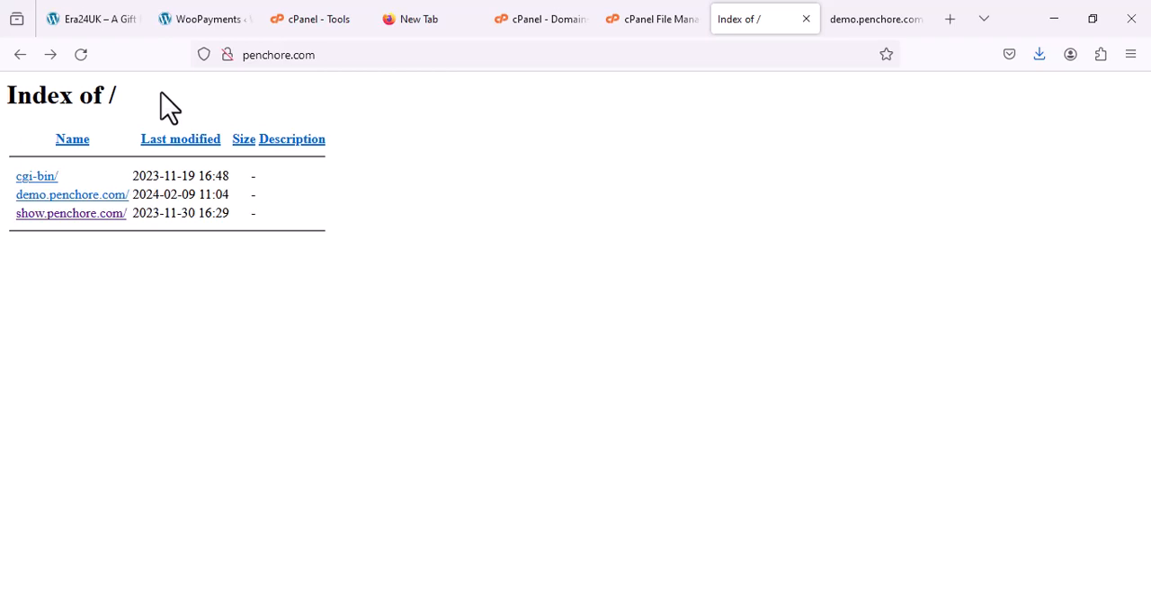
pyautogui.moveTo(60, 243)
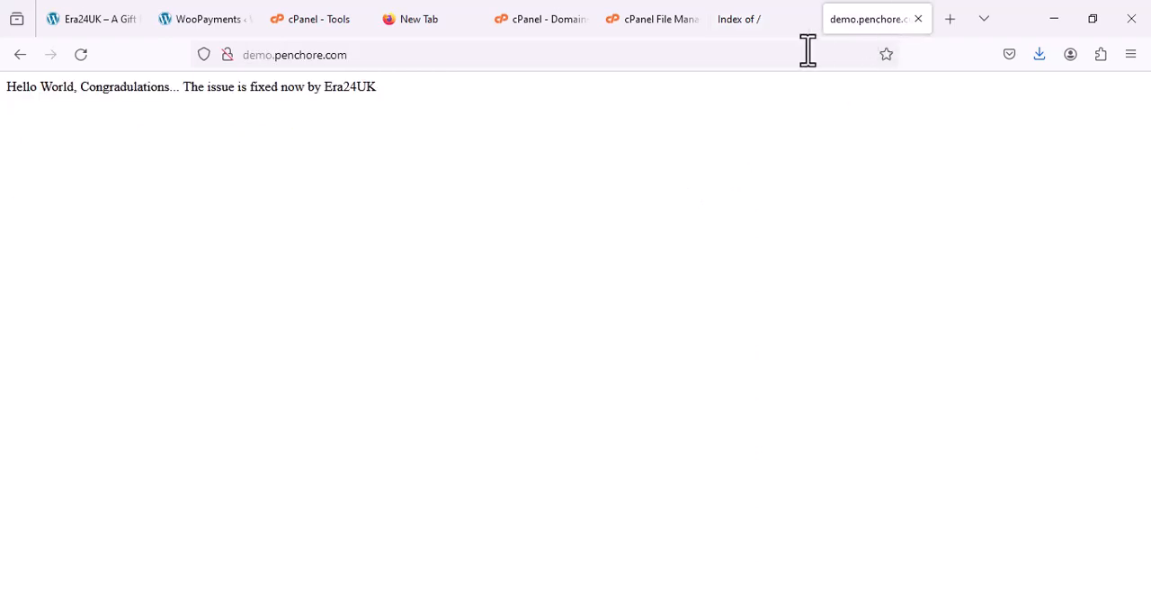
pyautogui.moveTo(733, 108)
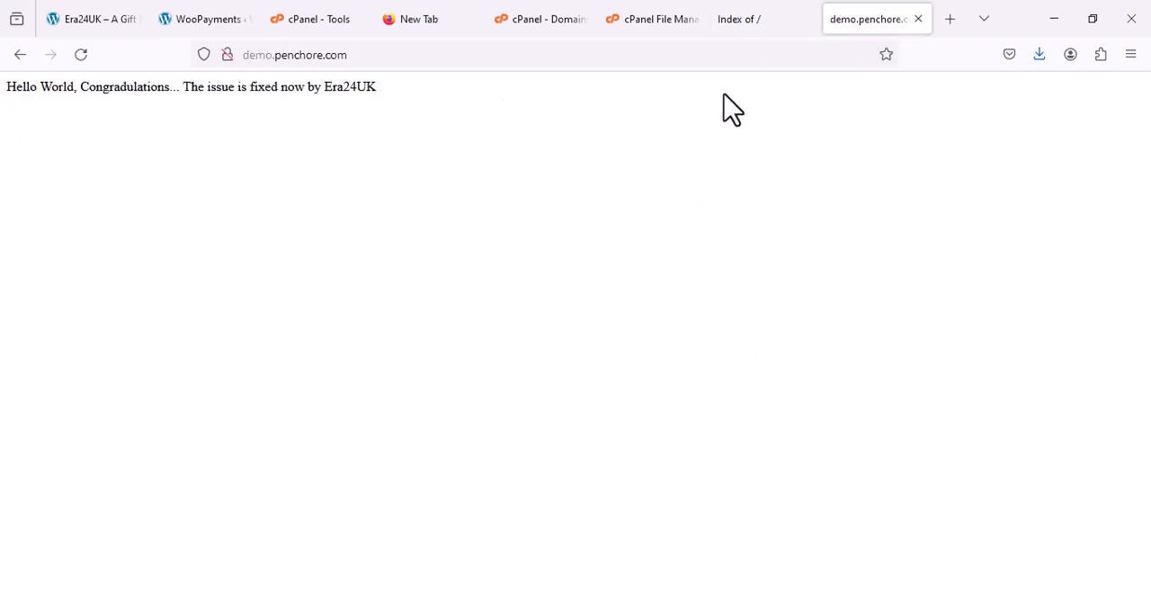
pyautogui.moveTo(652, 19)
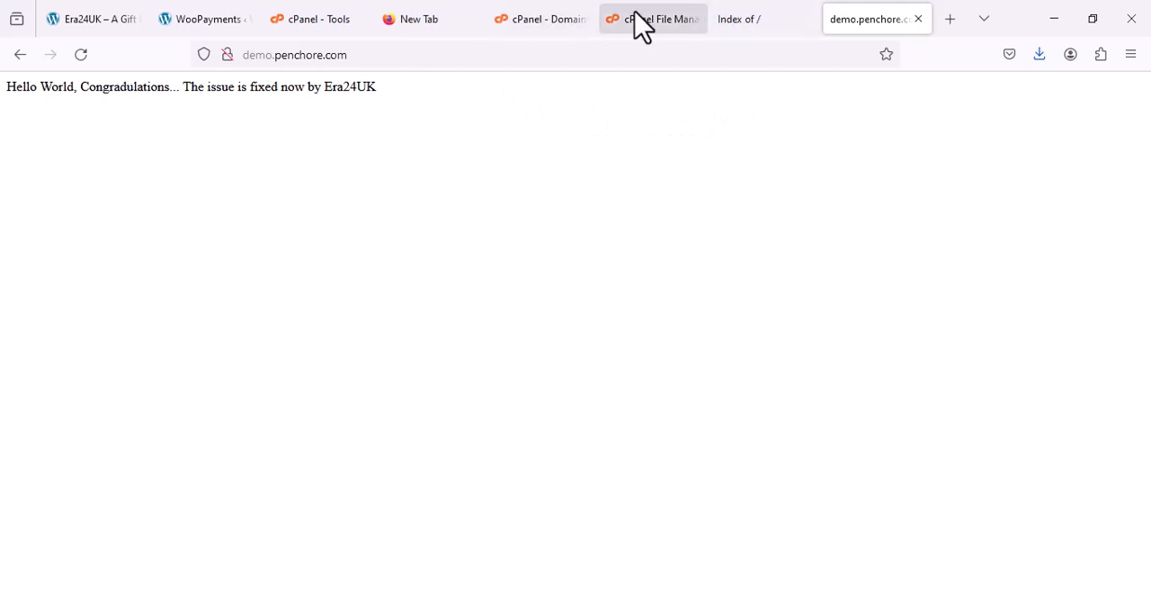
pyautogui.click(762, 18)
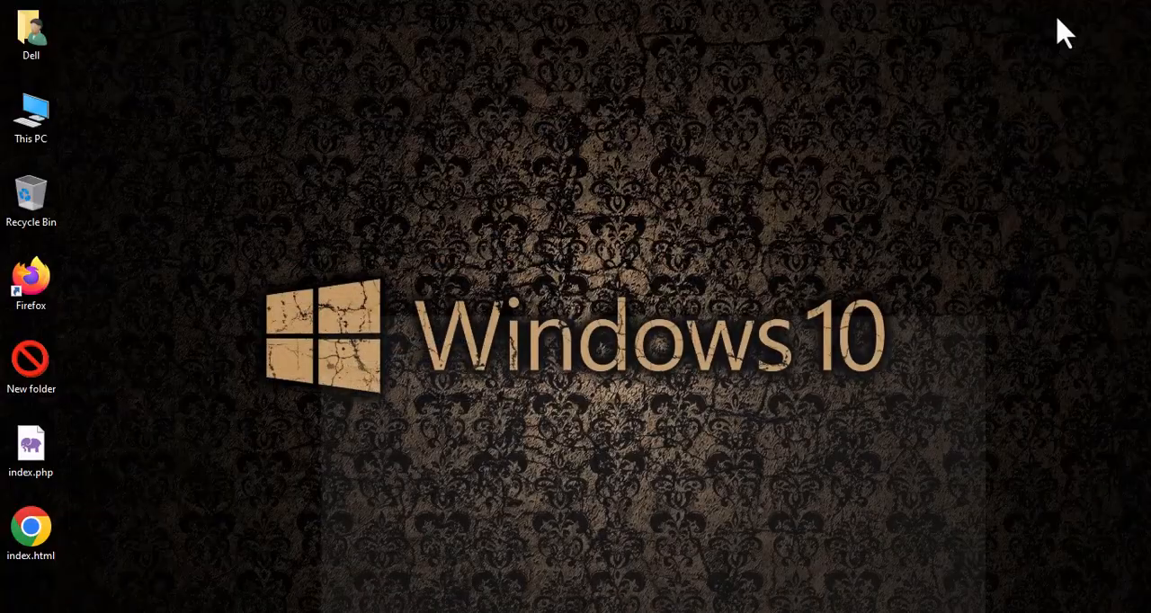
pyautogui.moveTo(153, 192)
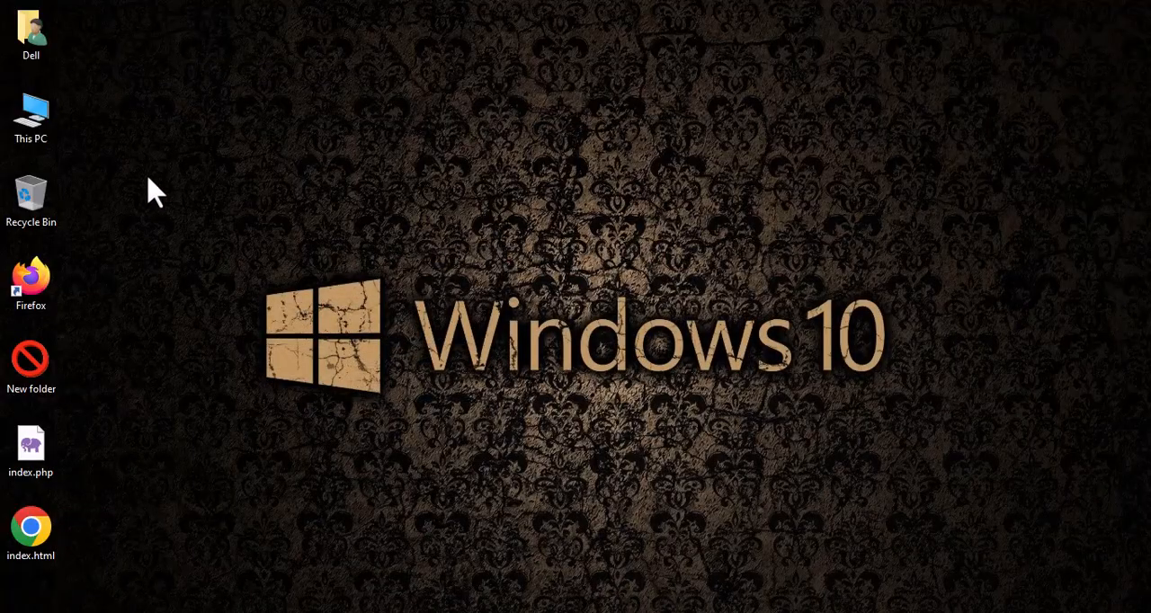
pyautogui.moveTo(989, 261)
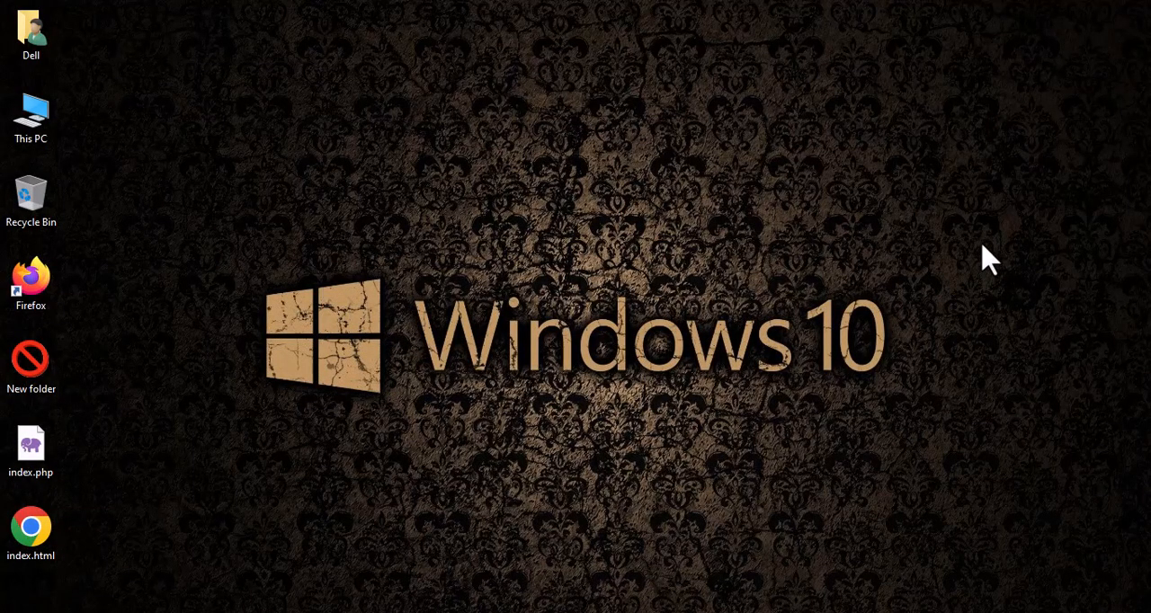
pyautogui.moveTo(657, 409)
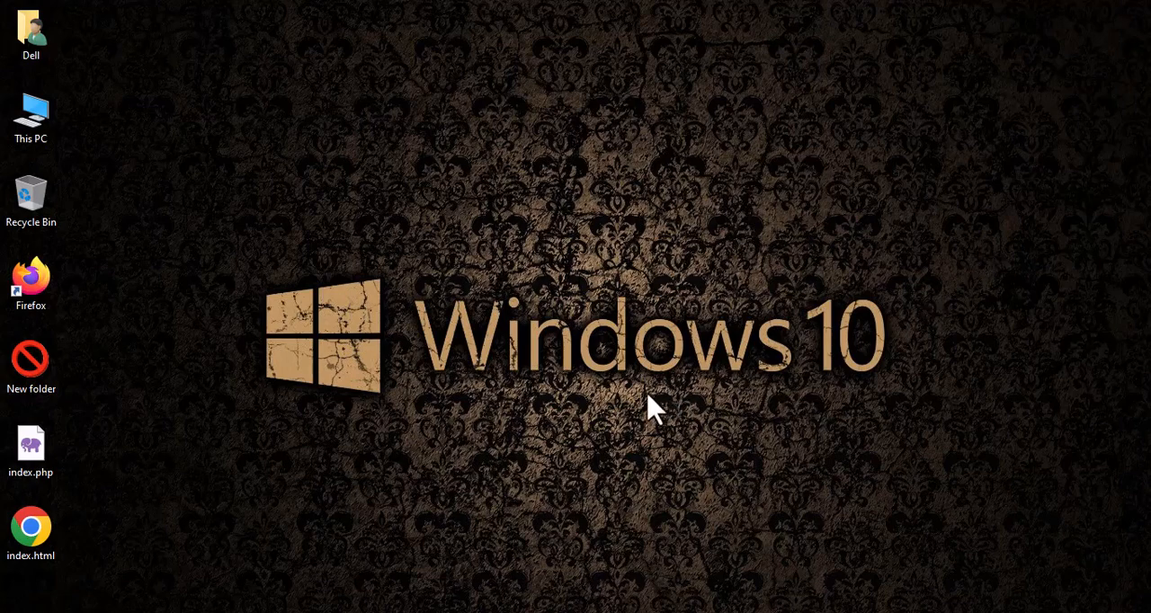
pyautogui.moveTo(679, 410)
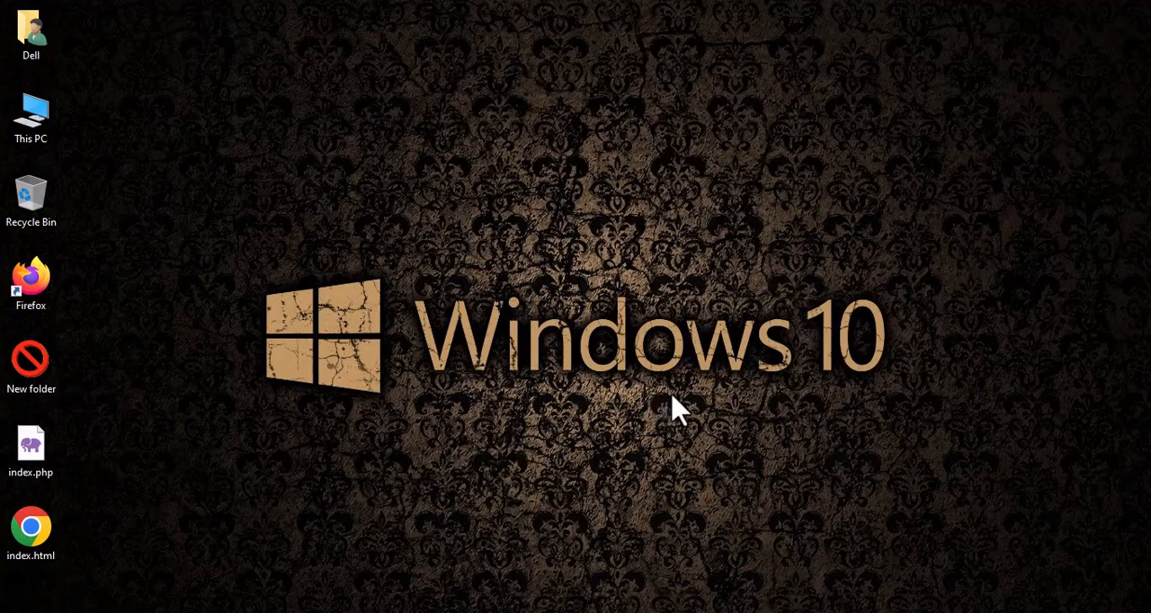
pyautogui.moveTo(1048, 400)
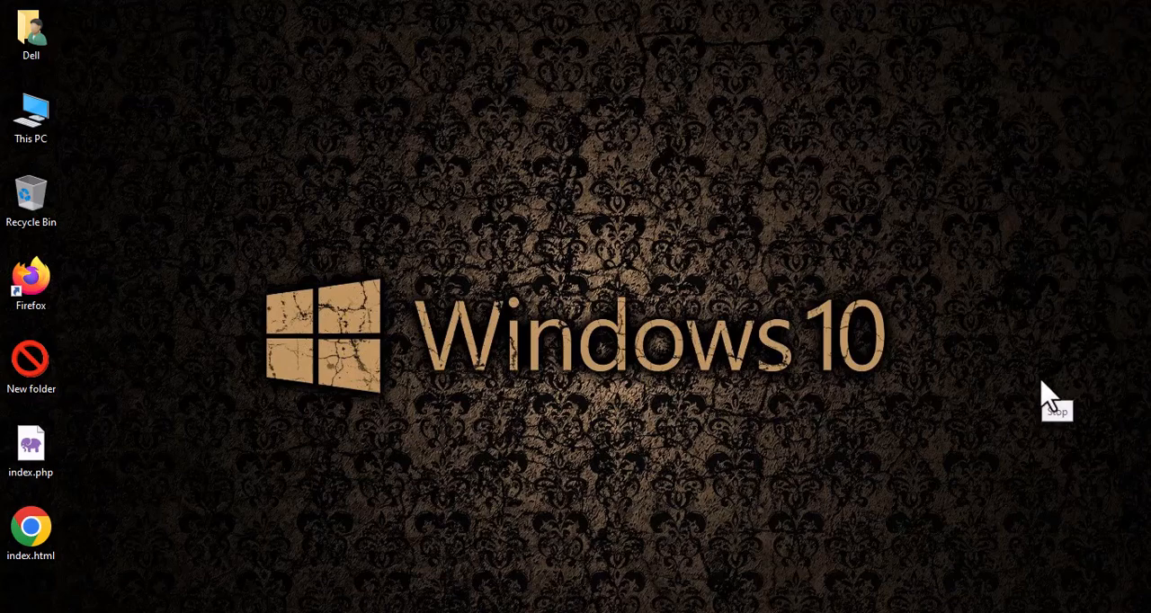